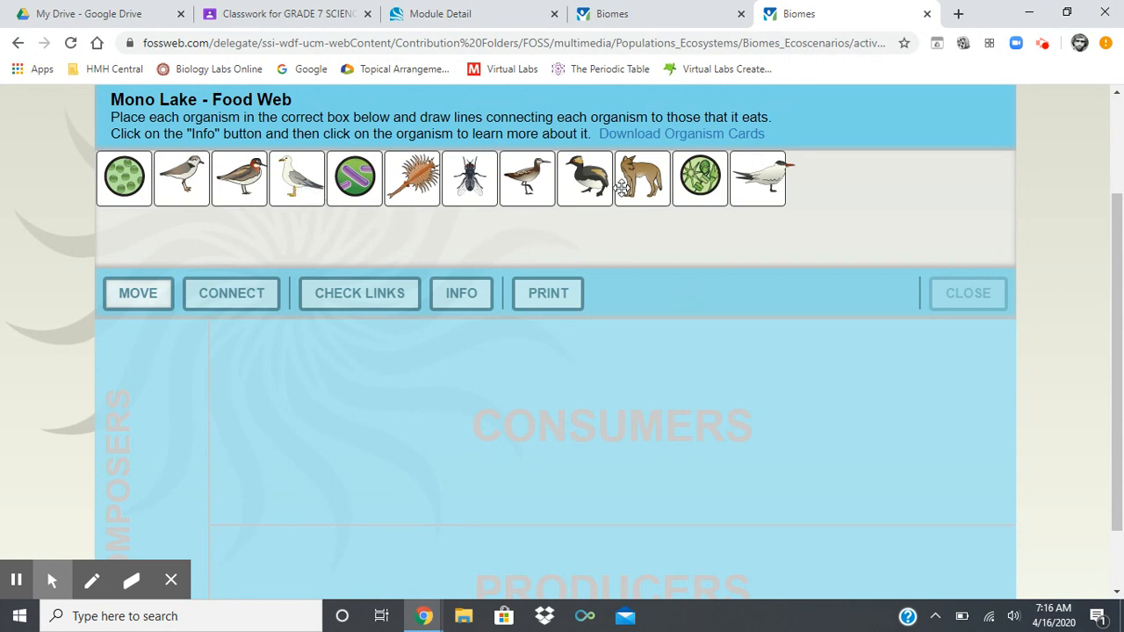
Try several coyote positions between the producers and consumers areas, then return it to the row.
left_click(642, 178)
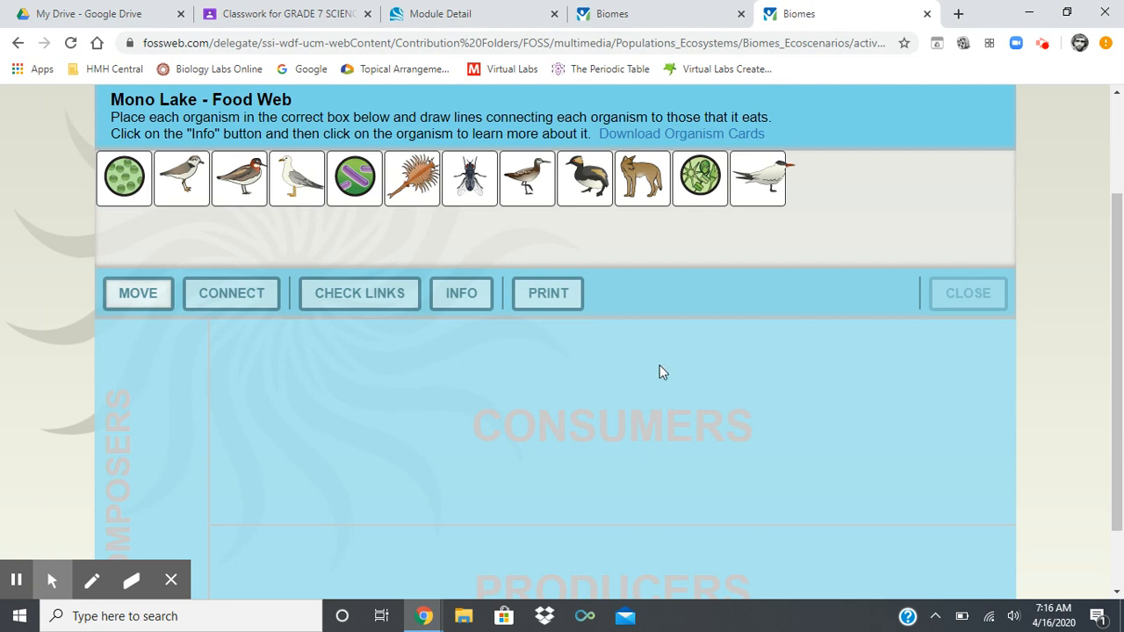
mouse_move(636, 187)
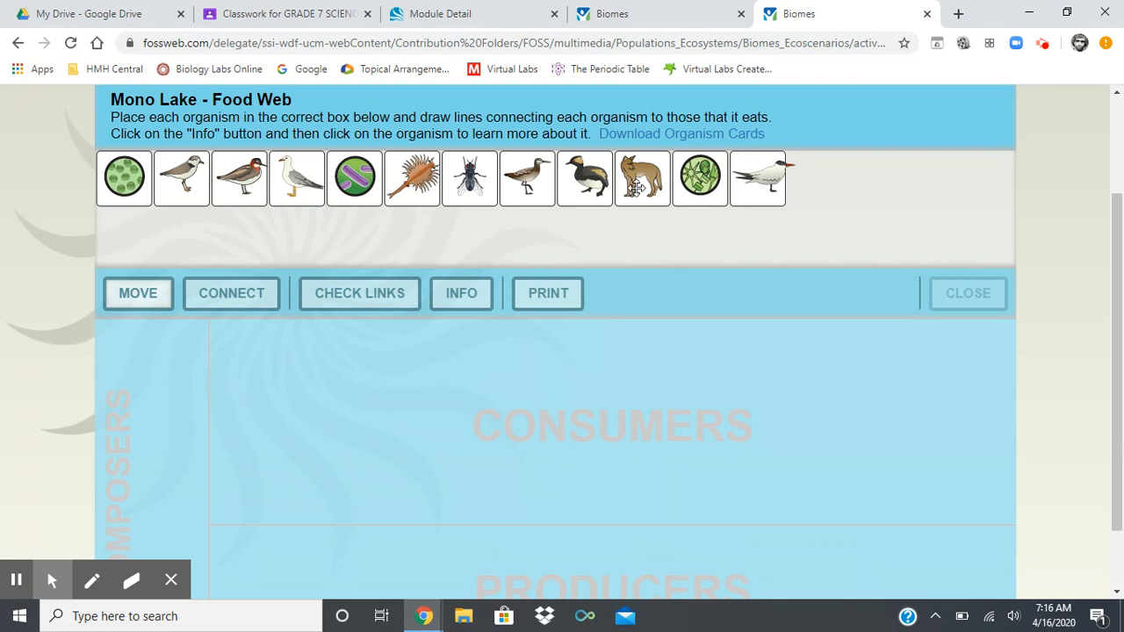
mouse_move(637, 189)
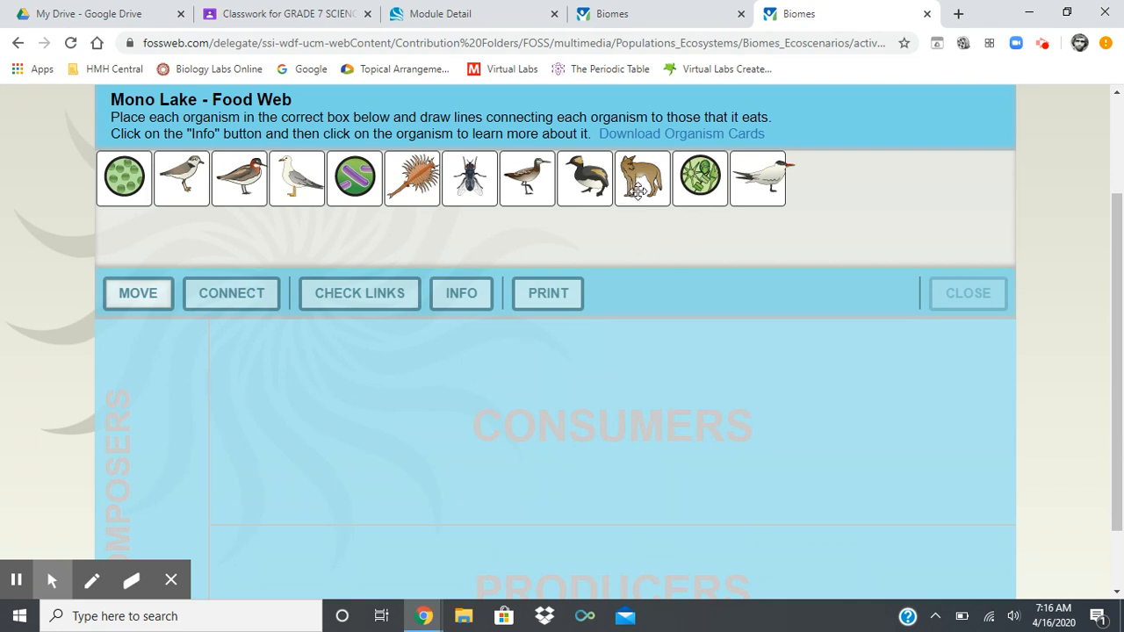
left_click_drag(642, 178, 501, 570)
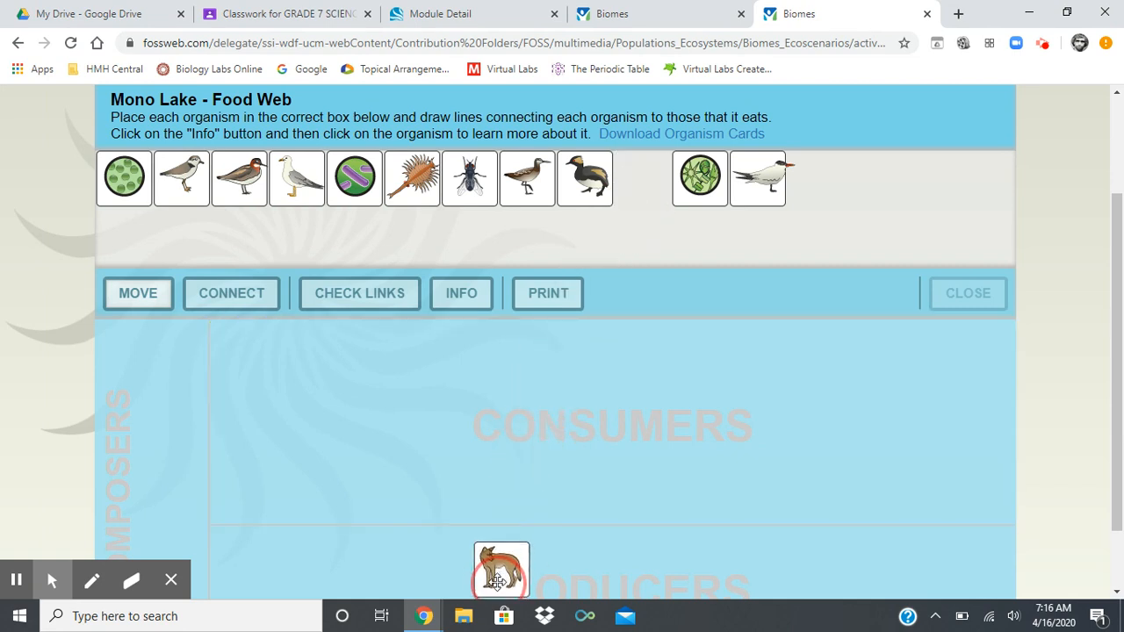
left_click_drag(502, 571, 642, 179)
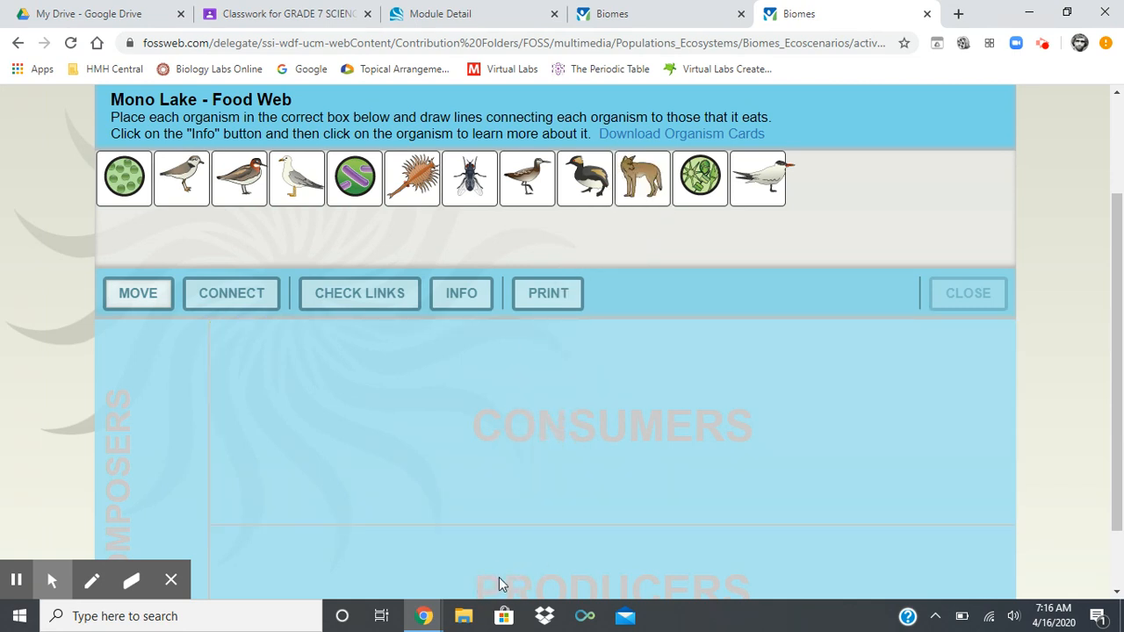
left_click(642, 184)
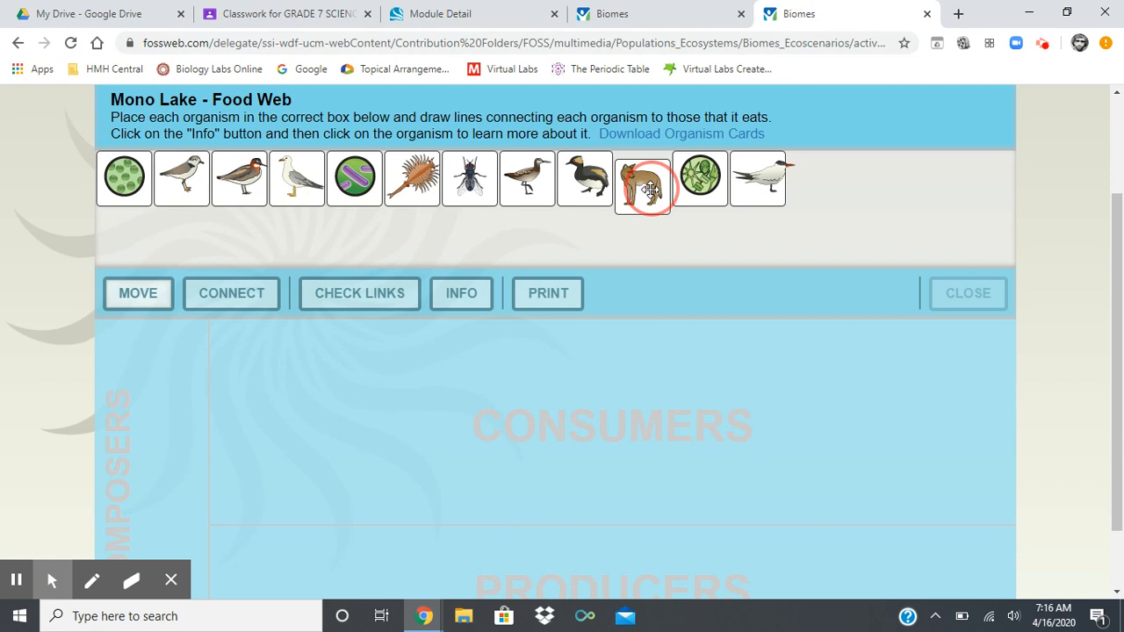
left_click_drag(642, 186, 586, 543)
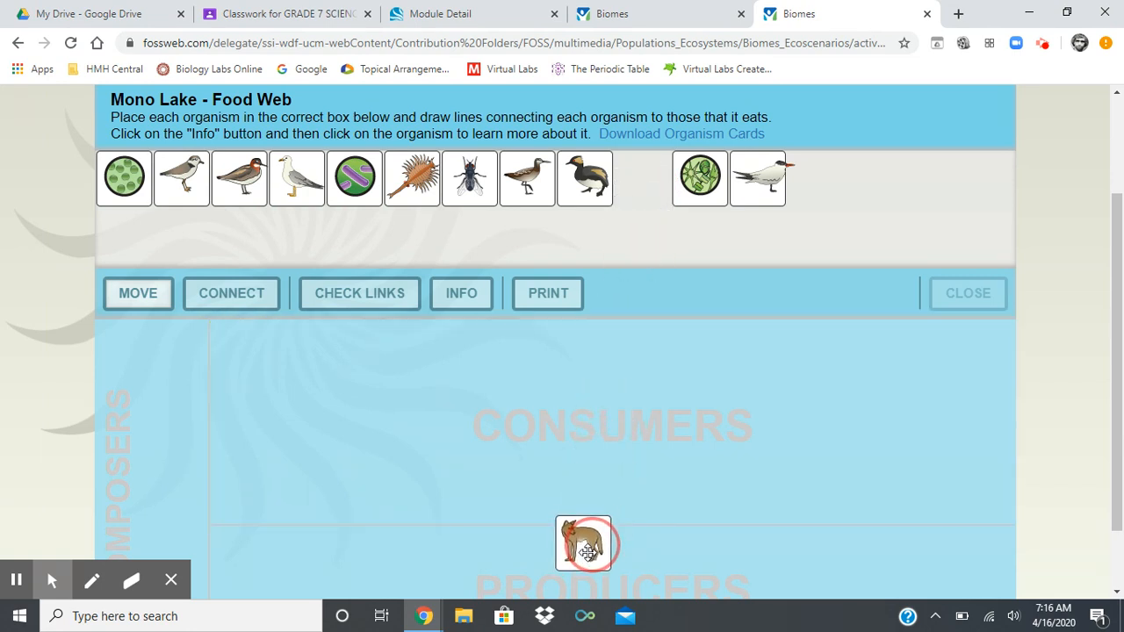
left_click_drag(586, 543, 560, 555)
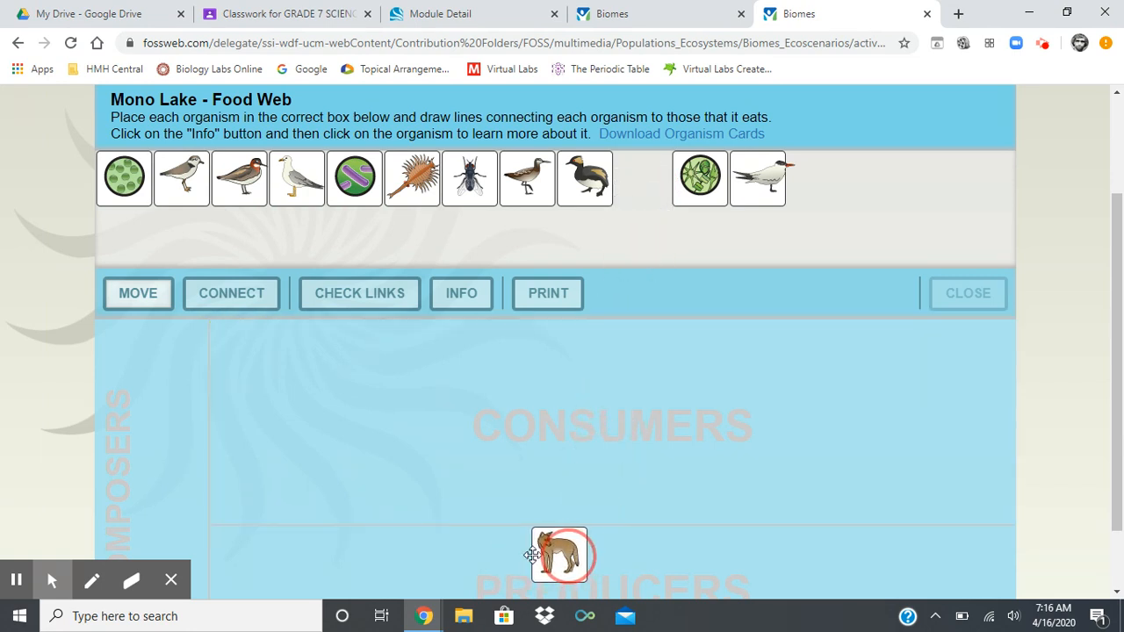
left_click_drag(559, 556, 569, 382)
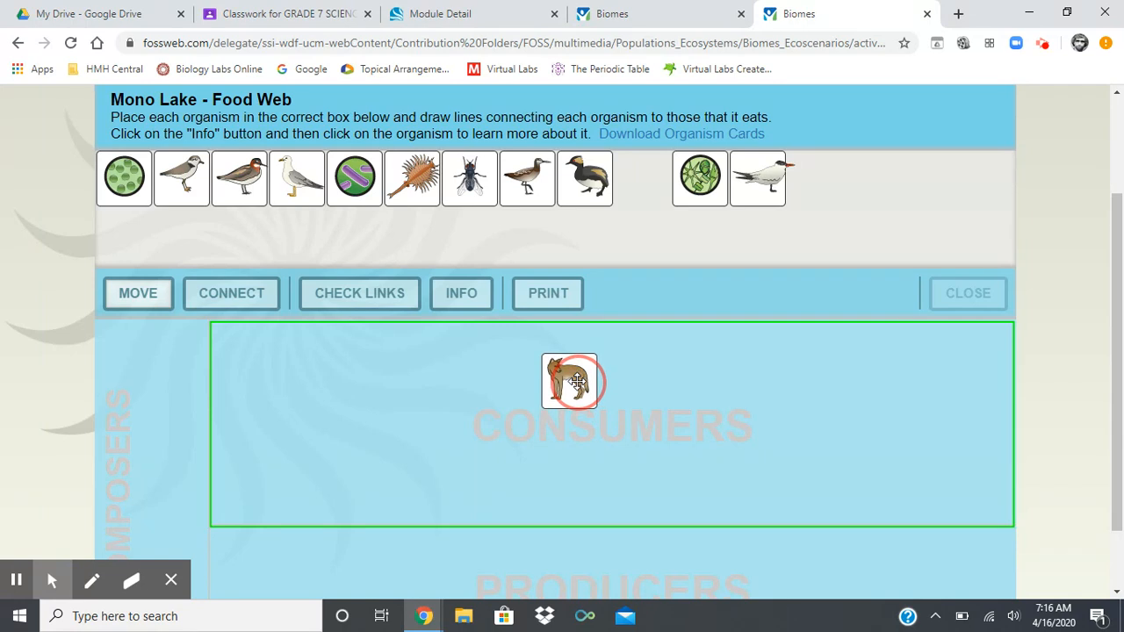
left_click_drag(569, 382, 599, 393)
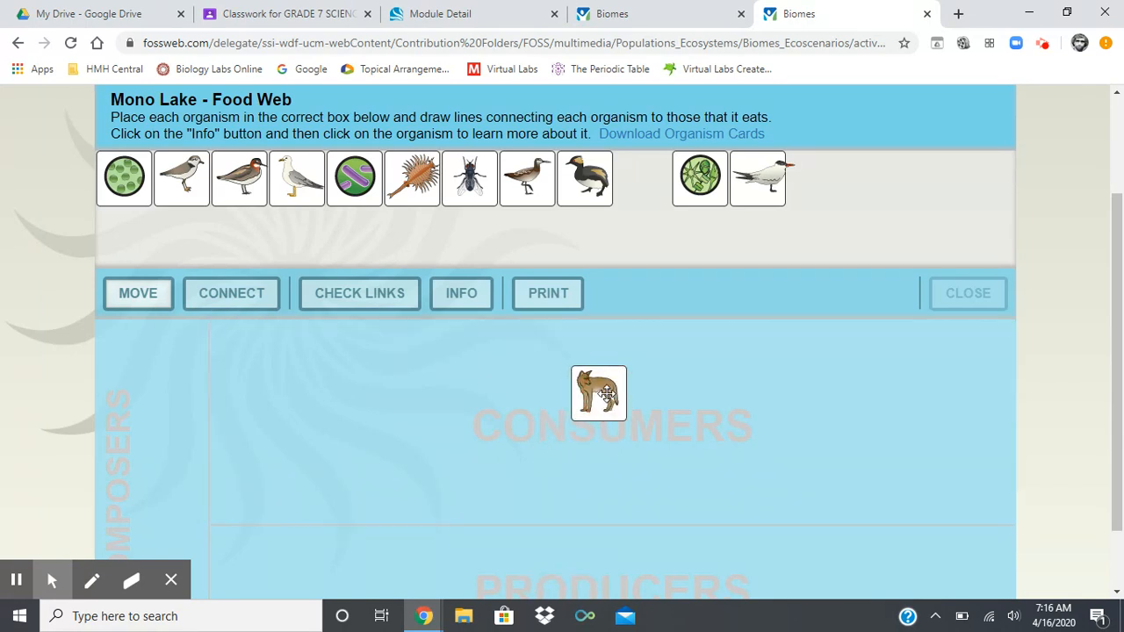
left_click_drag(598, 393, 585, 569)
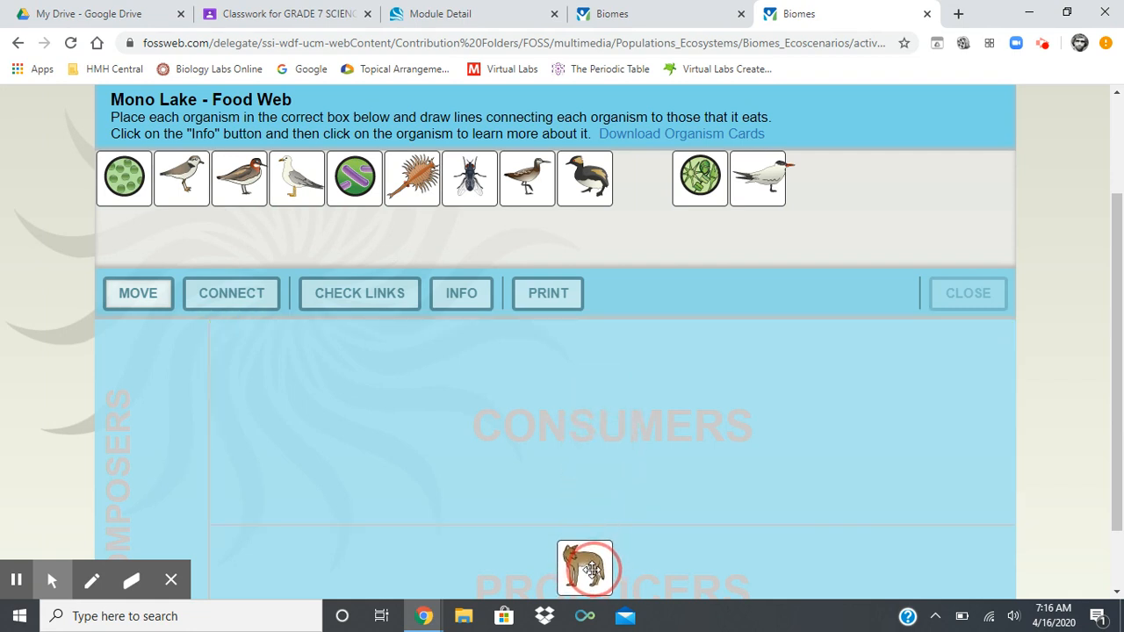
left_click_drag(589, 568, 641, 178)
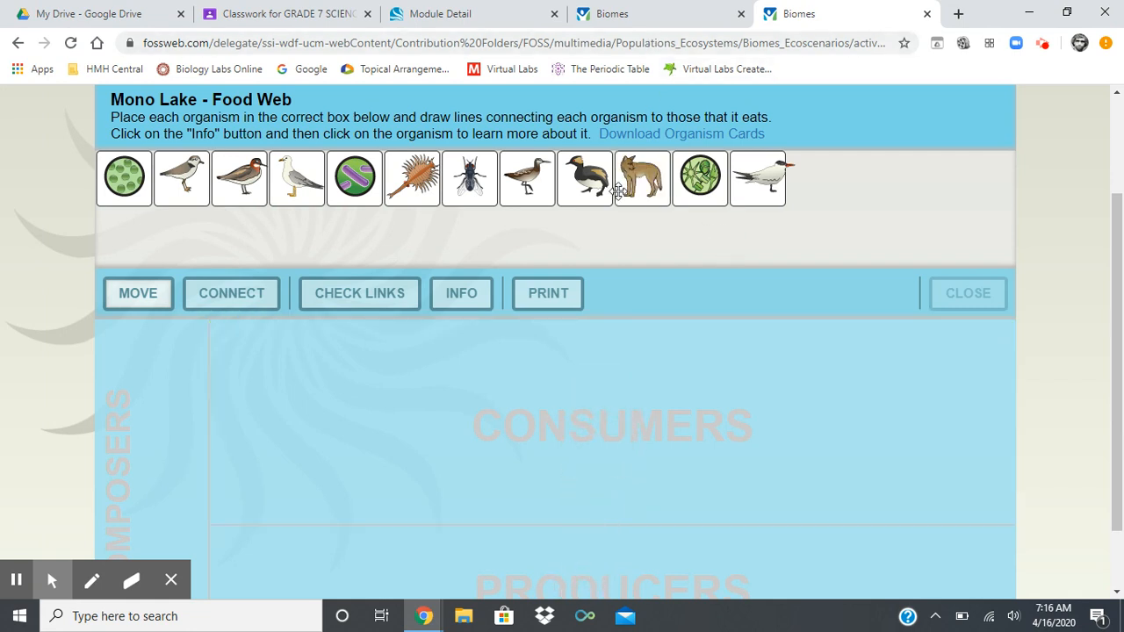
mouse_move(682, 180)
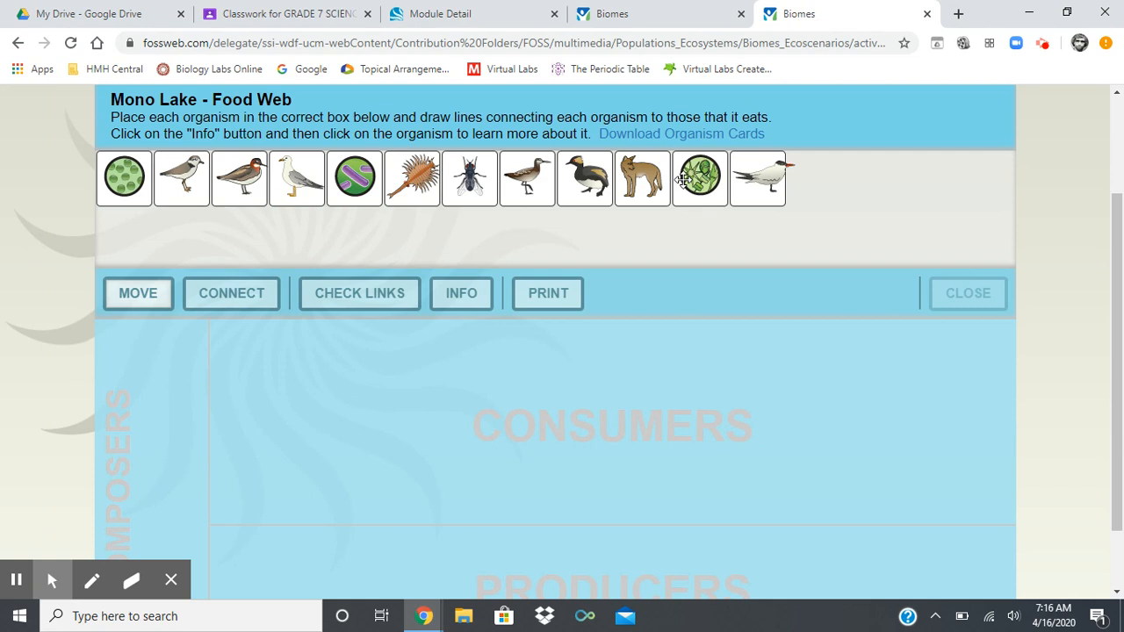
mouse_move(654, 185)
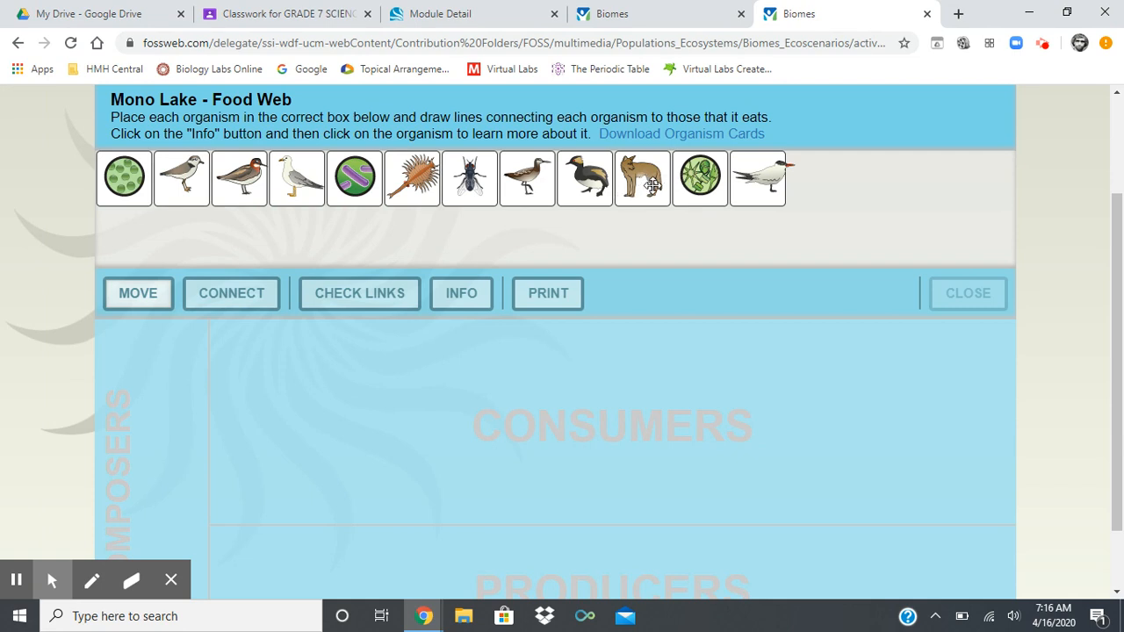
Place the coyote and gull in Consumers, switch to link mode, and fine-tune the gull's spot.
left_click_drag(641, 178, 625, 373)
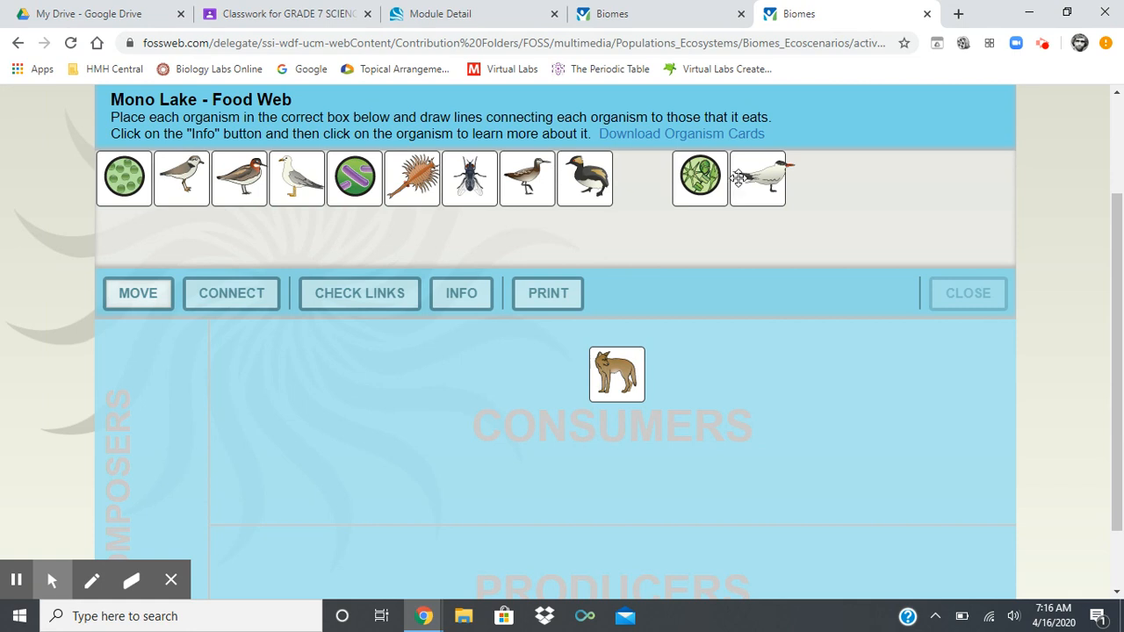
left_click_drag(297, 179, 474, 478)
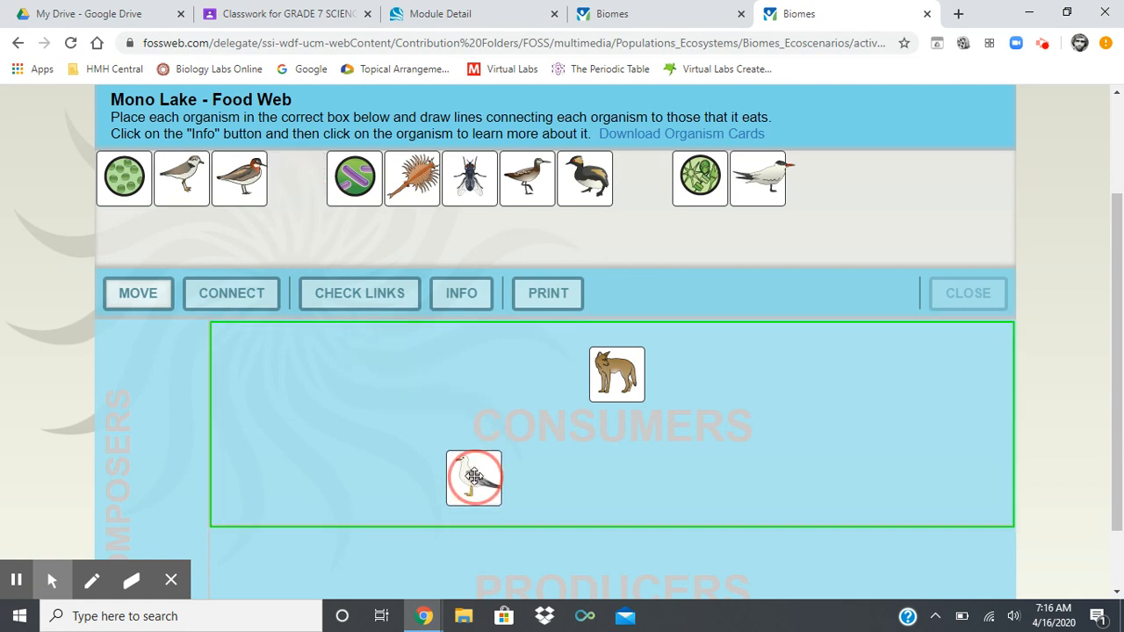
left_click(137, 294)
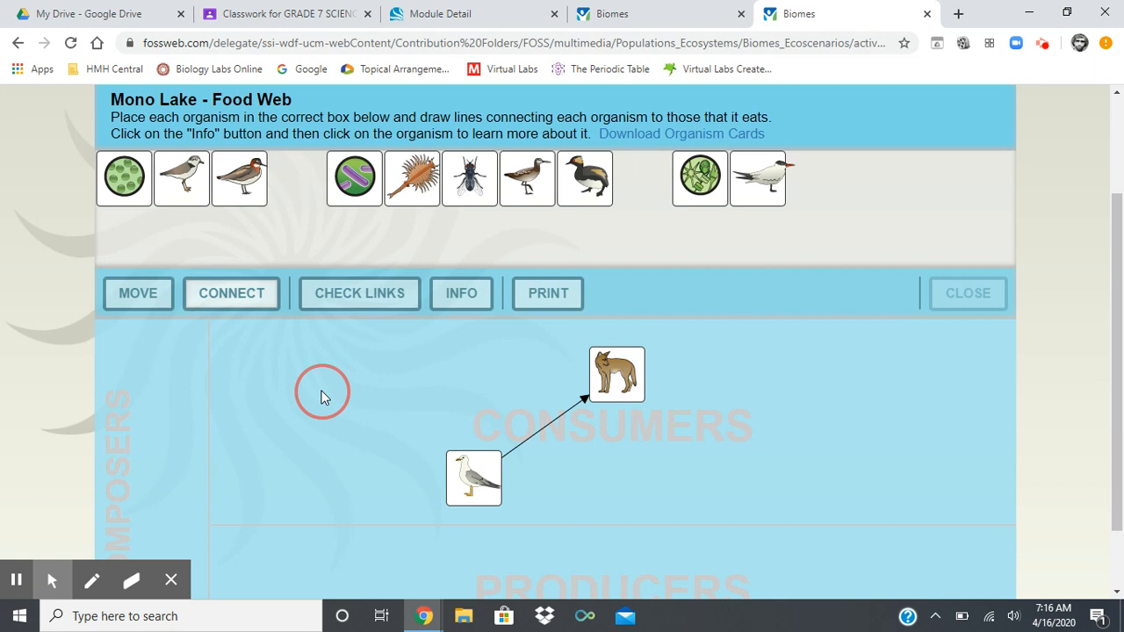
left_click_drag(474, 479, 372, 395)
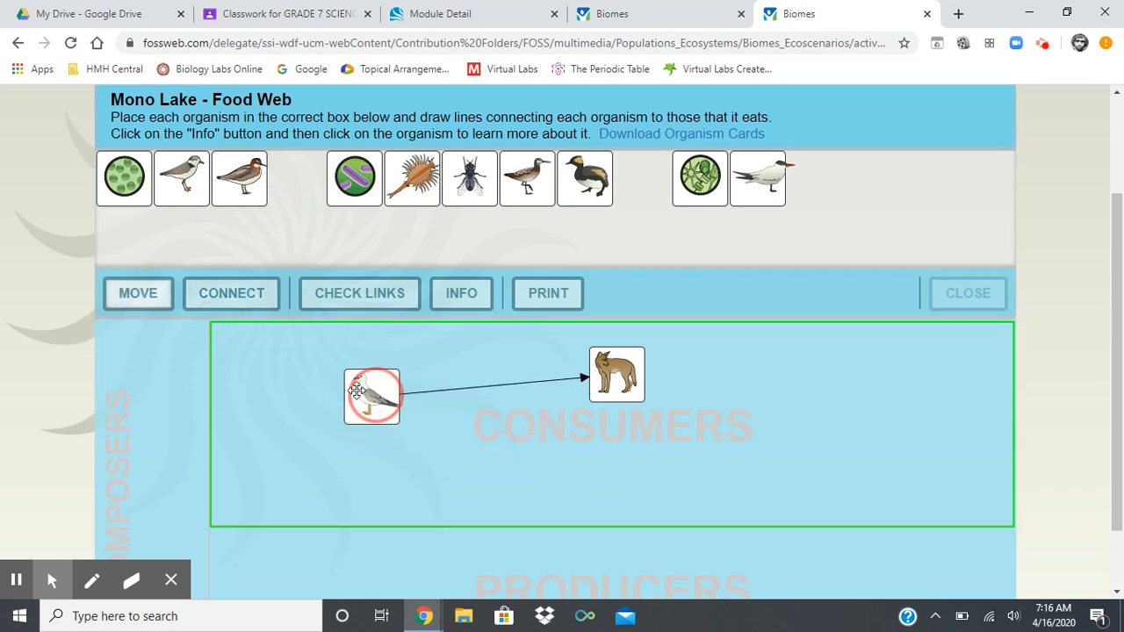
left_click_drag(372, 395, 474, 486)
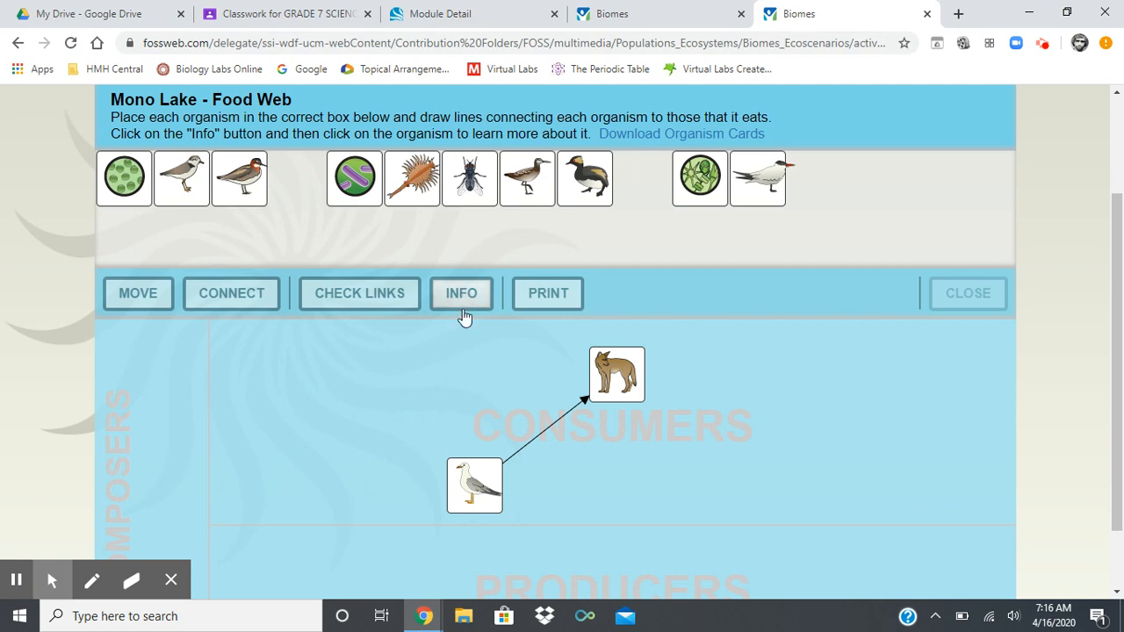
left_click(474, 486)
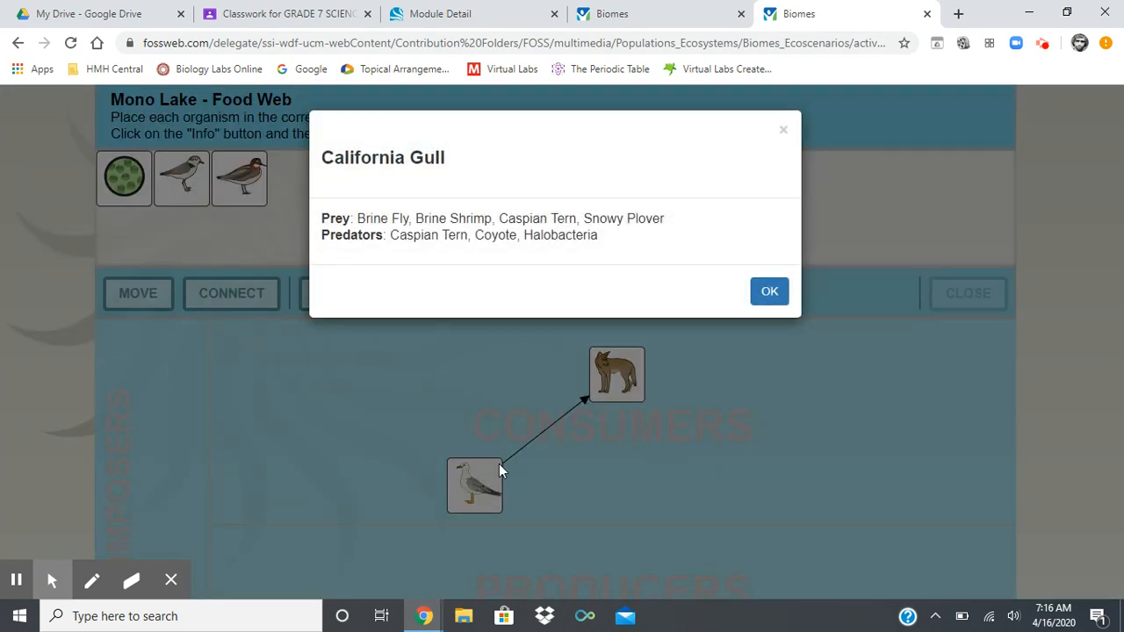
mouse_move(483, 235)
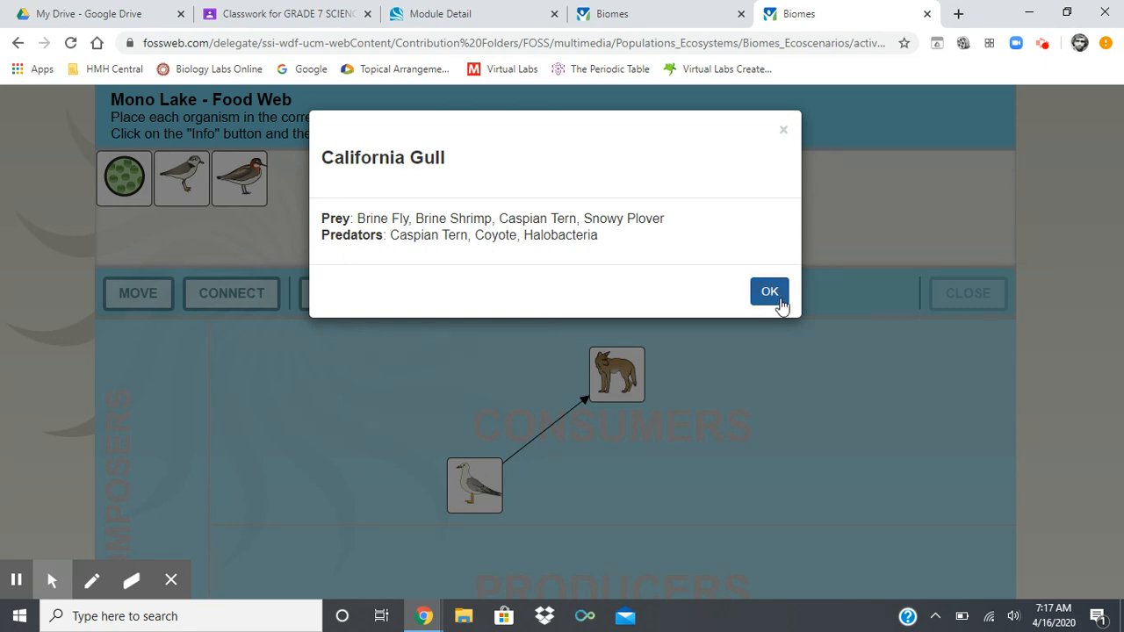
left_click(769, 291)
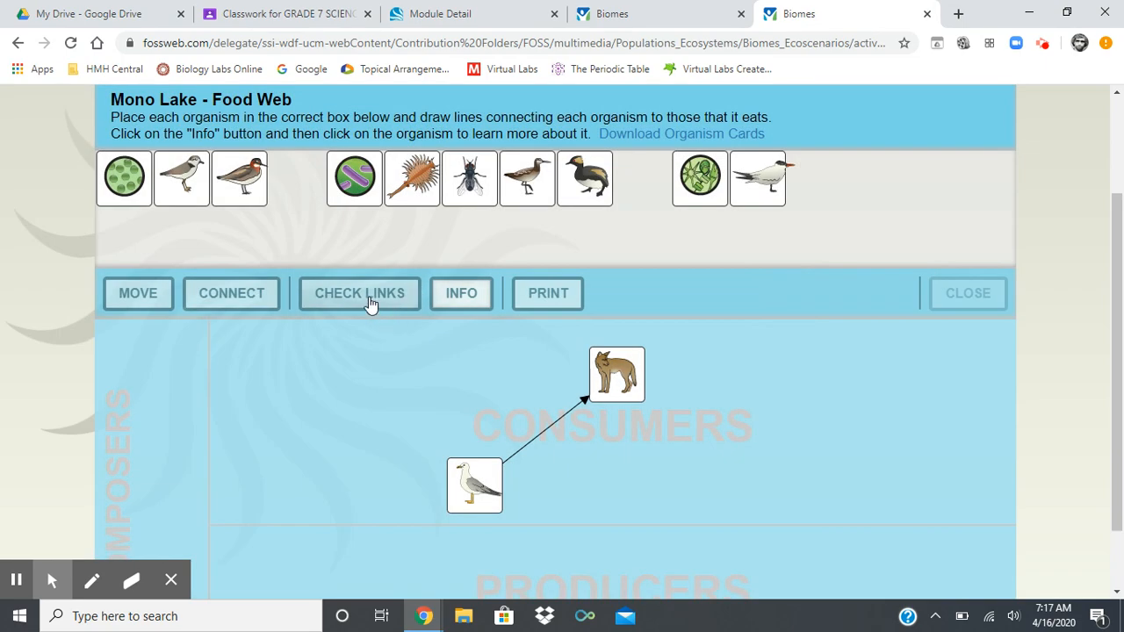
Check the links so the gull and coyote boxes turn green as correct.
left_click(360, 293)
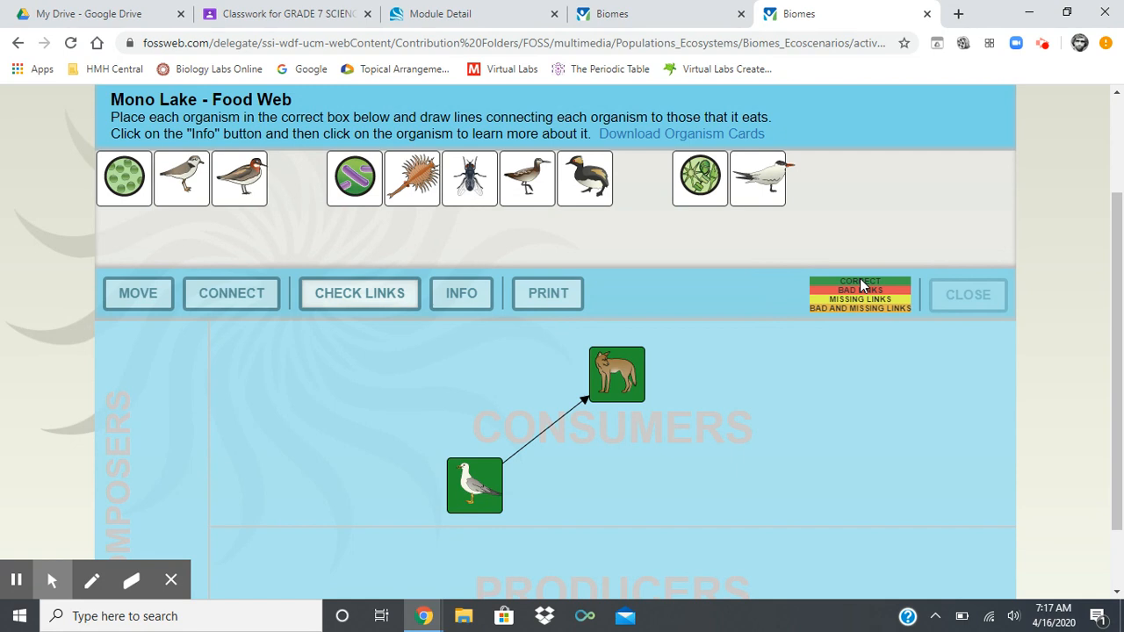
mouse_move(489, 494)
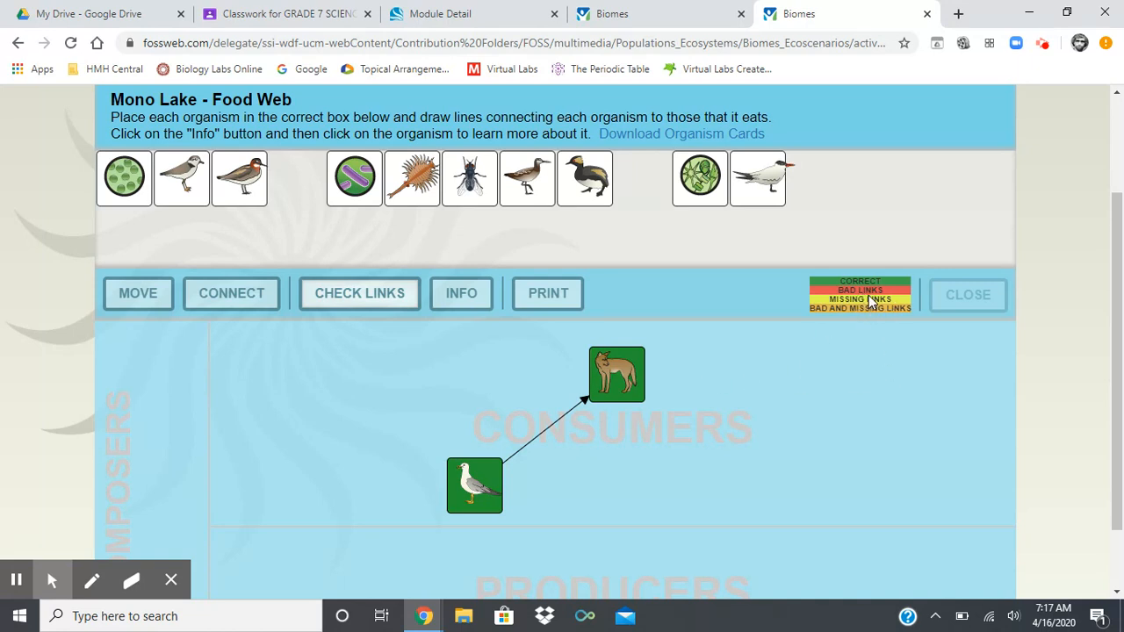
mouse_move(766, 458)
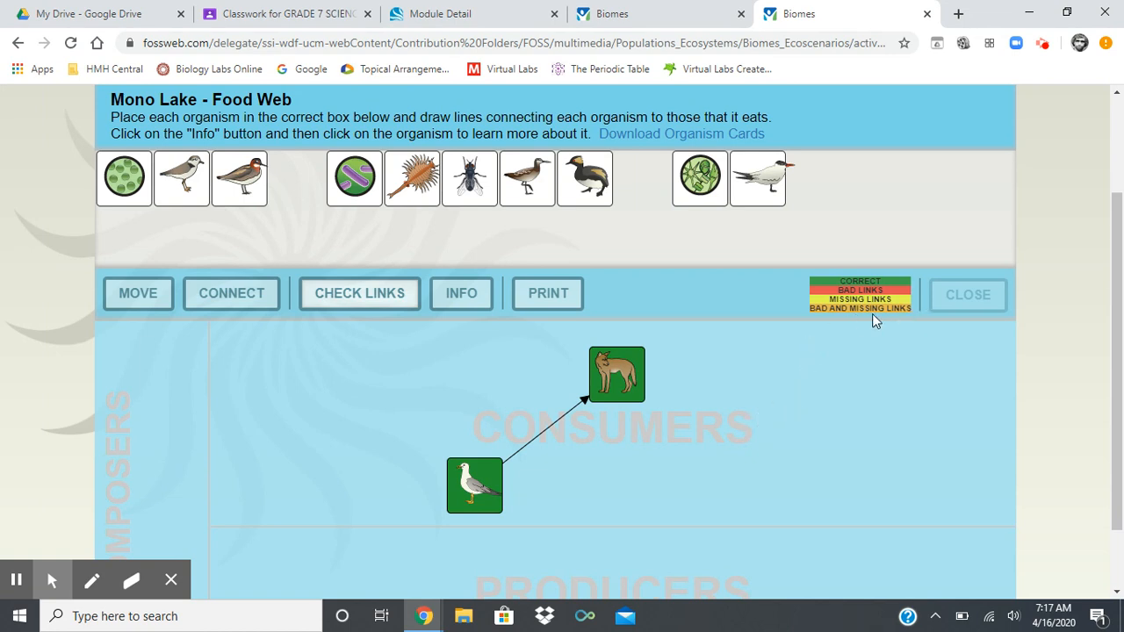
mouse_move(138, 298)
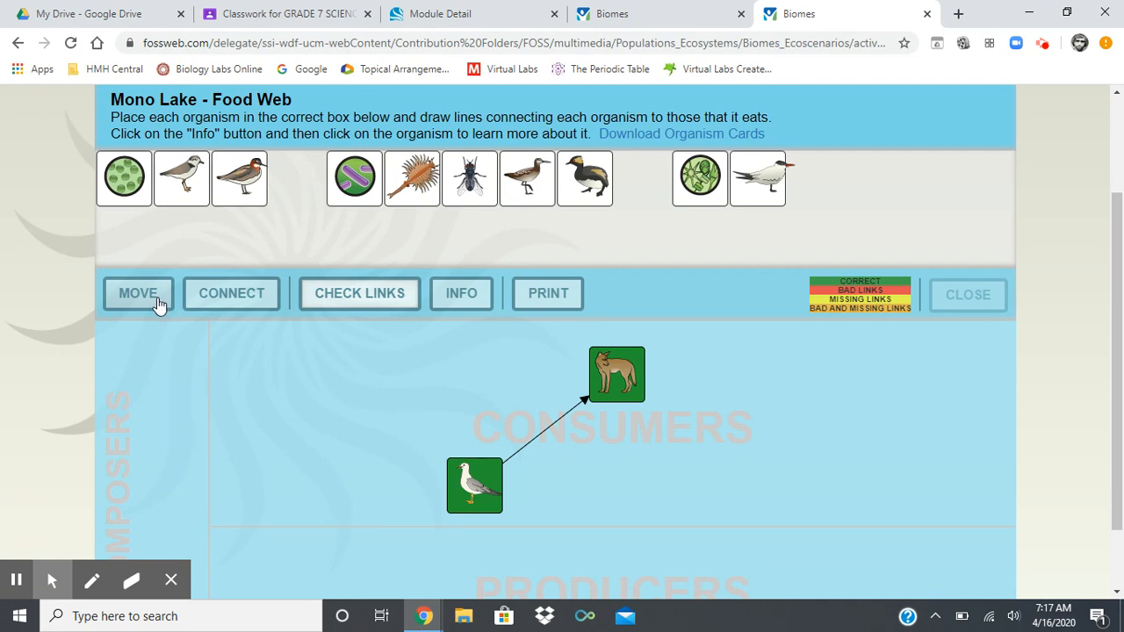
mouse_move(509, 318)
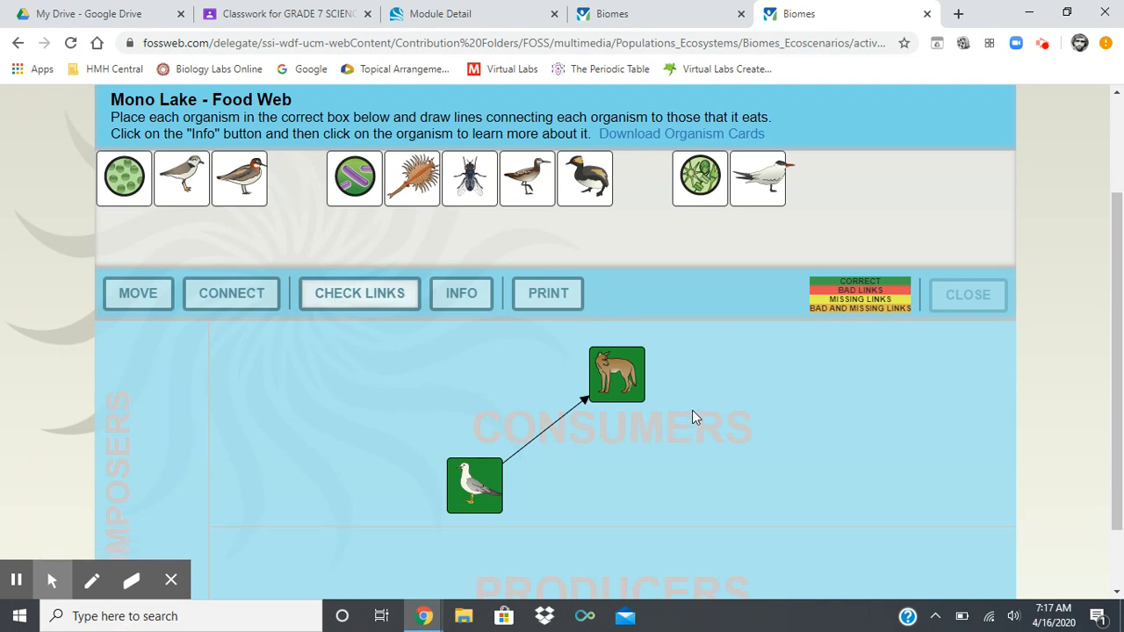
Reverse the gull–coyote arrow, check links to see missing links, then delete that link.
left_click(552, 420)
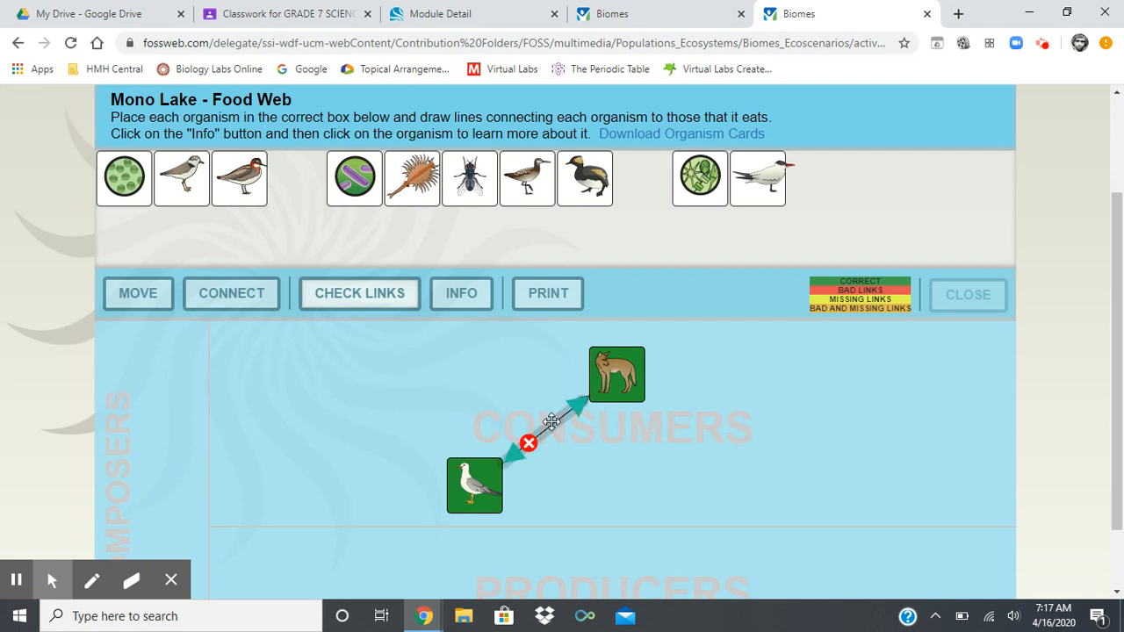
left_click(529, 443)
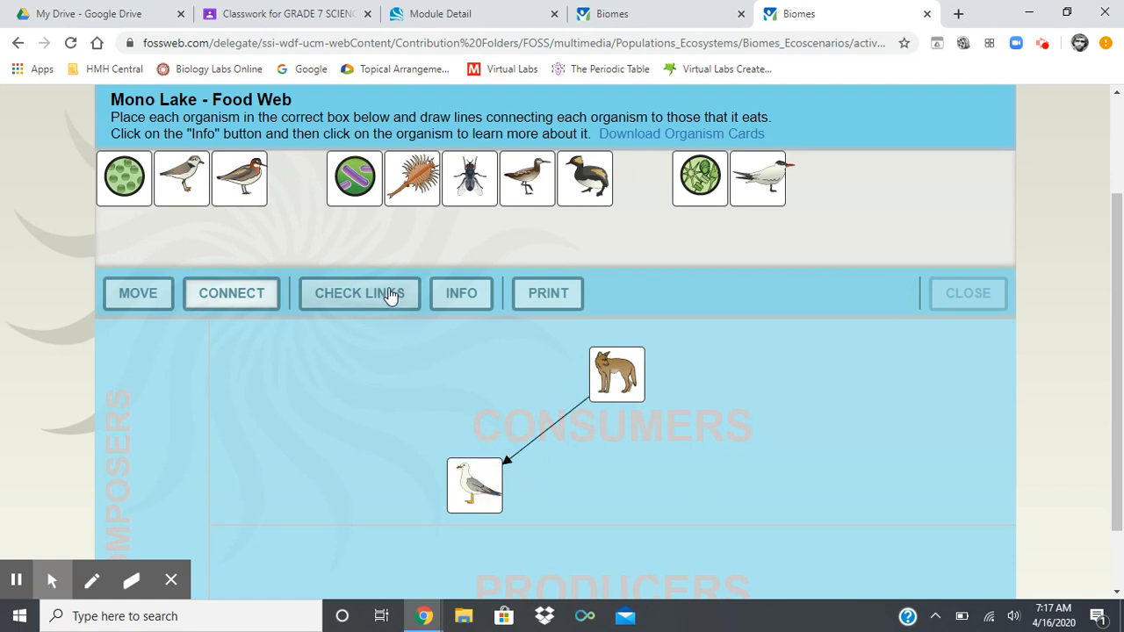
left_click(359, 294)
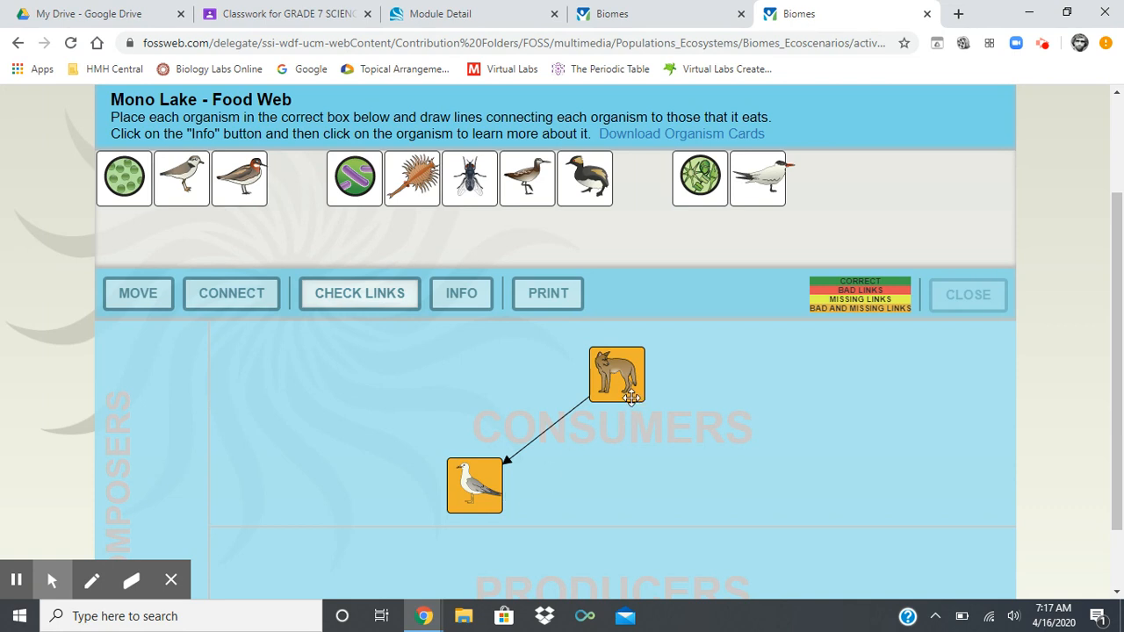
mouse_move(480, 477)
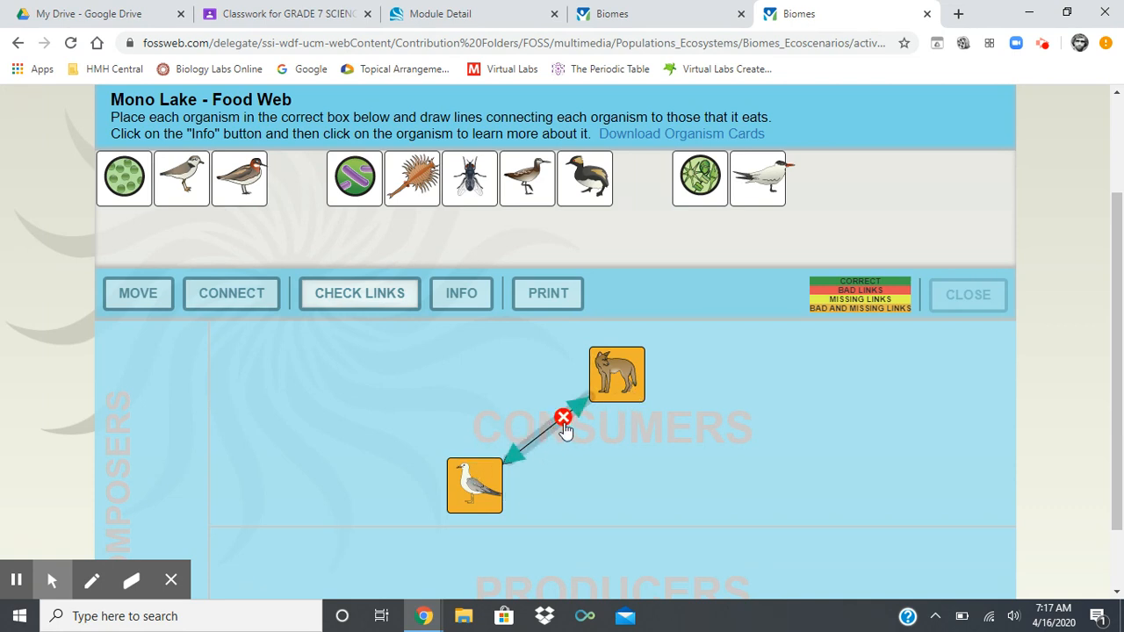
left_click(563, 416)
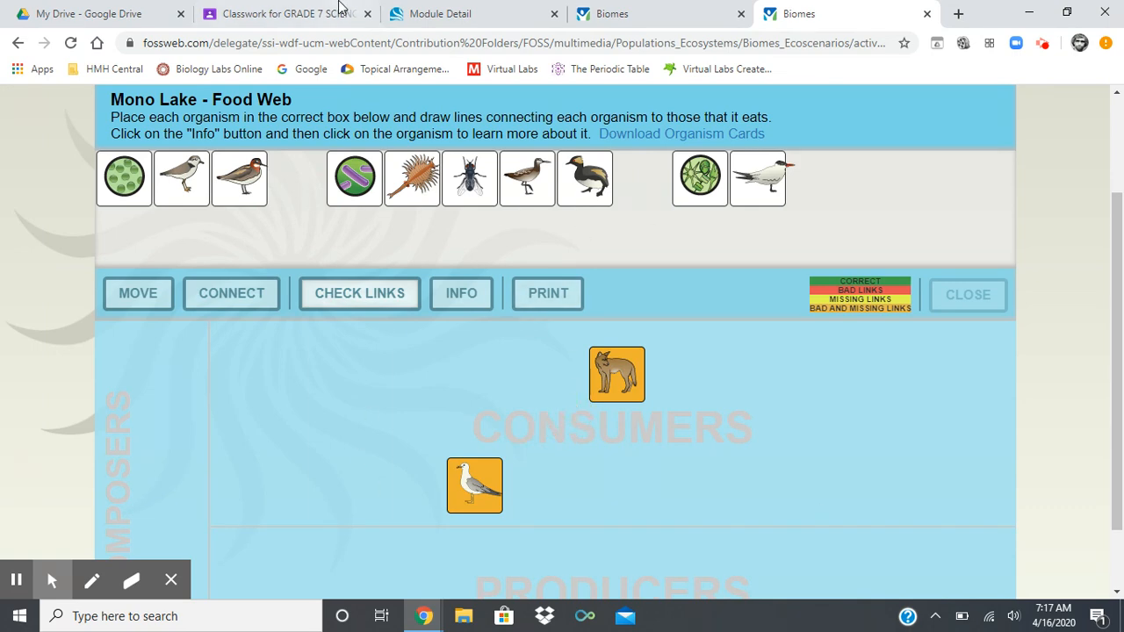
Show the Electronic Food Web - Mono Lake assignment's instructions, FOSSweb link, PDF and video on Classwork.
left_click(285, 13)
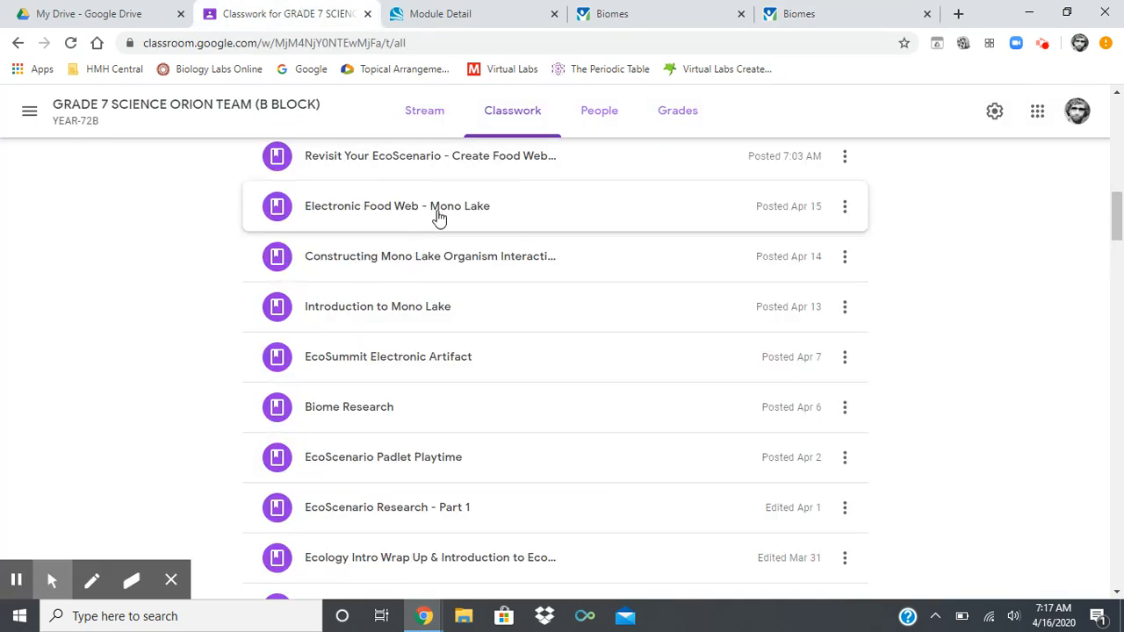
left_click(447, 205)
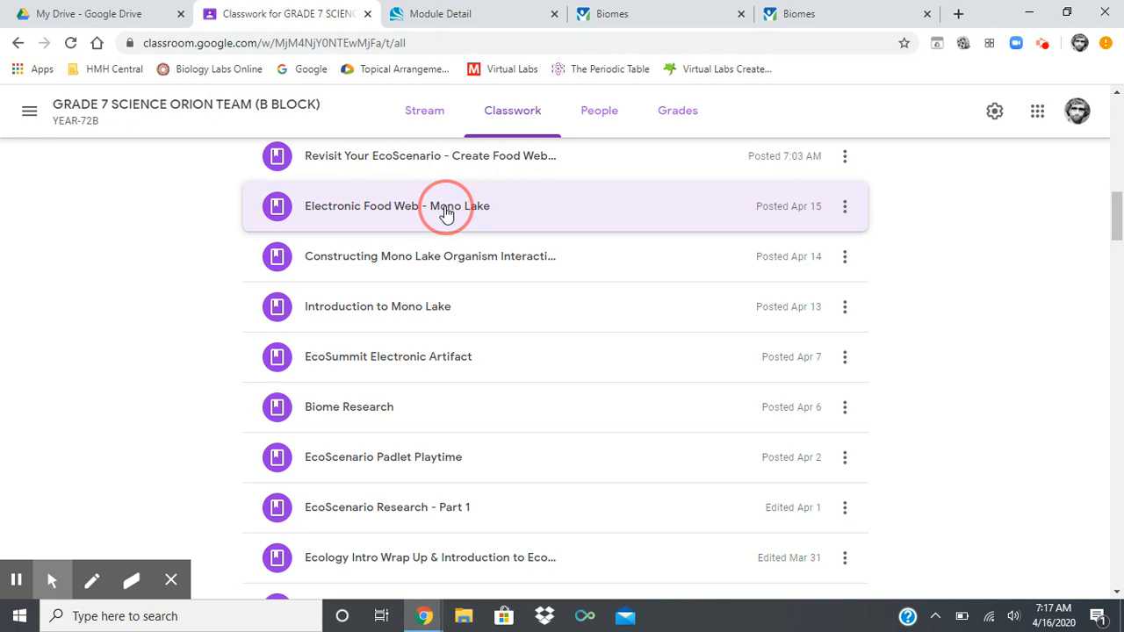
left_click(397, 205)
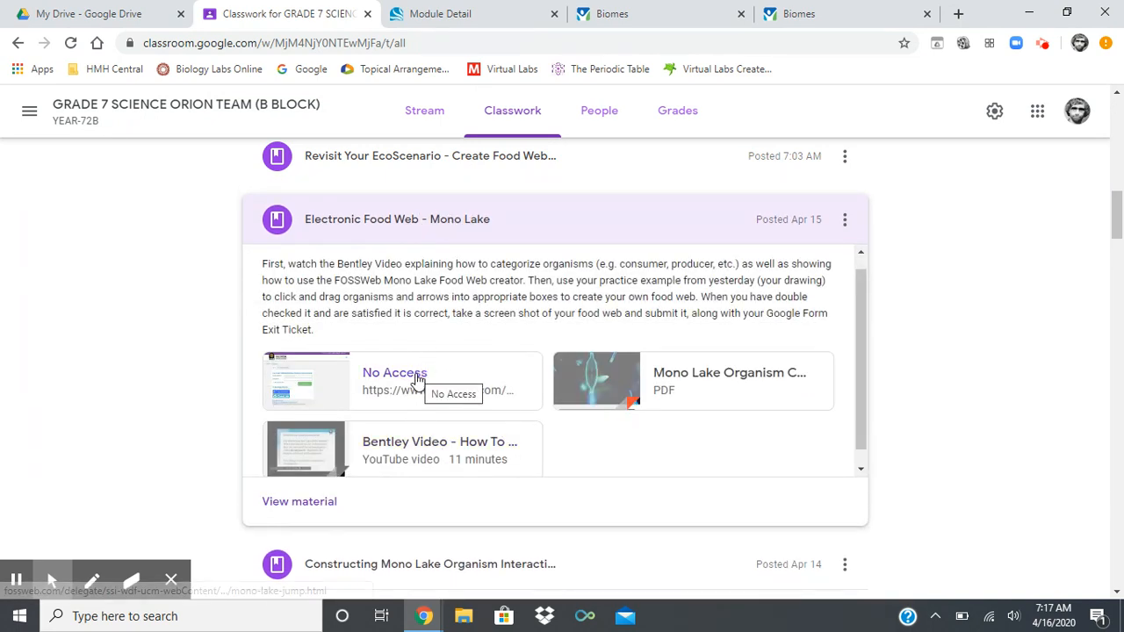
mouse_move(376, 423)
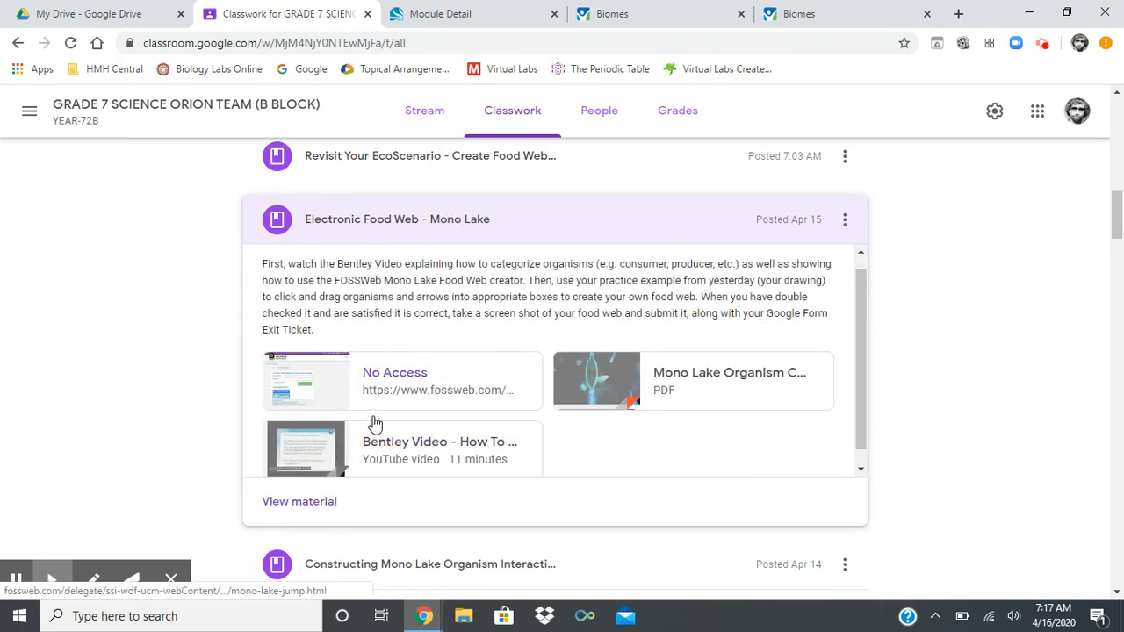
mouse_move(518, 403)
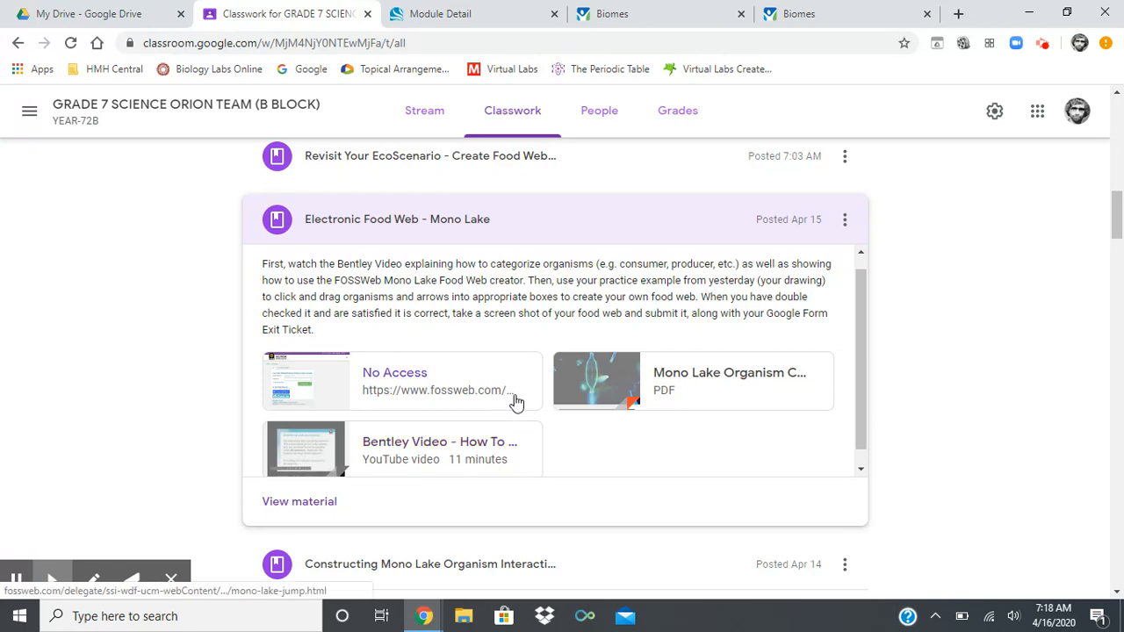
scroll("down", 3)
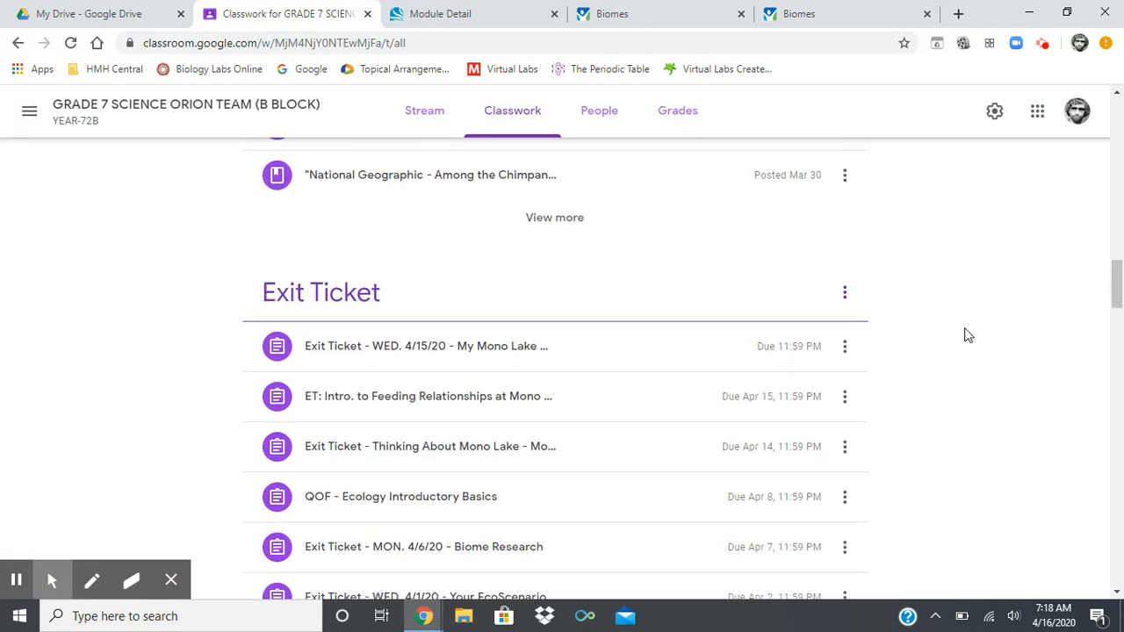
Expand Exit Ticket - WED. 4/15/20 and open its MY MONO LAKE FOOD WEB document.
left_click(425, 346)
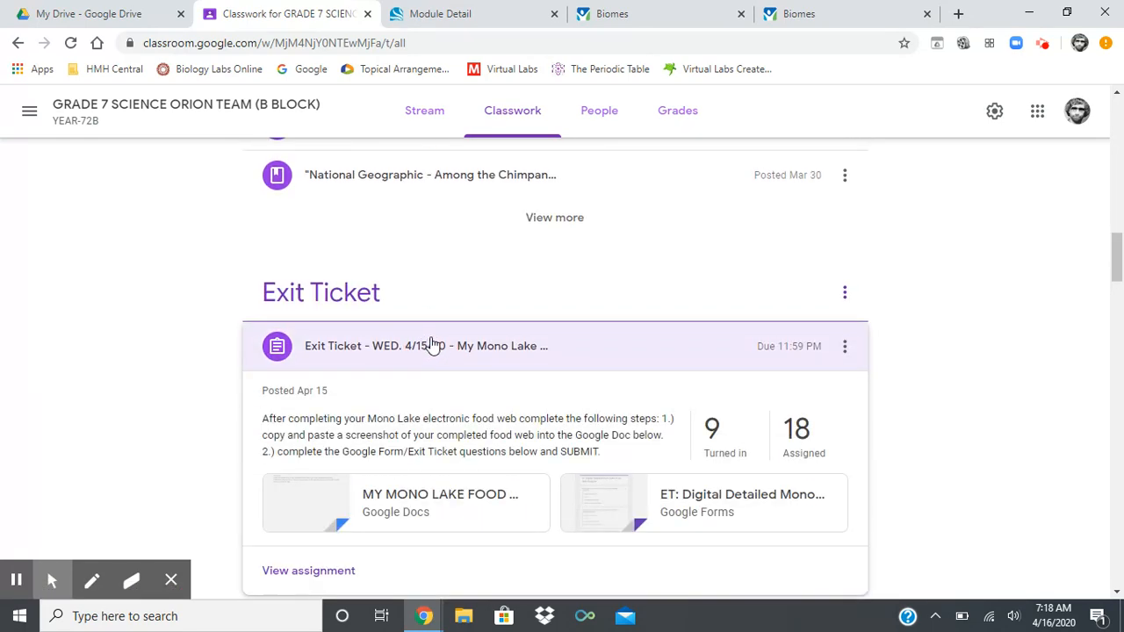
mouse_move(725, 439)
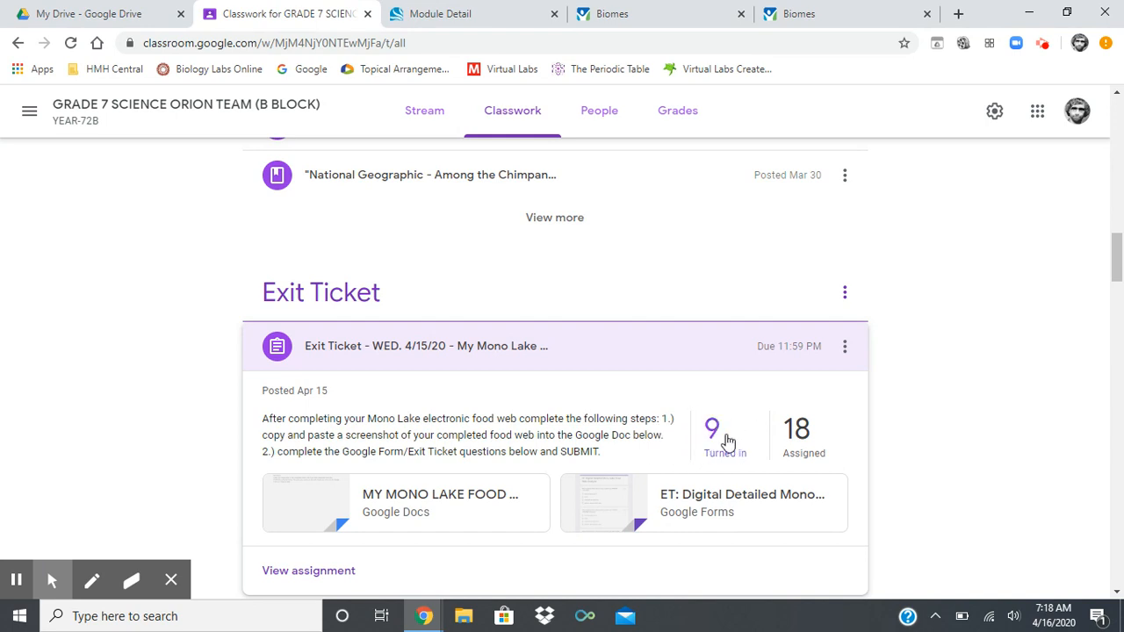
scroll("down", 3)
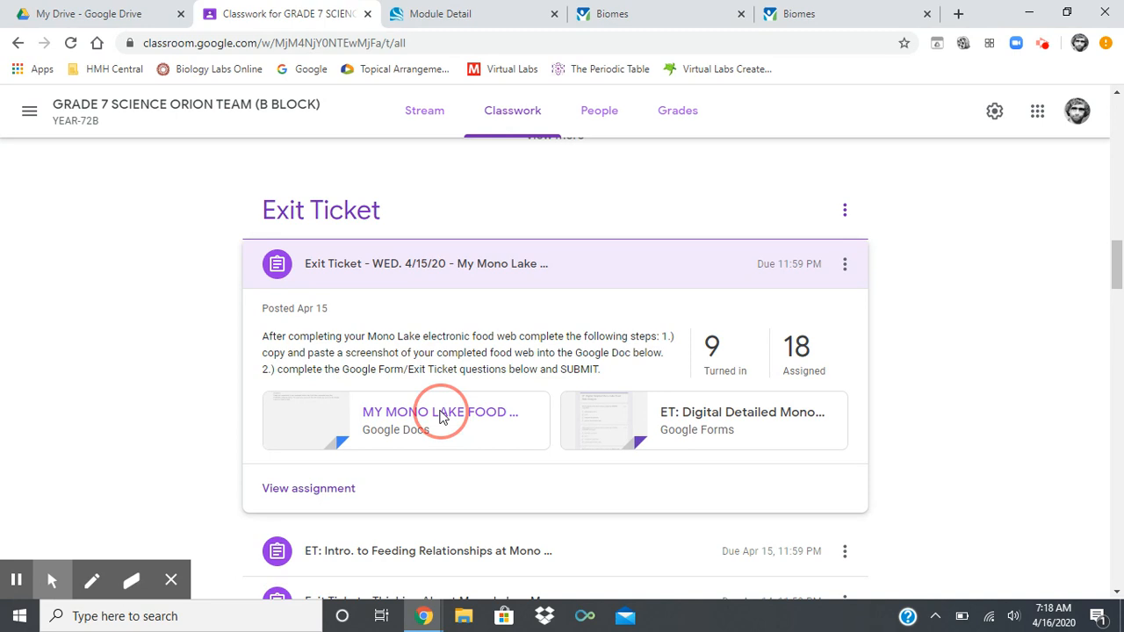
left_click(439, 412)
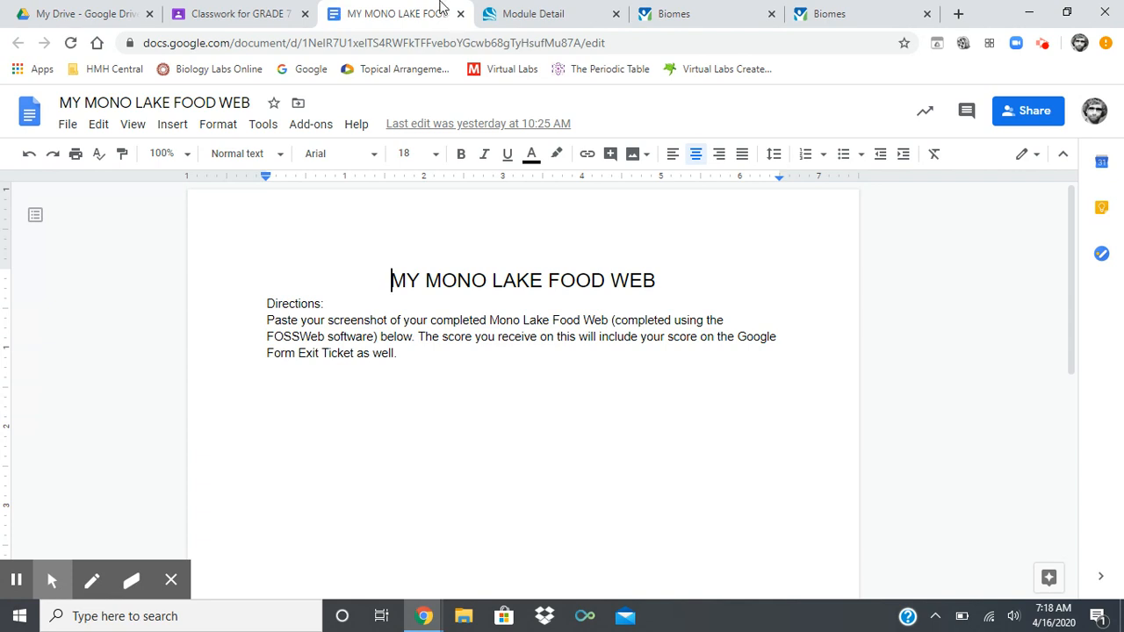
Read the screenshot directions, then switch back to the Classwork browser tab.
left_click(237, 13)
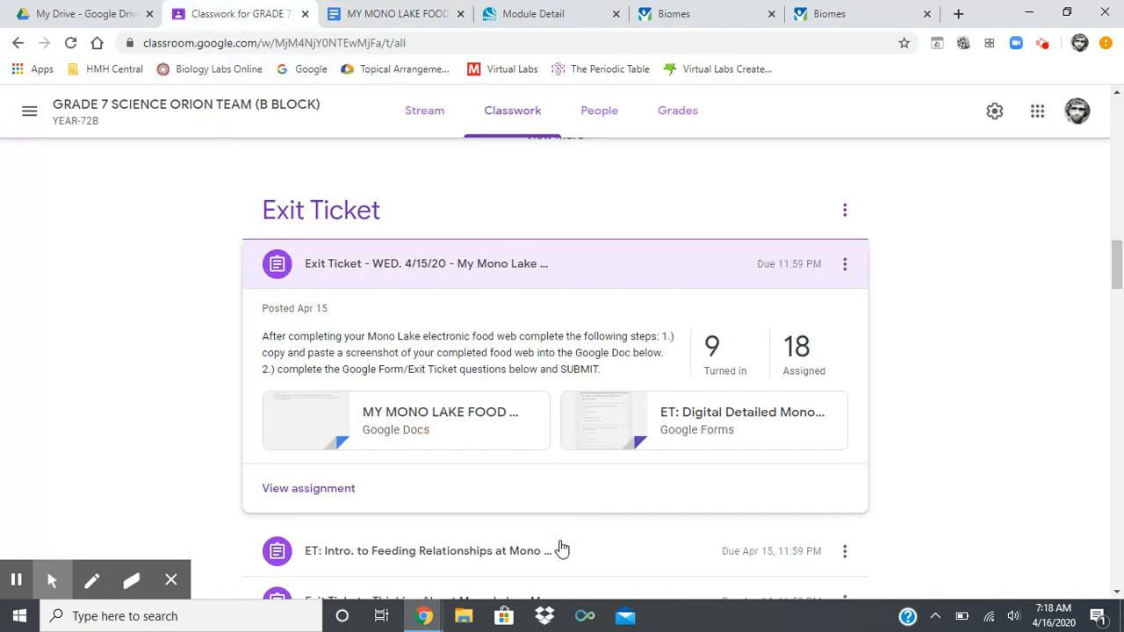
mouse_move(709, 421)
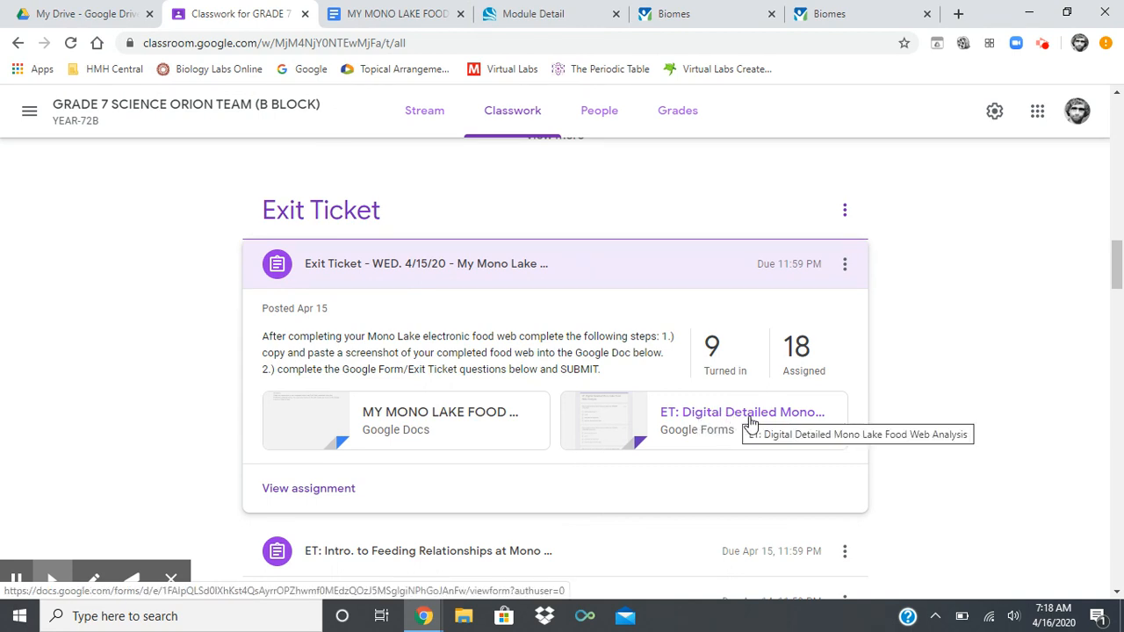
mouse_move(443, 399)
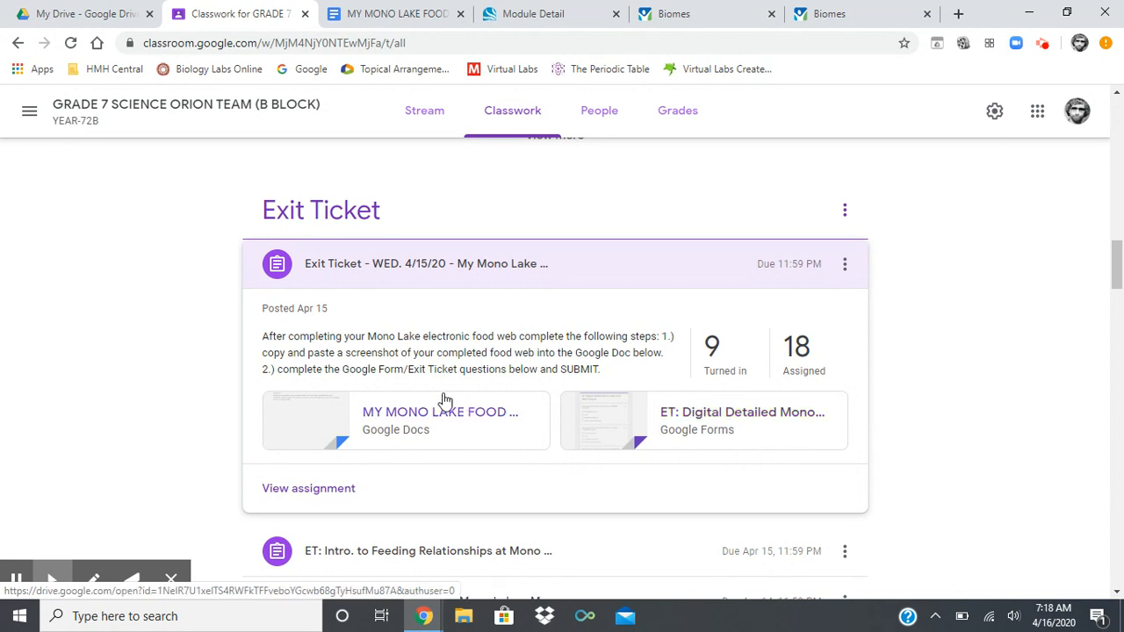
mouse_move(422, 429)
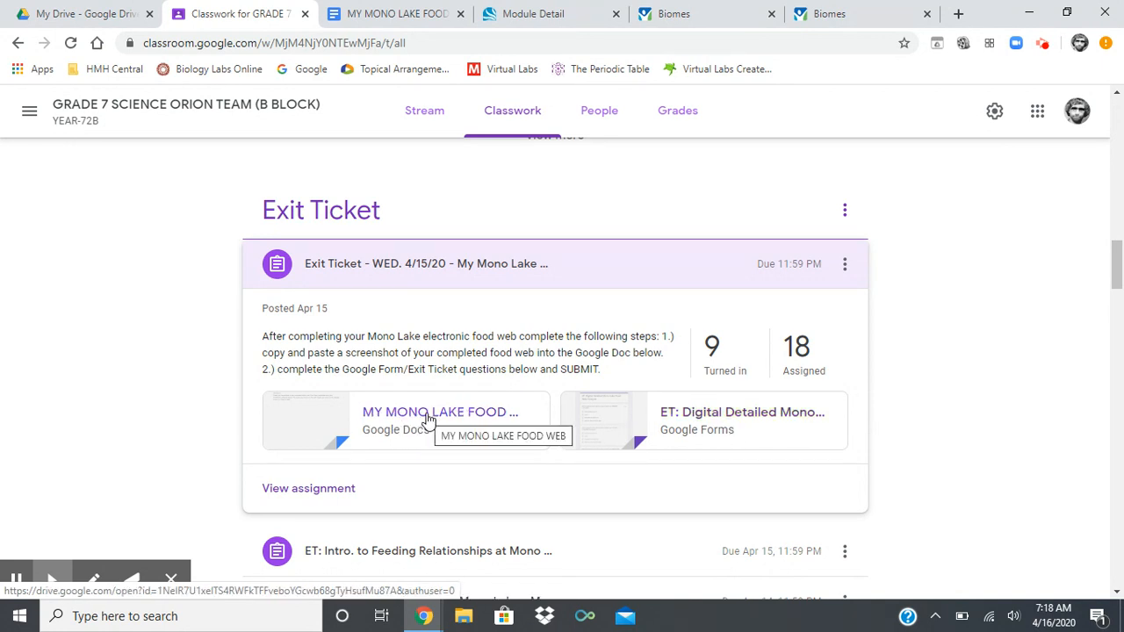
mouse_move(571, 426)
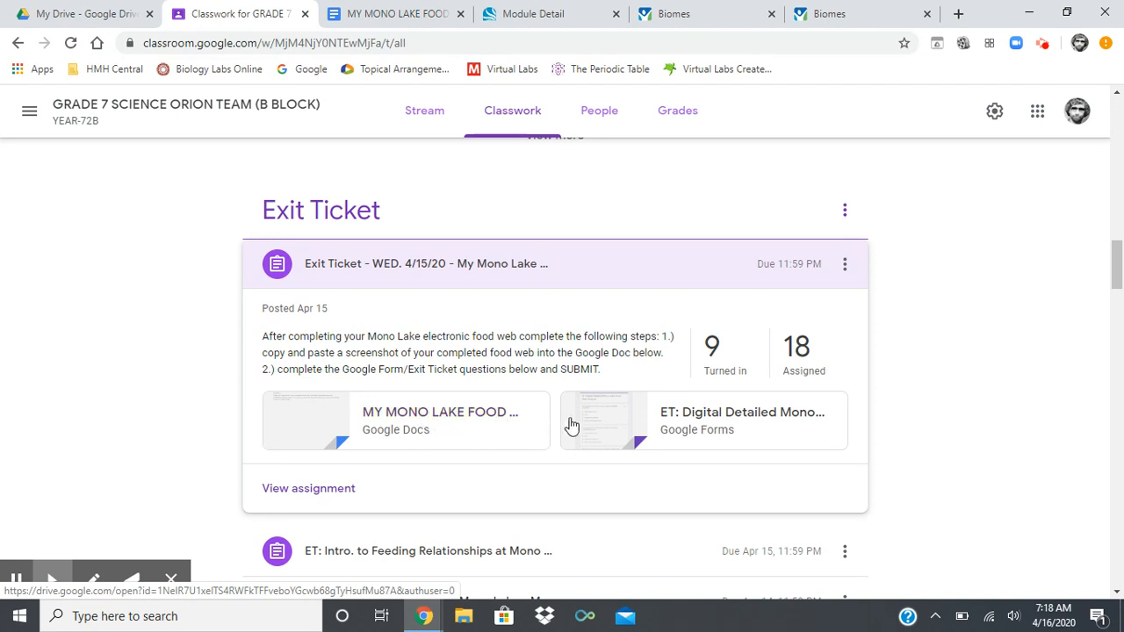
mouse_move(720, 412)
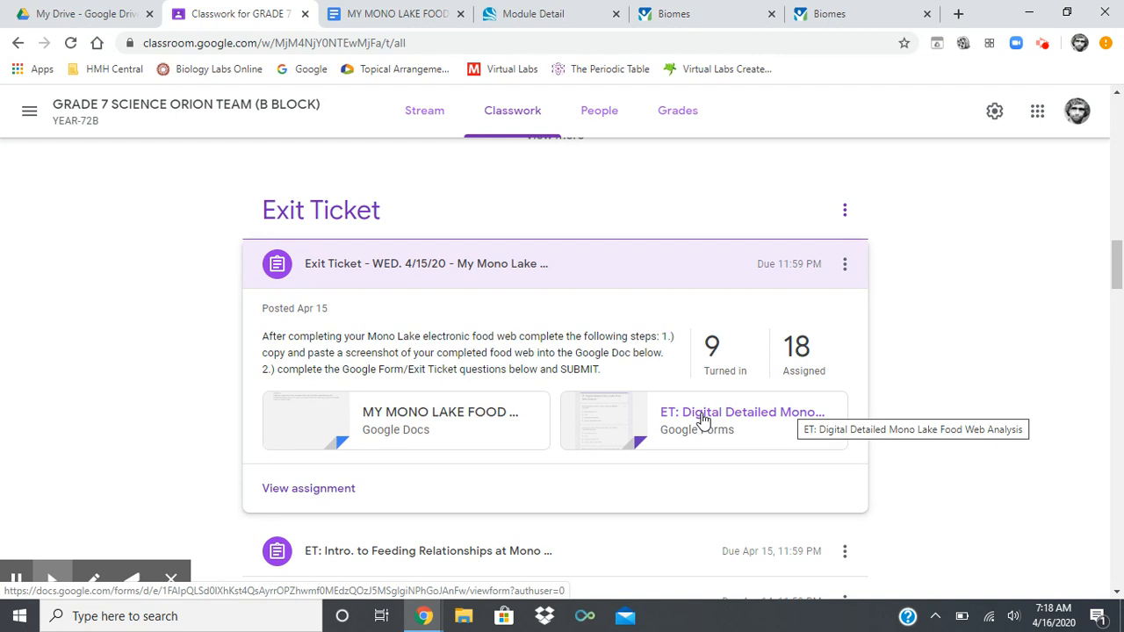
mouse_move(710, 424)
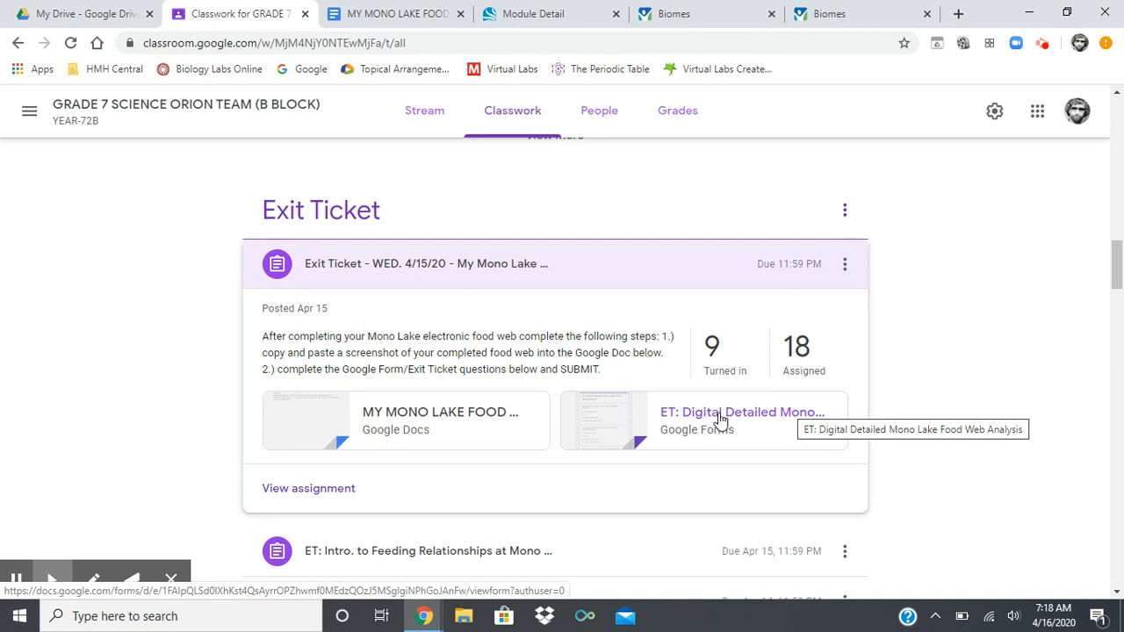
mouse_move(718, 433)
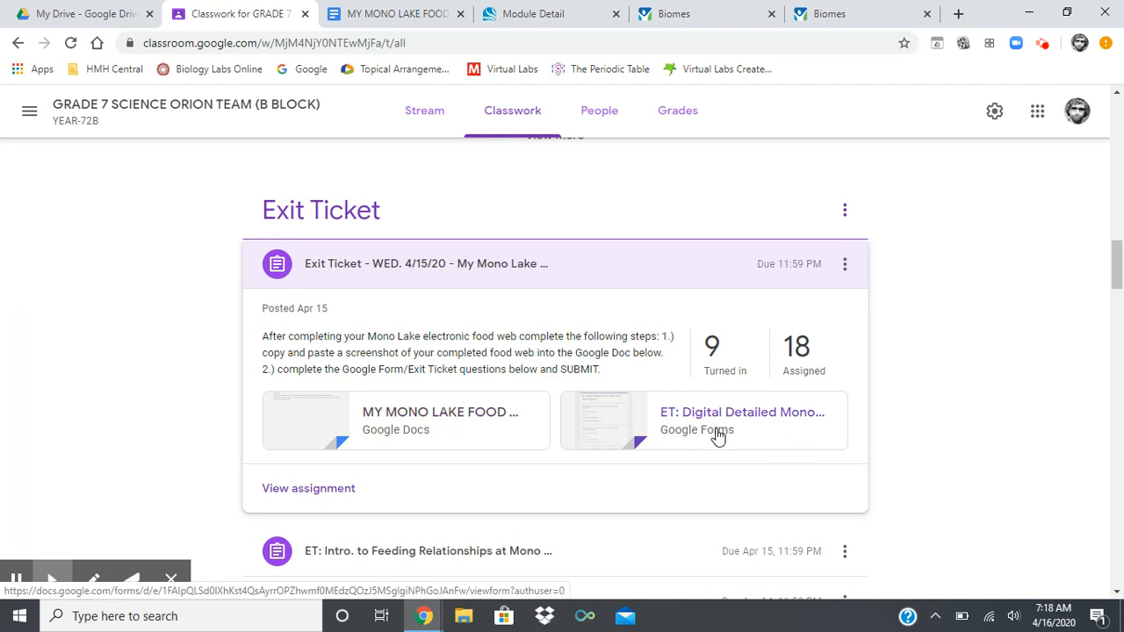
mouse_move(439, 412)
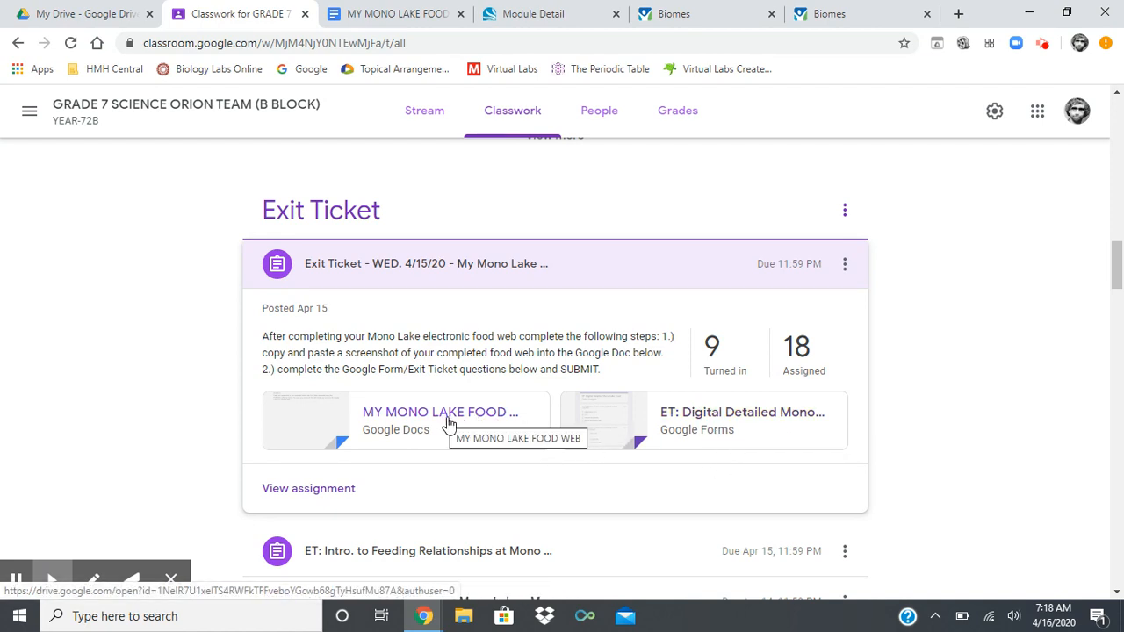
mouse_move(720, 421)
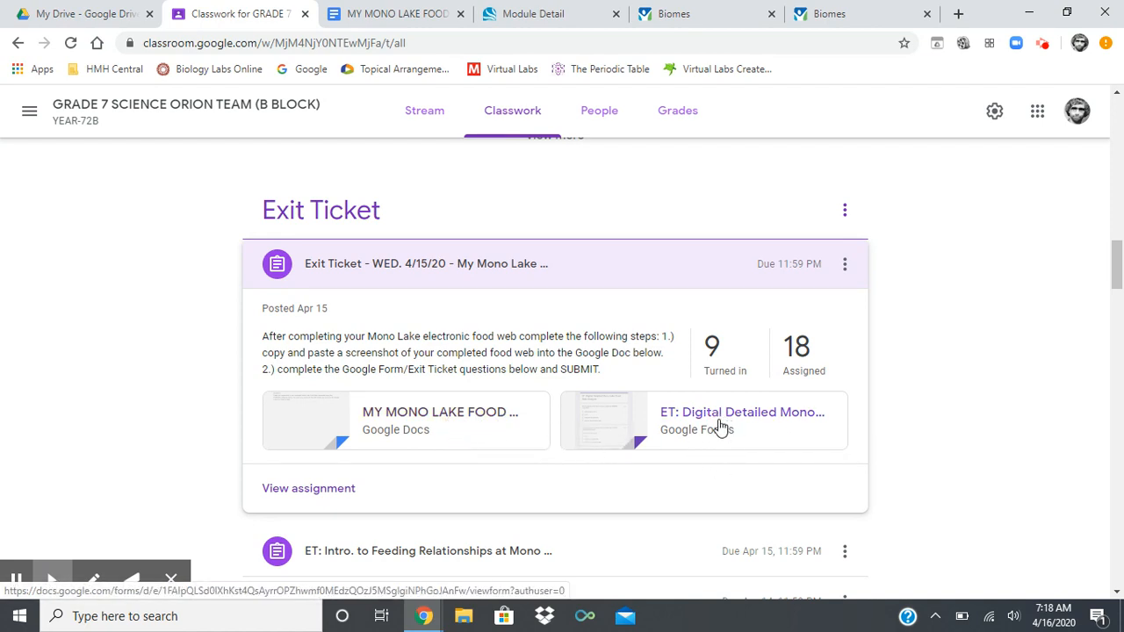
mouse_move(742, 412)
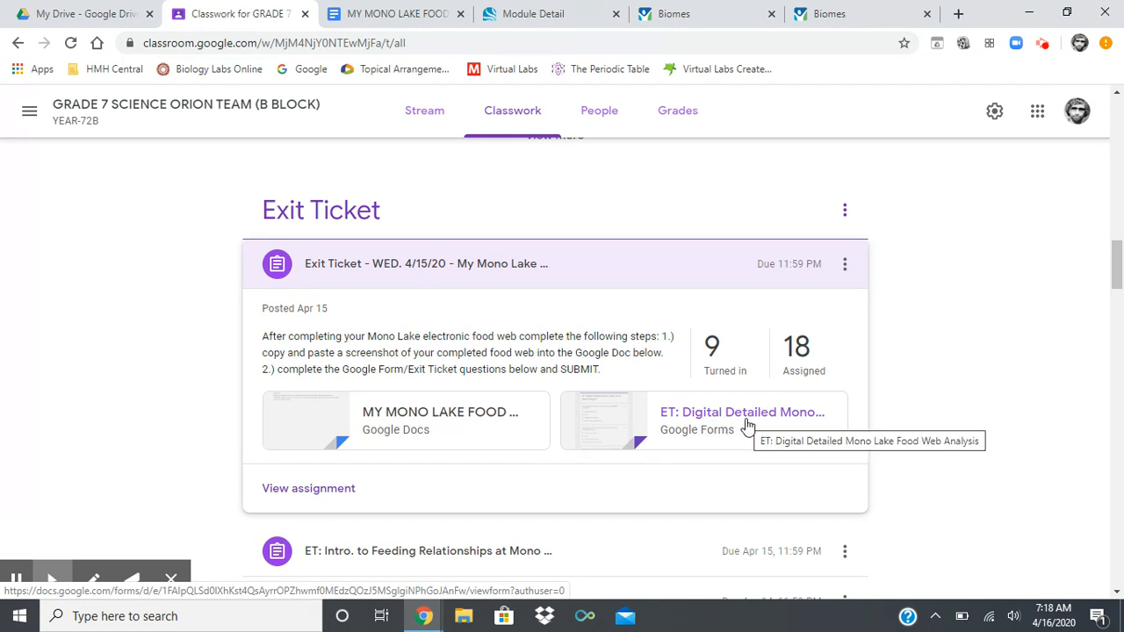
mouse_move(736, 428)
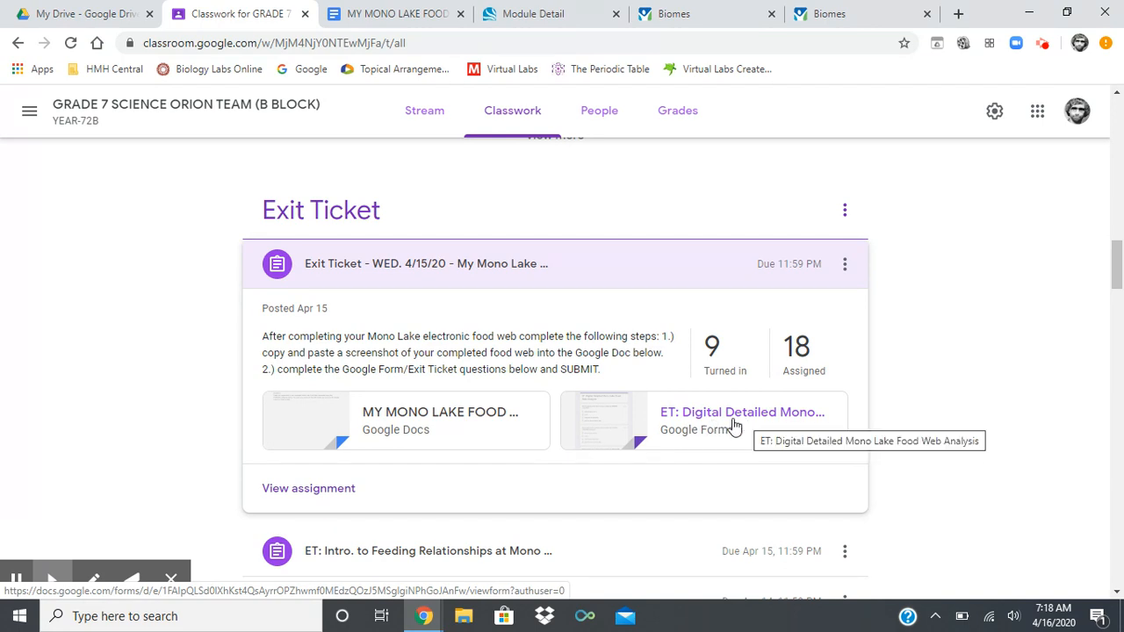
mouse_move(731, 431)
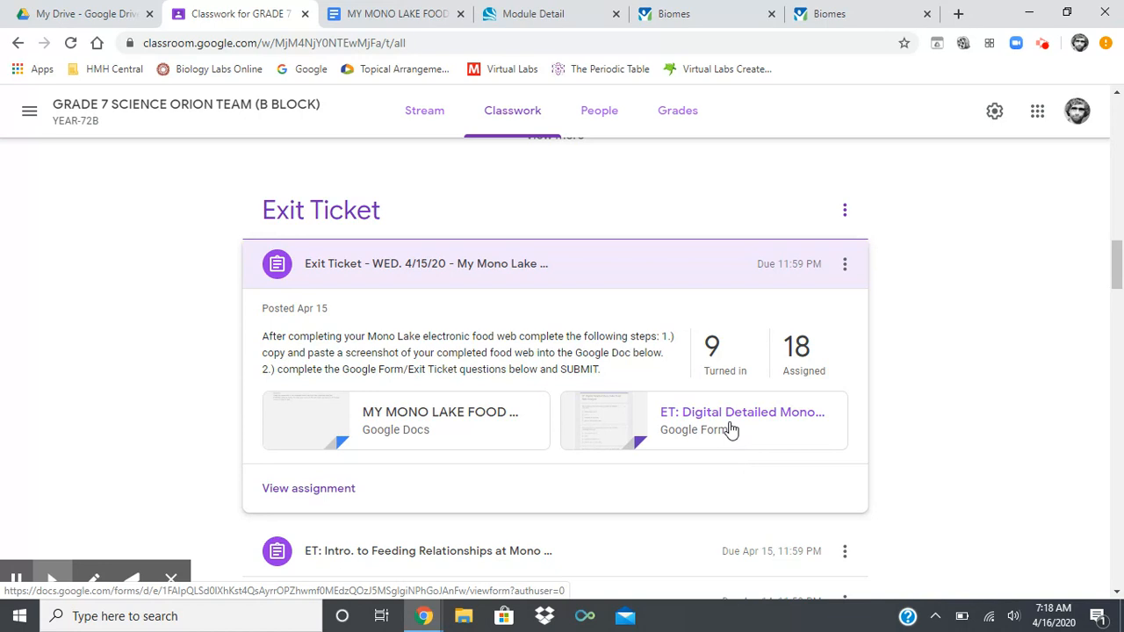
mouse_move(732, 429)
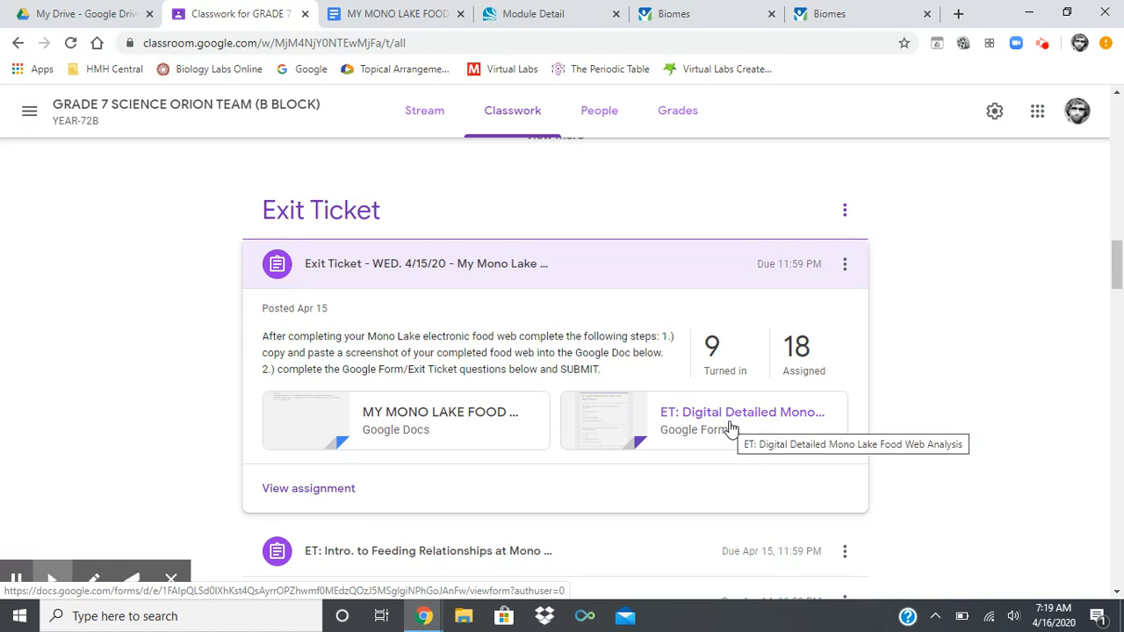
mouse_move(742, 435)
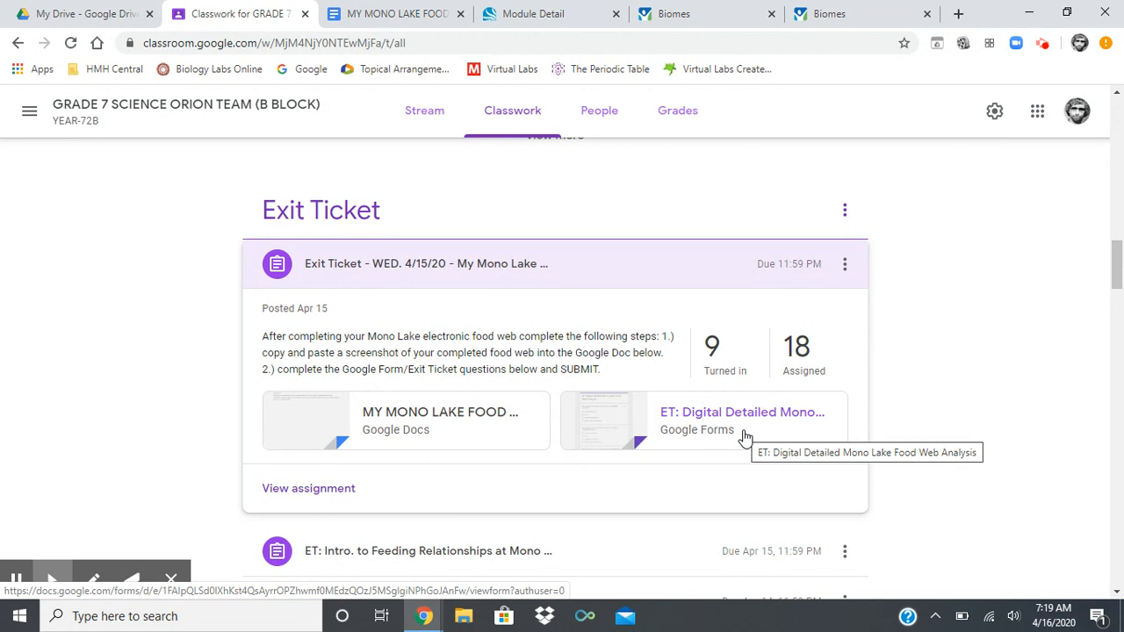
mouse_move(718, 417)
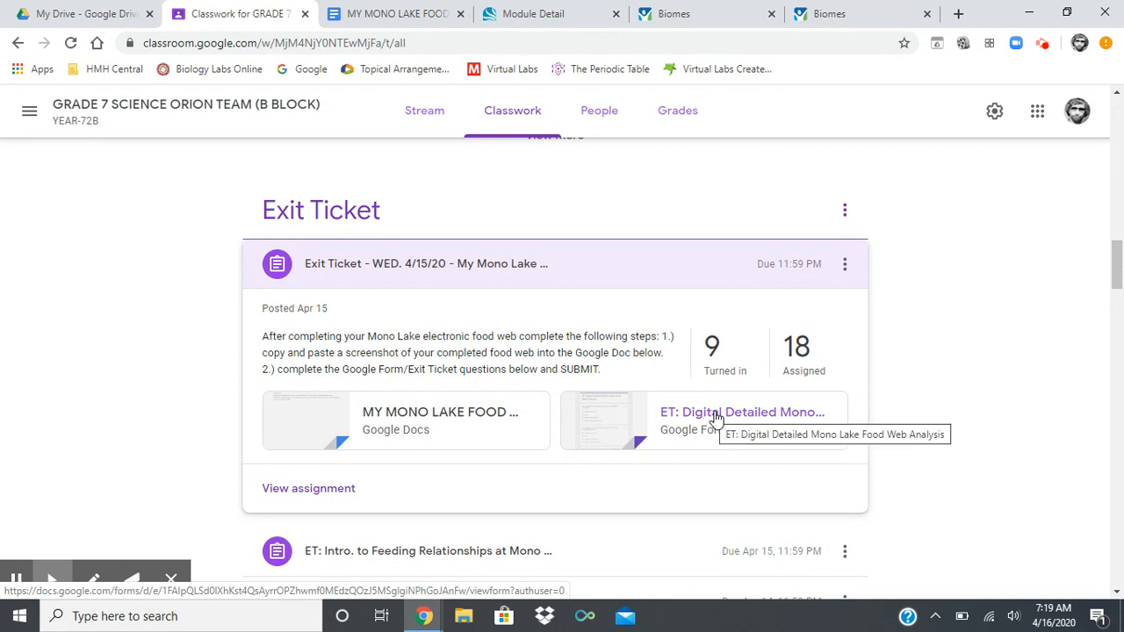
mouse_move(707, 408)
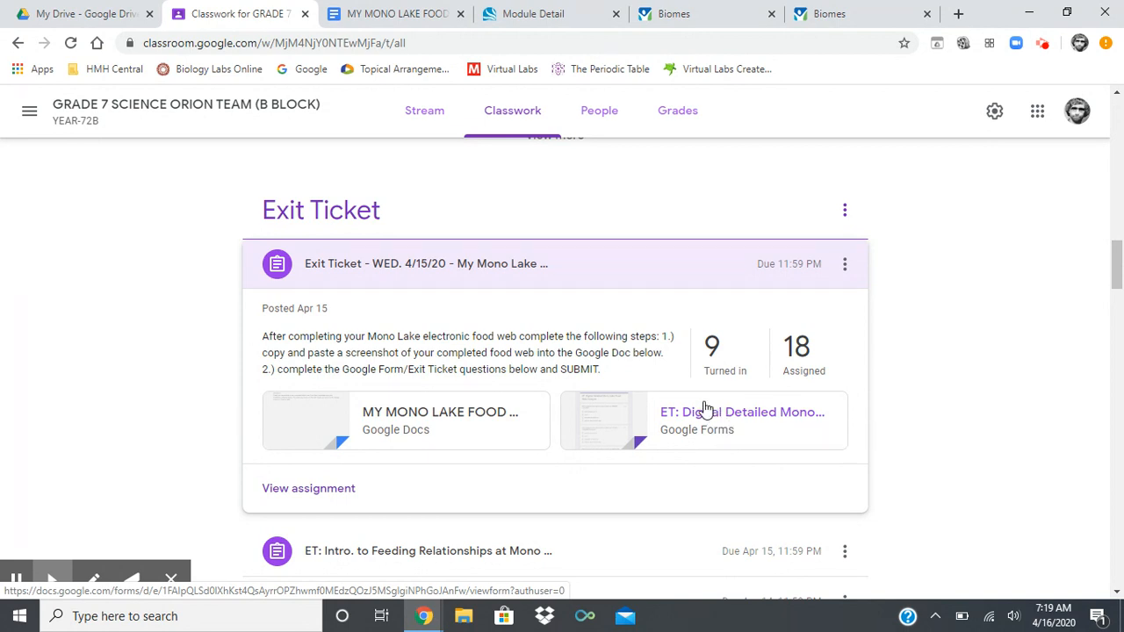
mouse_move(440, 412)
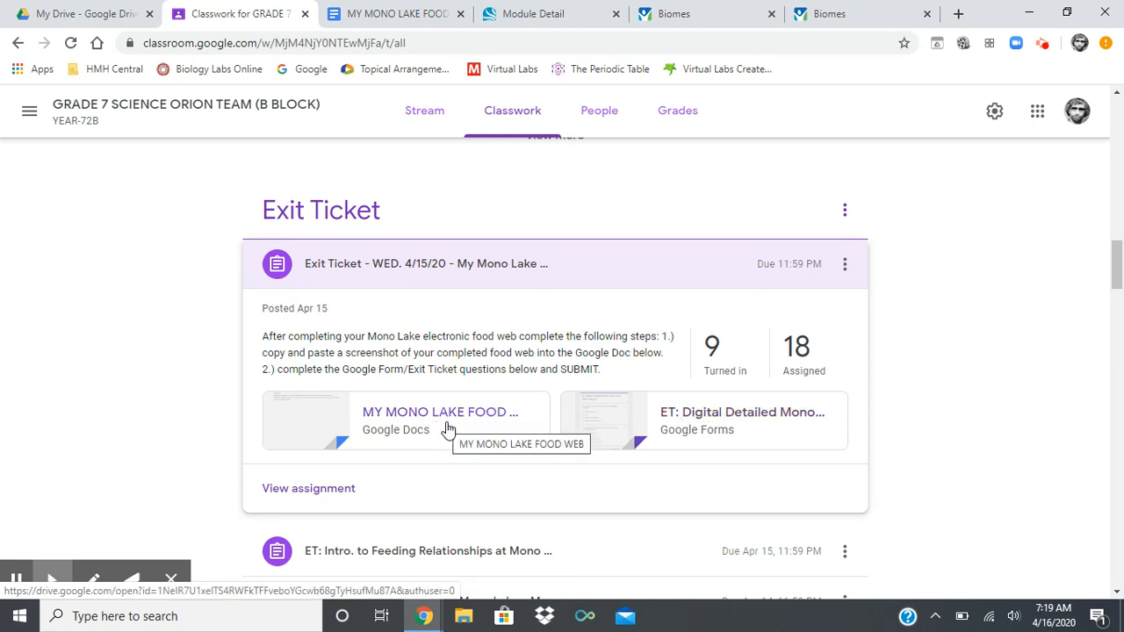
mouse_move(490, 389)
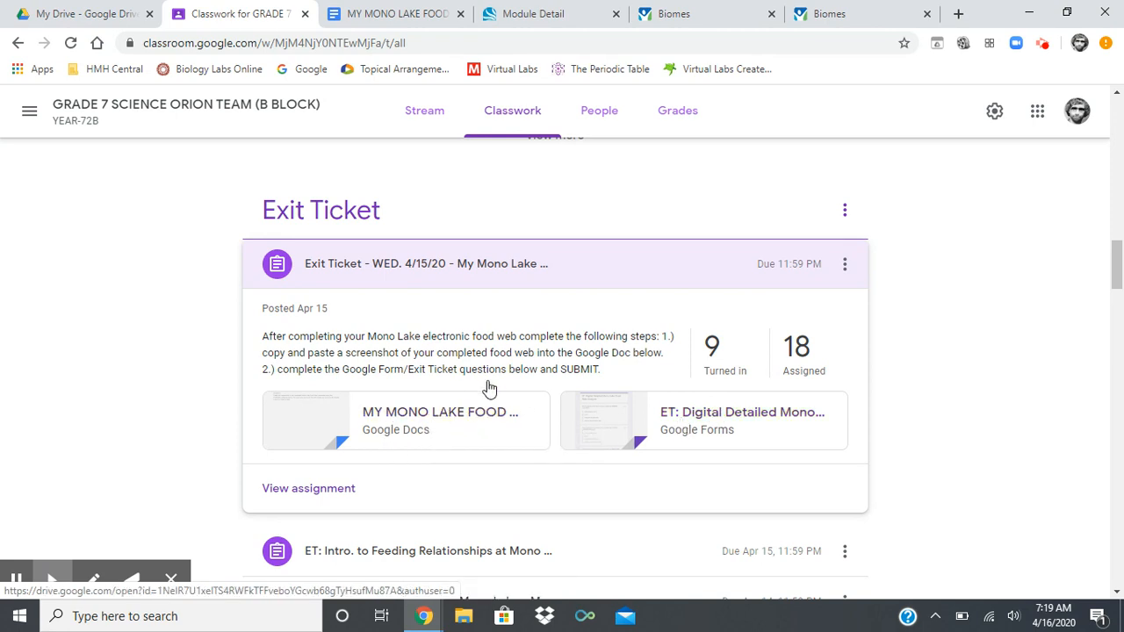
mouse_move(632, 407)
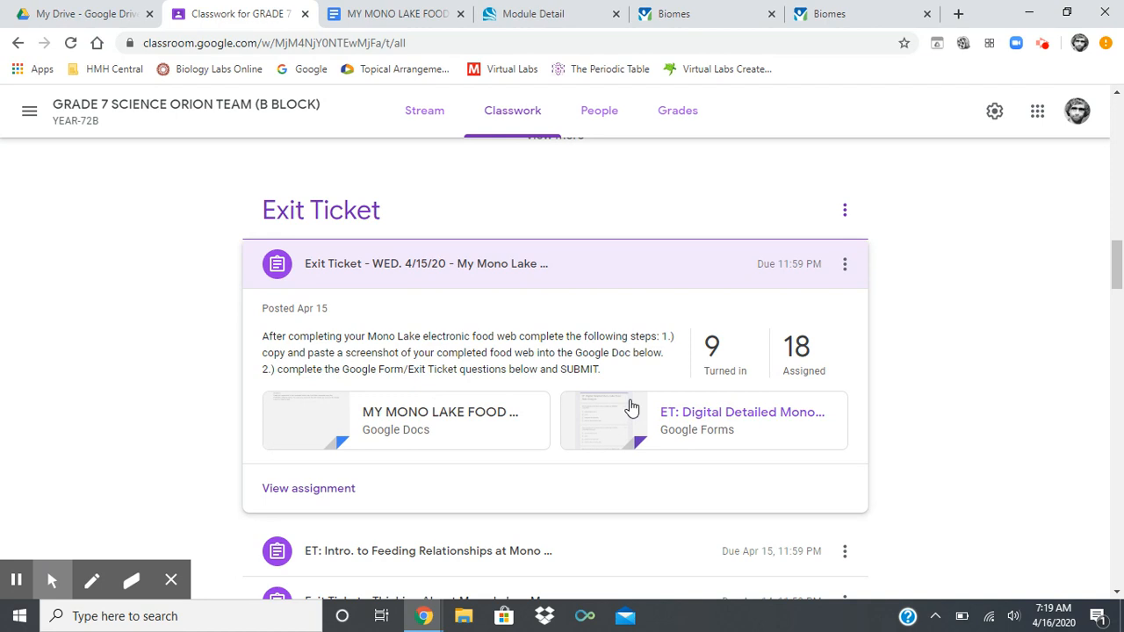
mouse_move(926, 387)
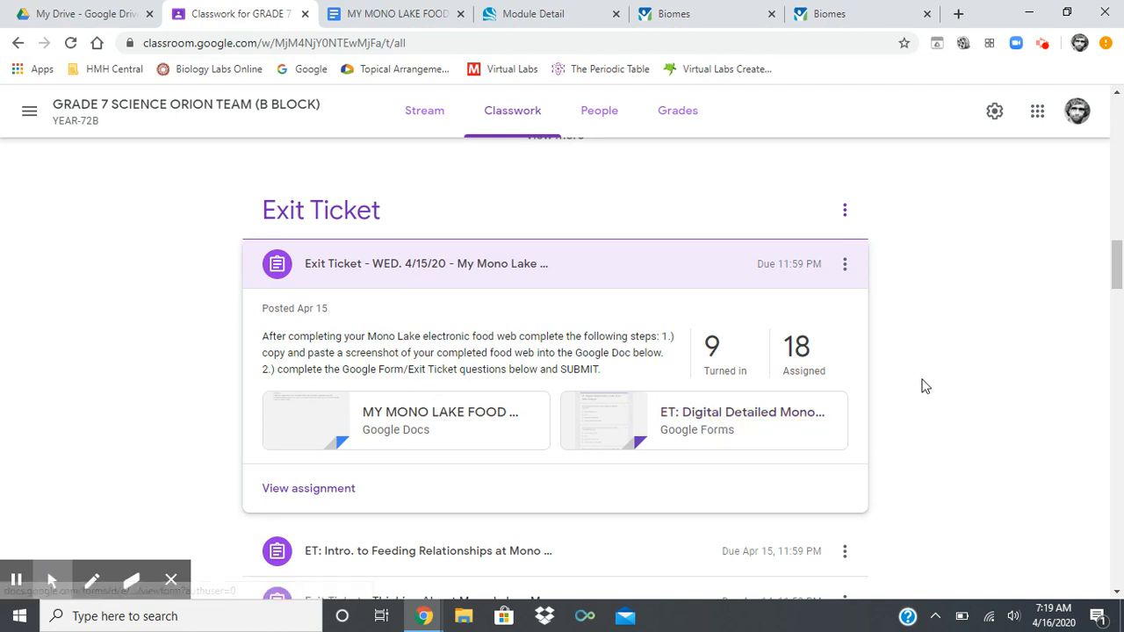
Scroll up to the Population Ecology topic and its Mono Lake and biome materials.
scroll("up", 3)
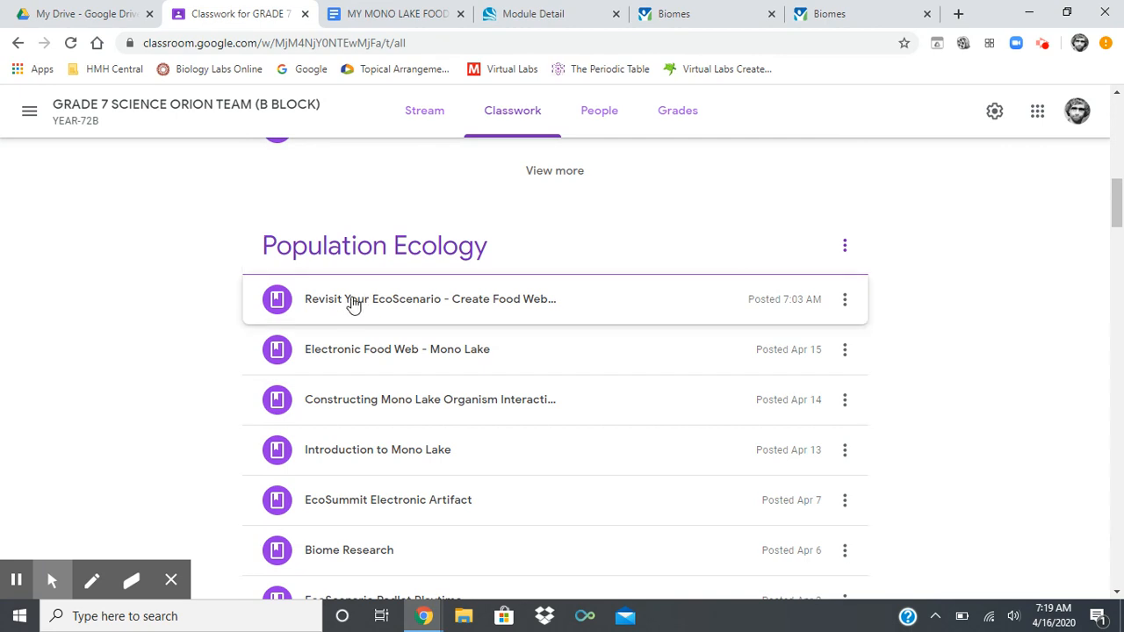
mouse_move(443, 353)
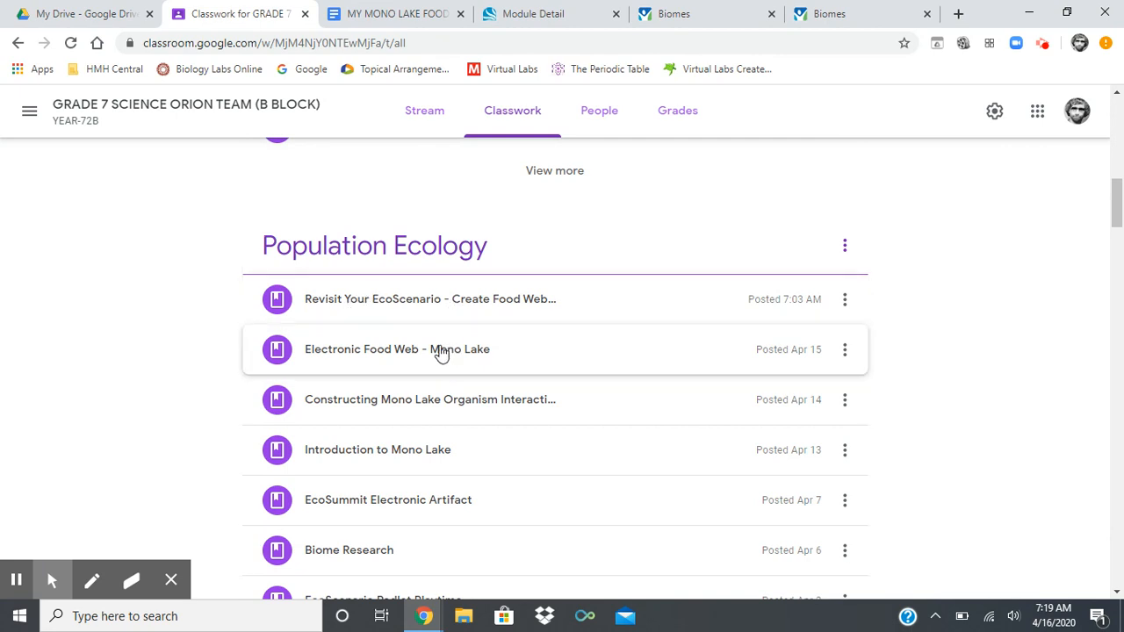
mouse_move(429, 306)
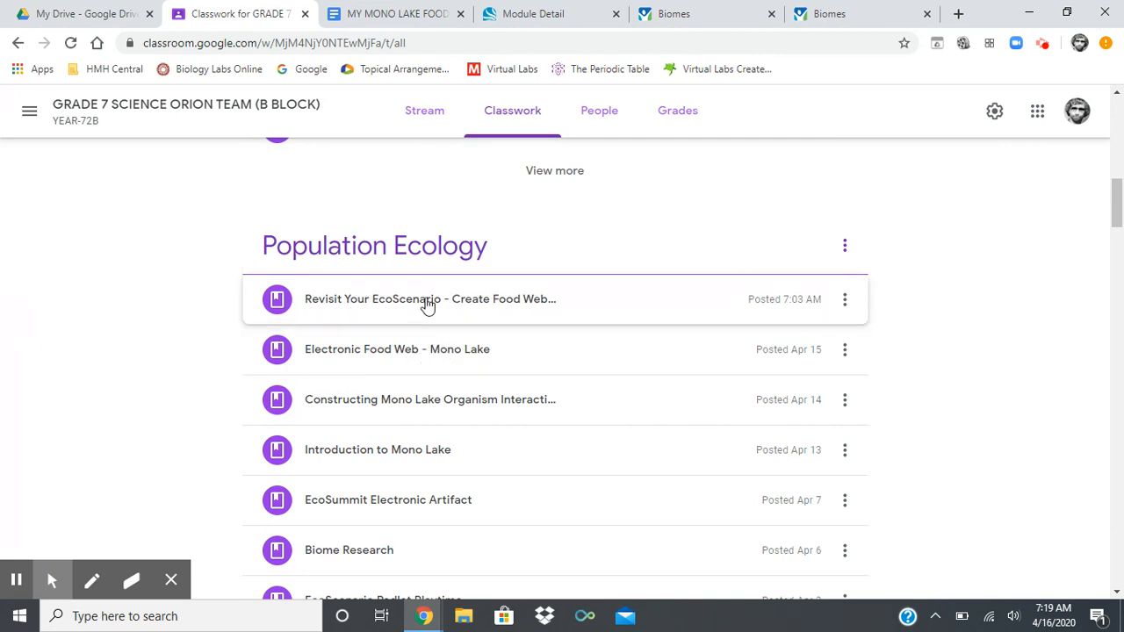
Expand Revisit Your EcoScenario and open the ECOSUMMIT - SLIDE DECK CREATION document.
left_click(430, 299)
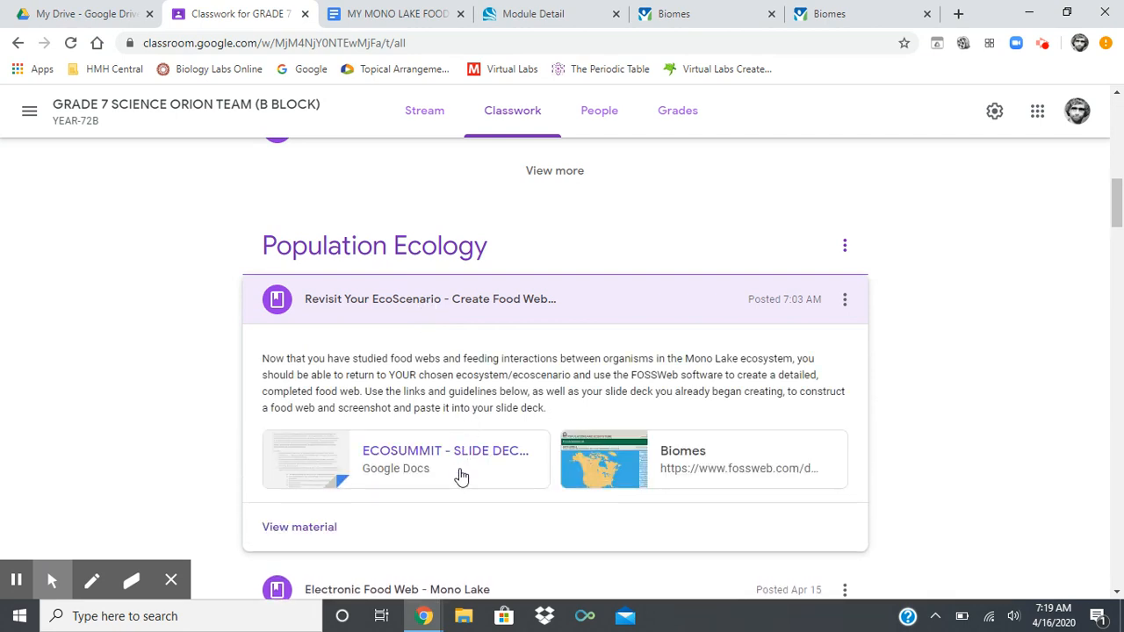
mouse_move(645, 454)
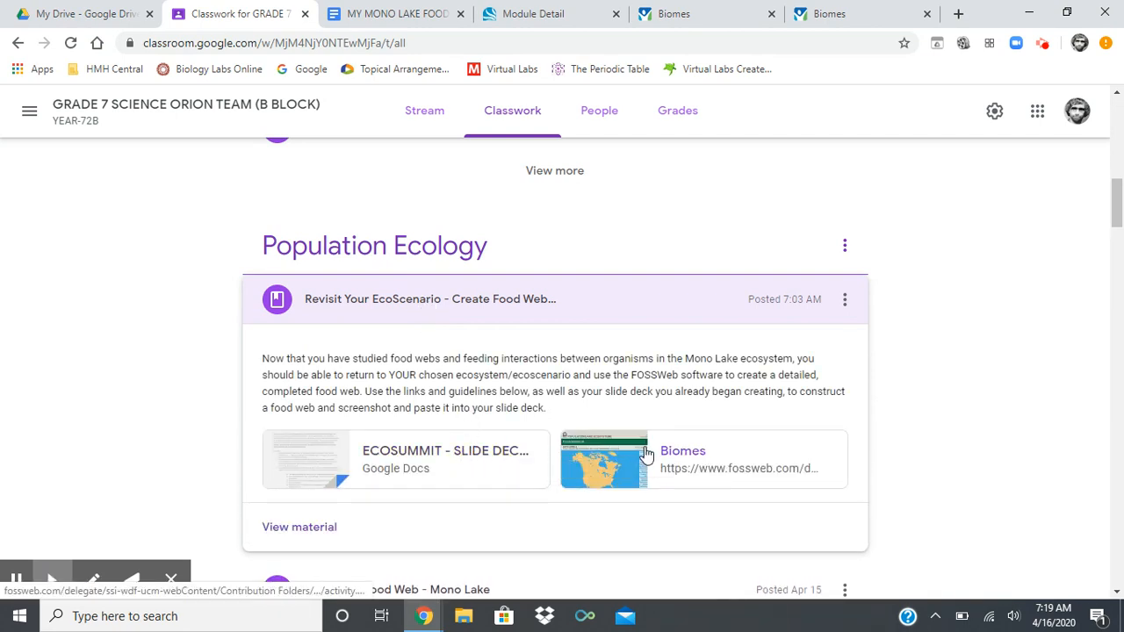
mouse_move(426, 457)
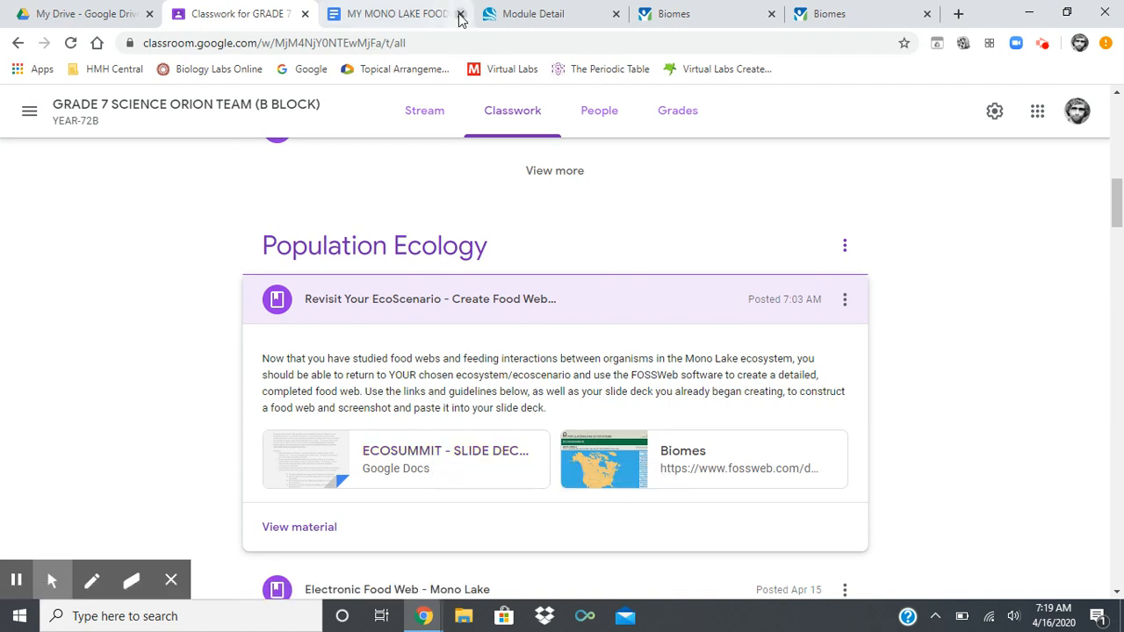
left_click(405, 459)
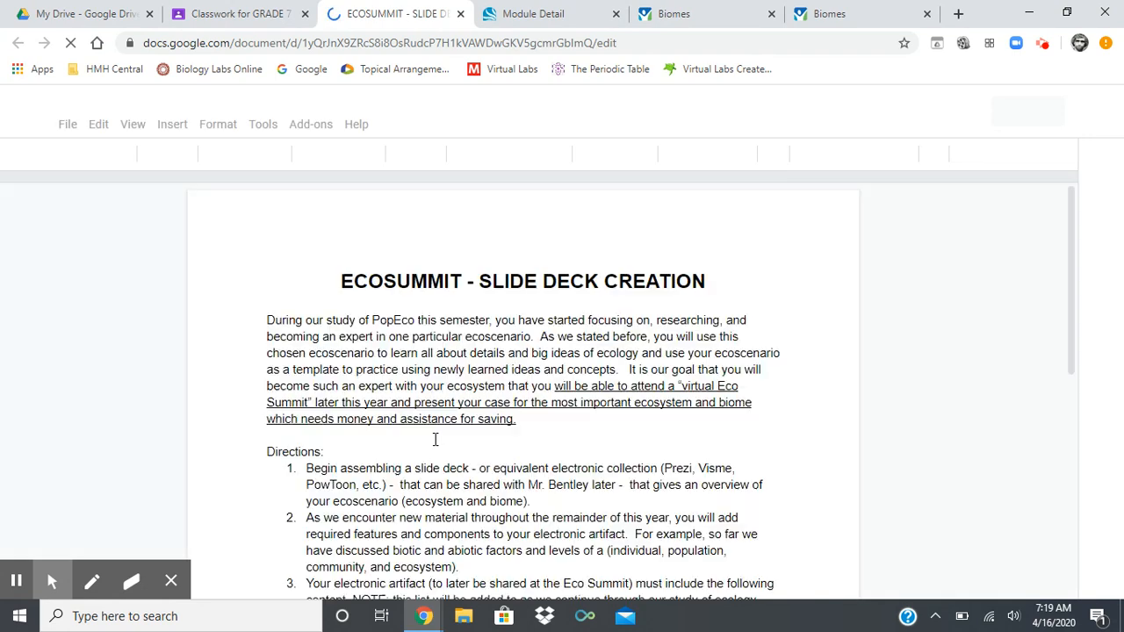
Scroll the ECOSUMMIT guidelines down to the green-highlighted complete food web checklist item.
scroll("down", 3)
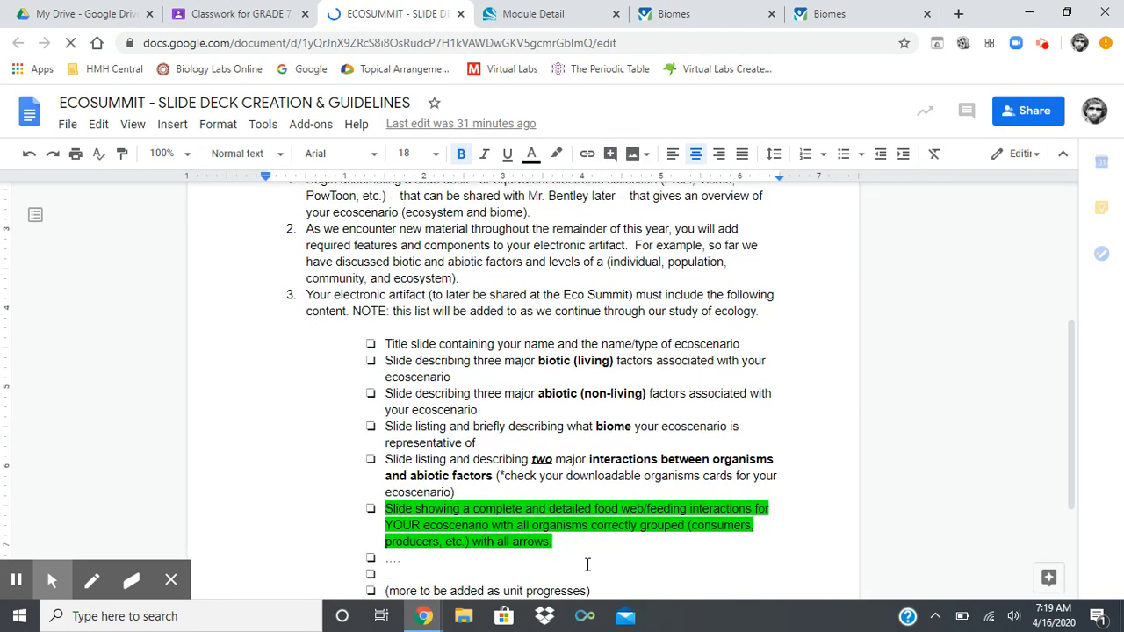
scroll("down", 3)
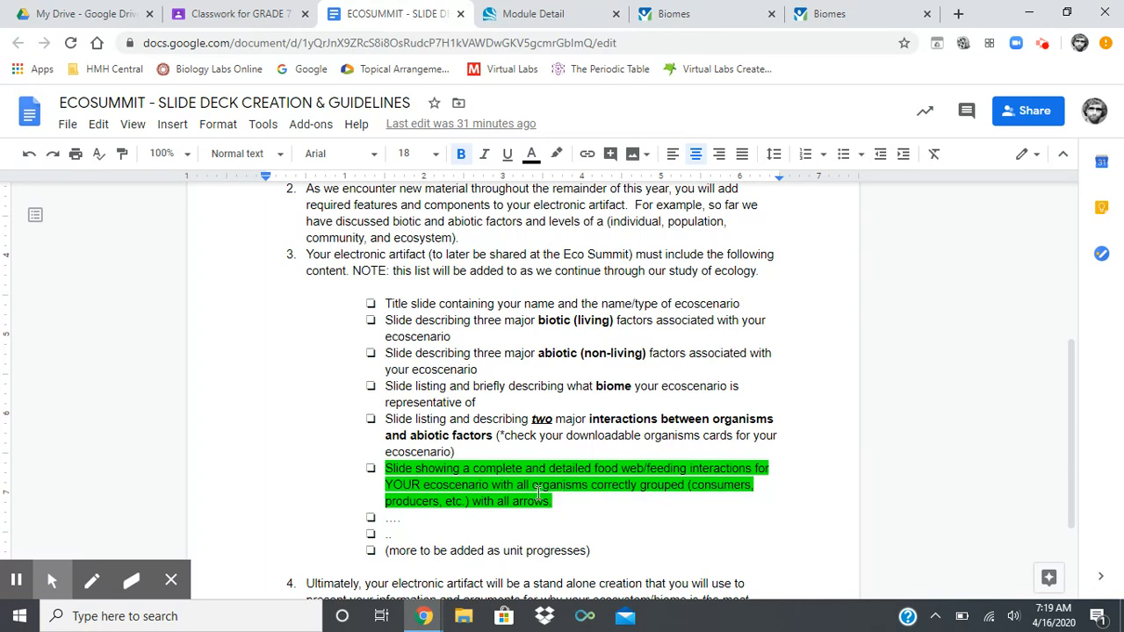
mouse_move(595, 484)
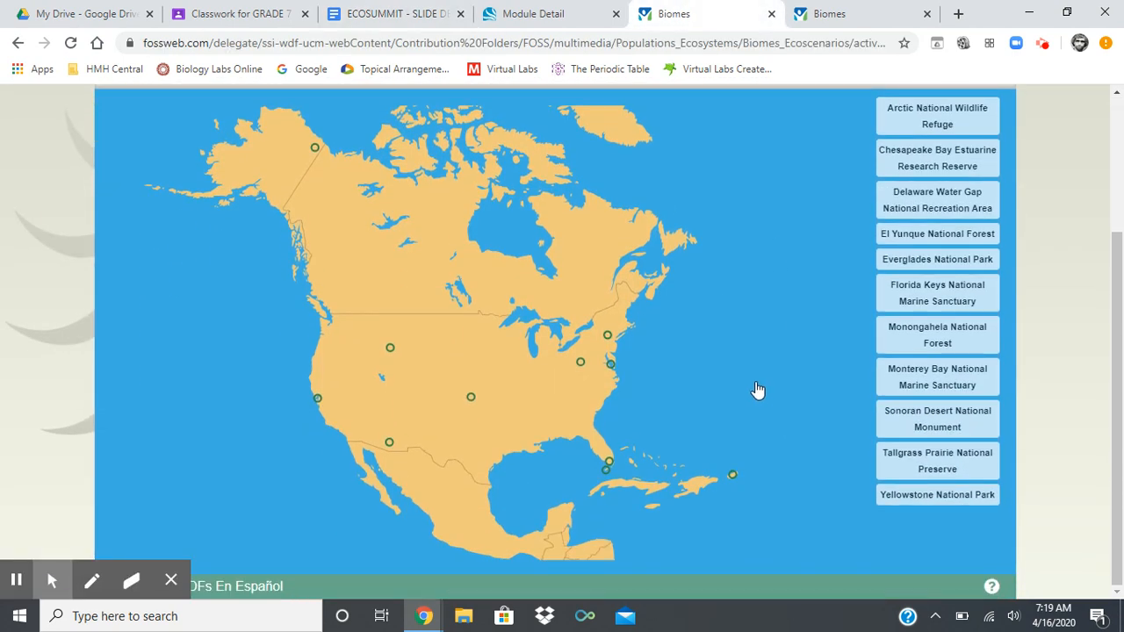
mouse_move(876, 282)
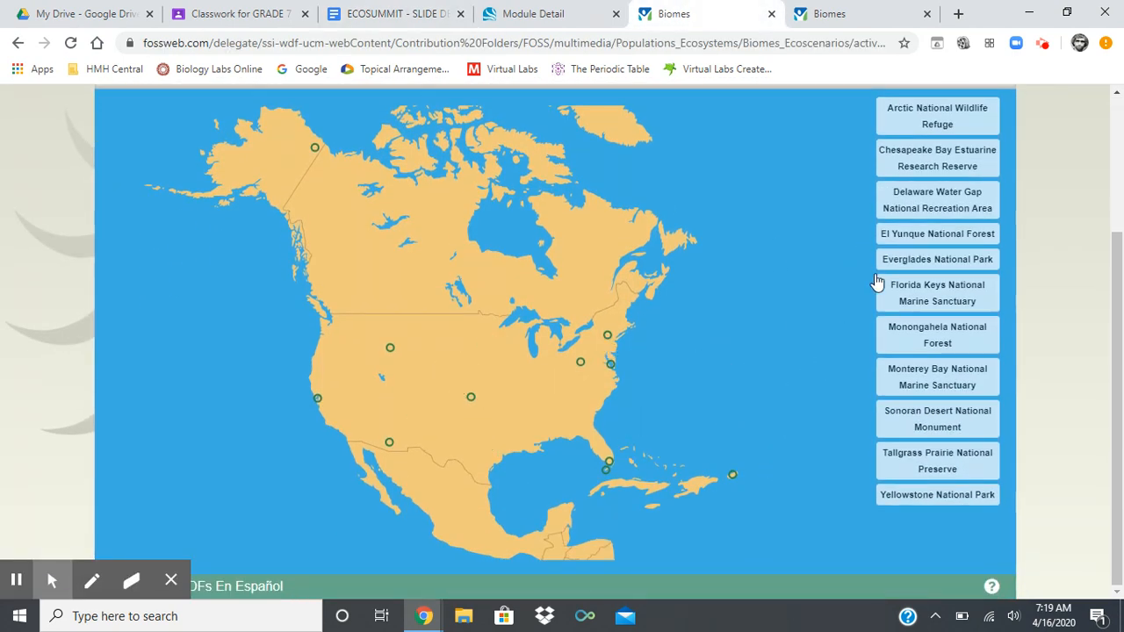
mouse_move(937, 419)
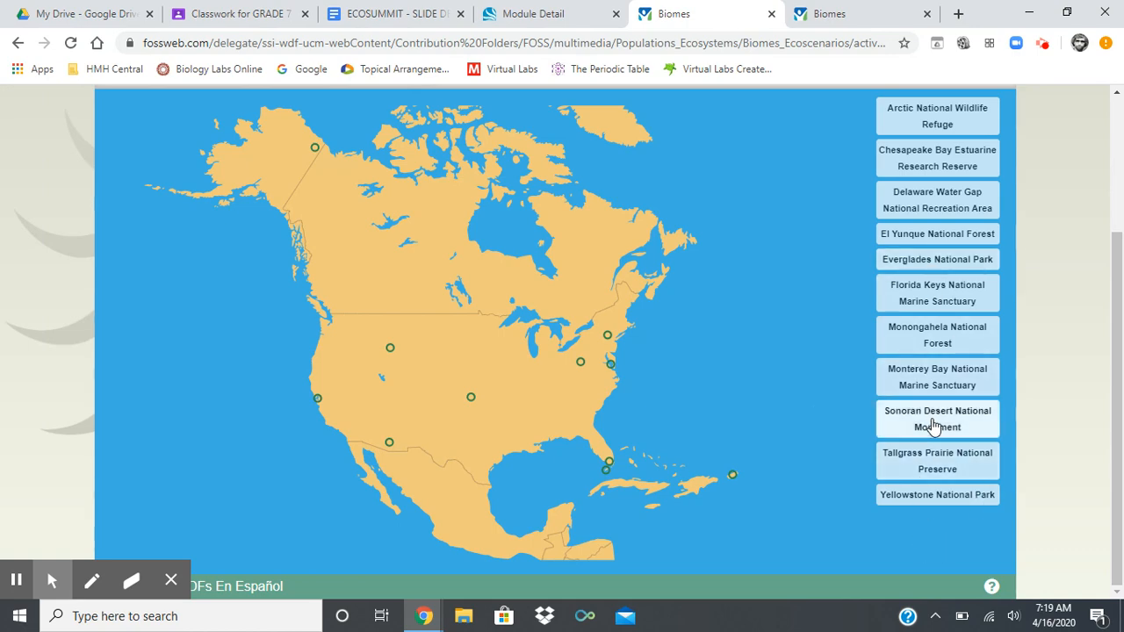
Choose Monterey Bay National Marine Sanctuary and open its Food Web activity.
left_click(937, 419)
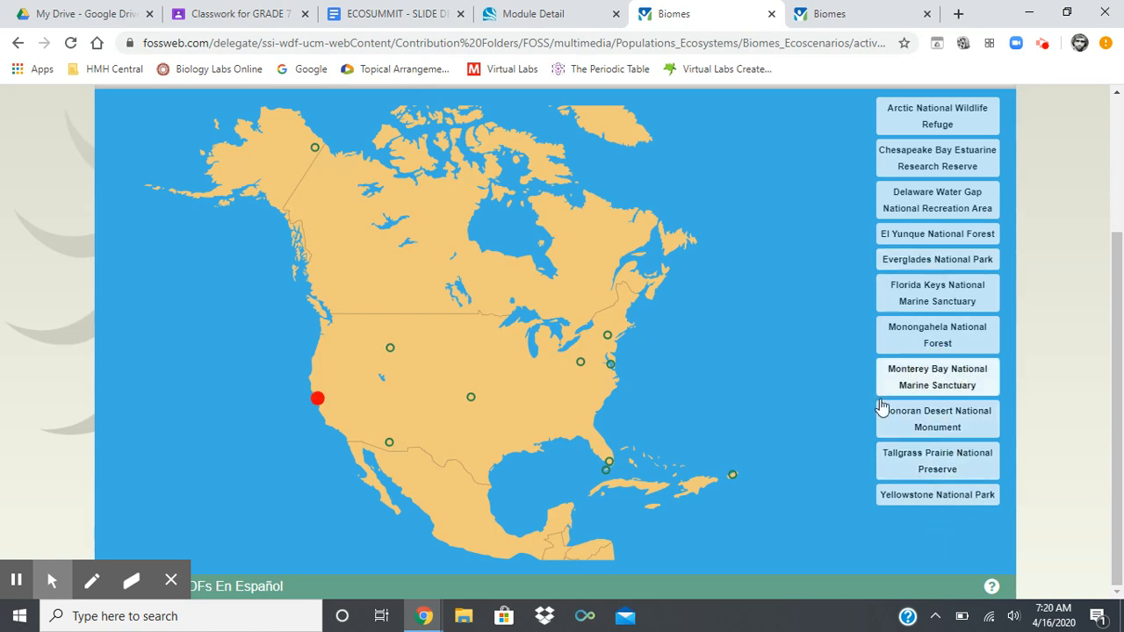
scroll("up", 3)
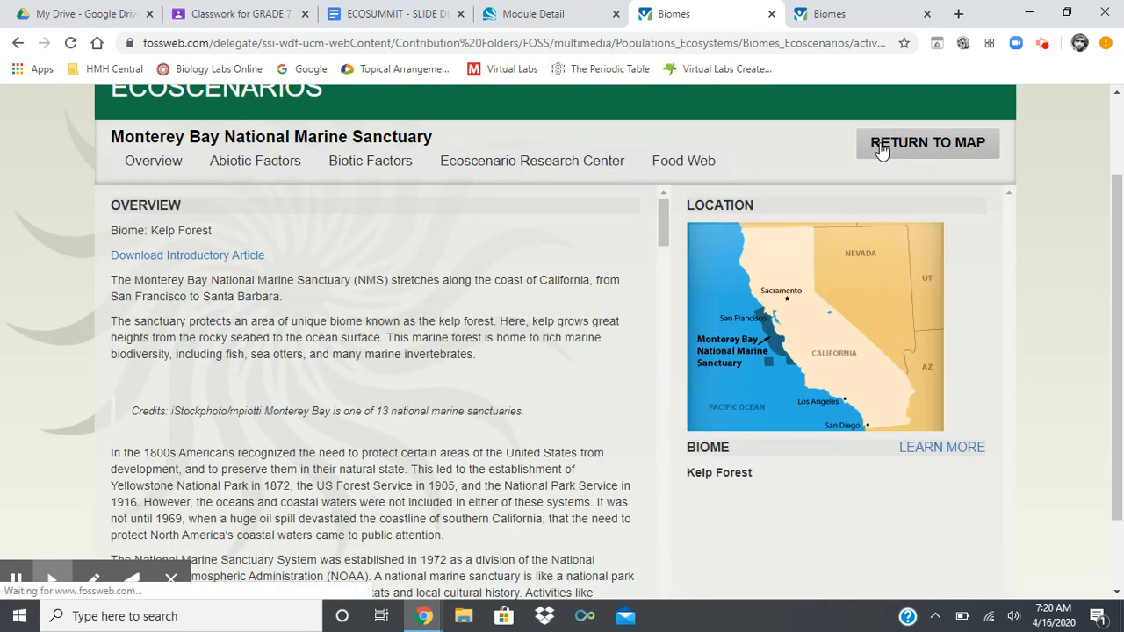
left_click(370, 160)
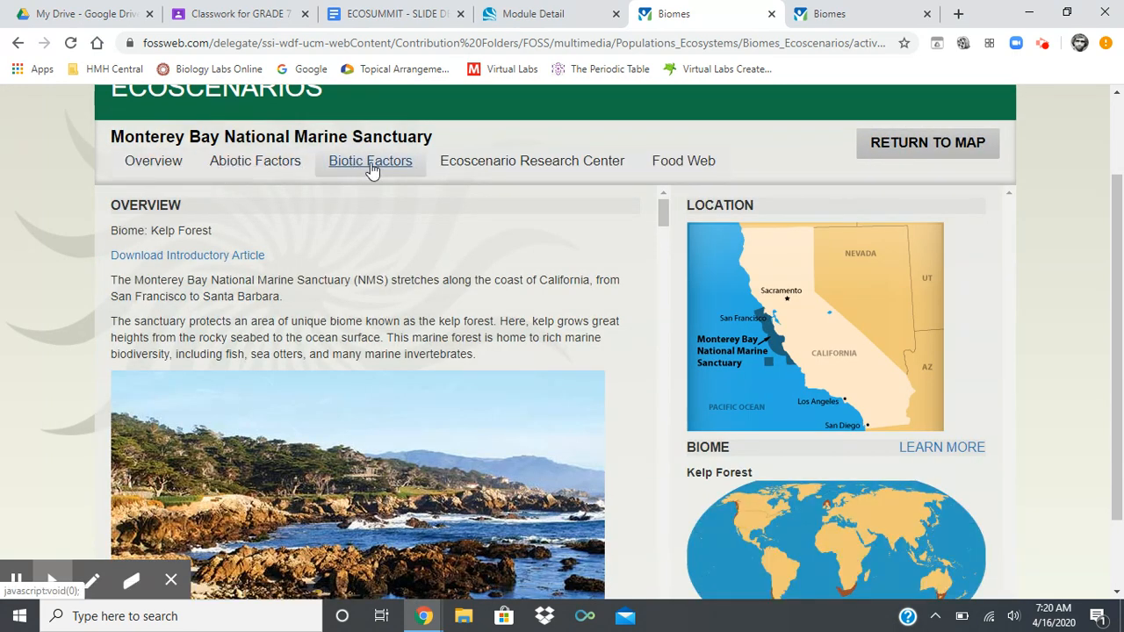
mouse_move(683, 161)
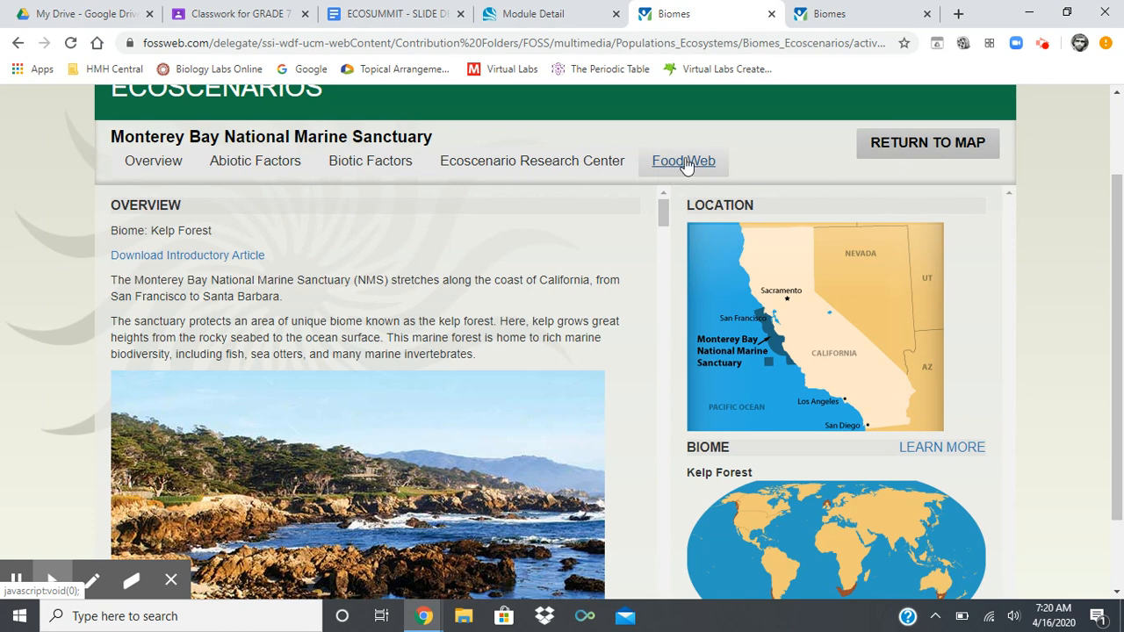
left_click(683, 160)
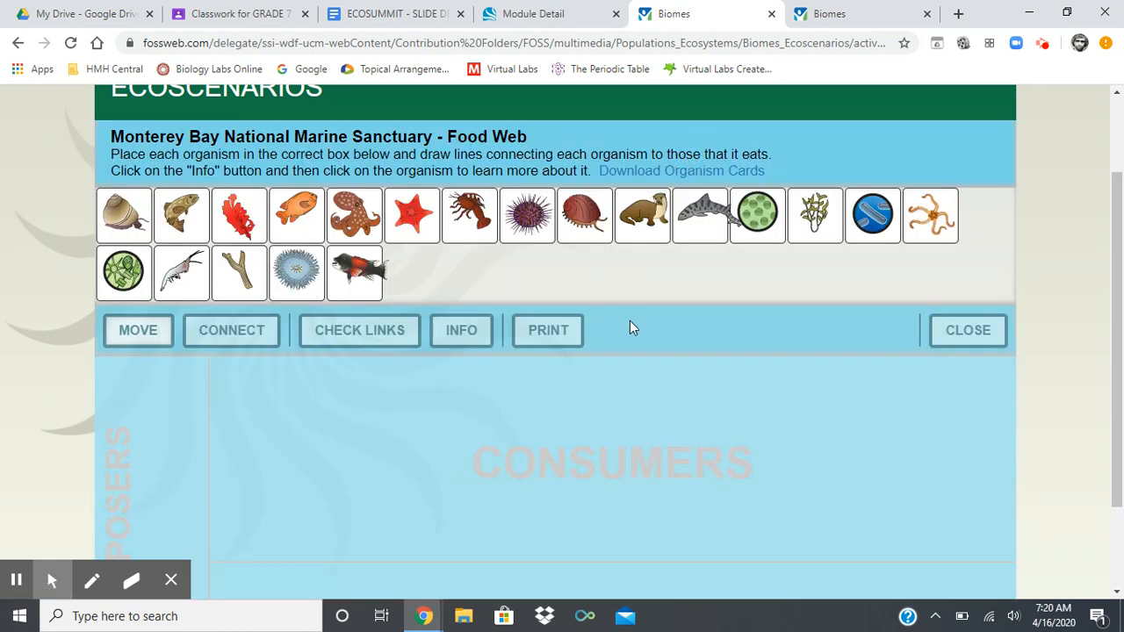
Place the sea otter and sea urchin among the consumers, then return to the ECOSUMMIT guidelines doc.
scroll("down", 3)
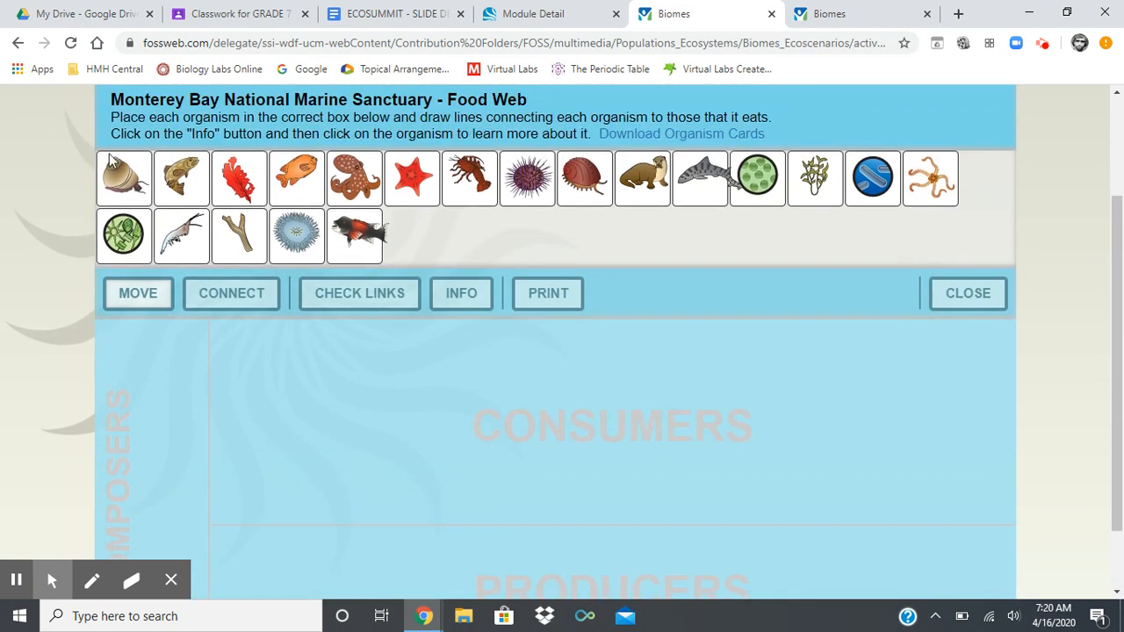
mouse_move(666, 303)
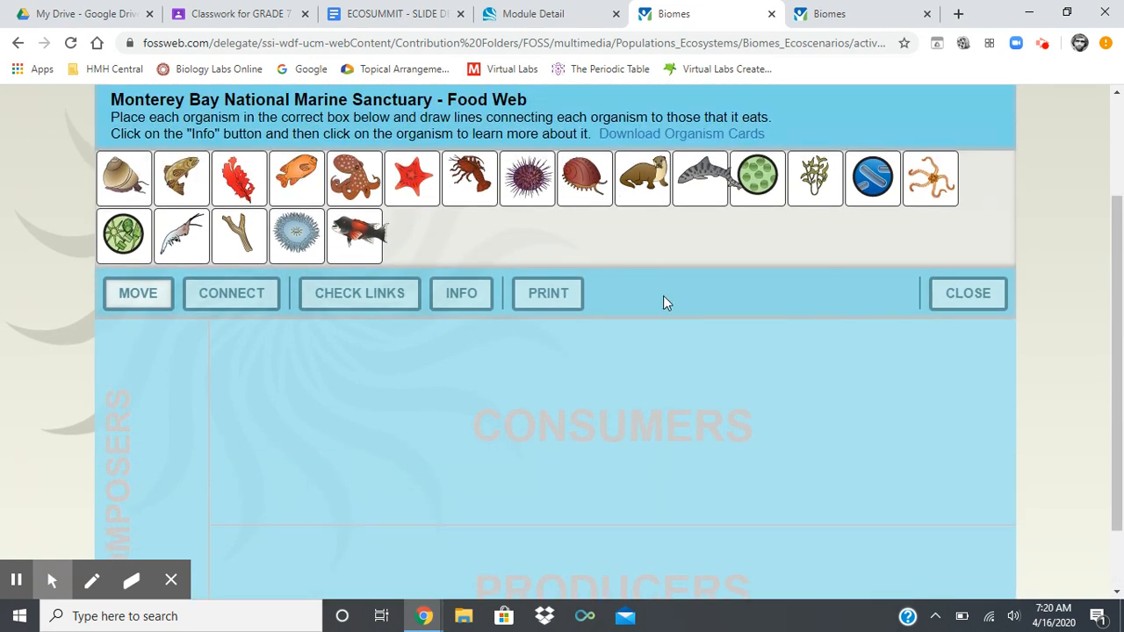
left_click_drag(642, 178, 600, 311)
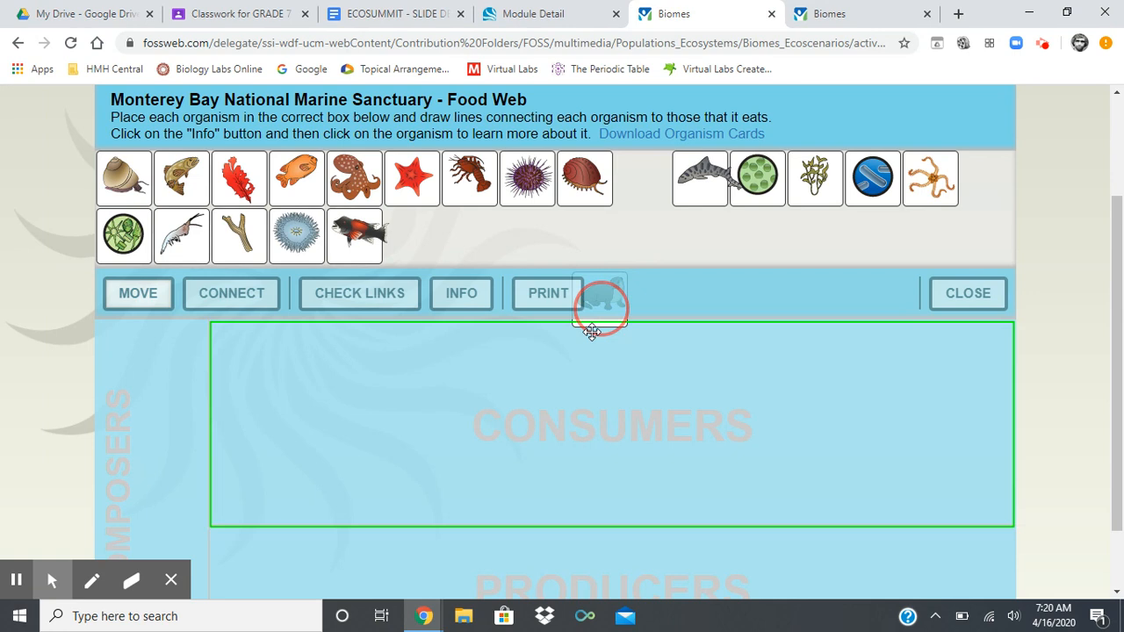
left_click_drag(600, 304, 622, 351)
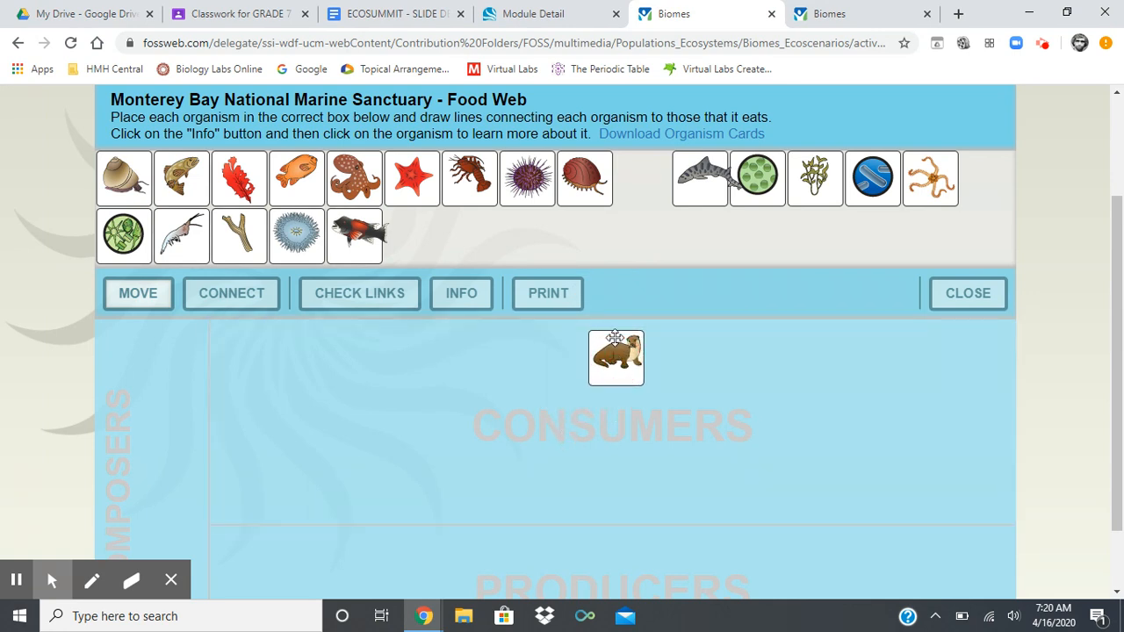
mouse_move(536, 456)
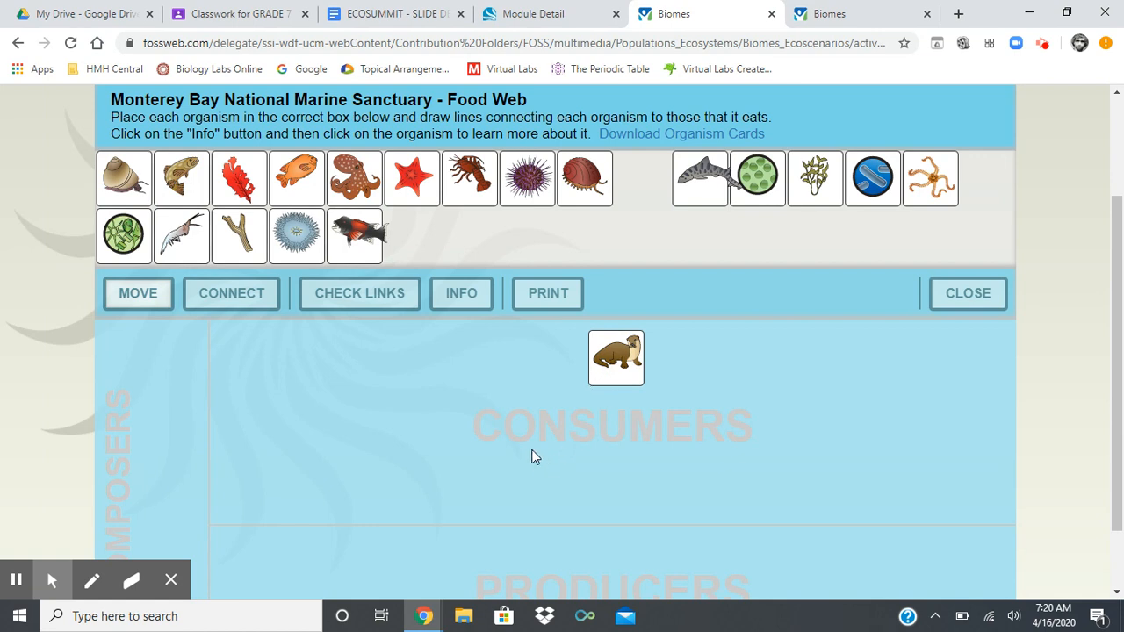
mouse_move(552, 411)
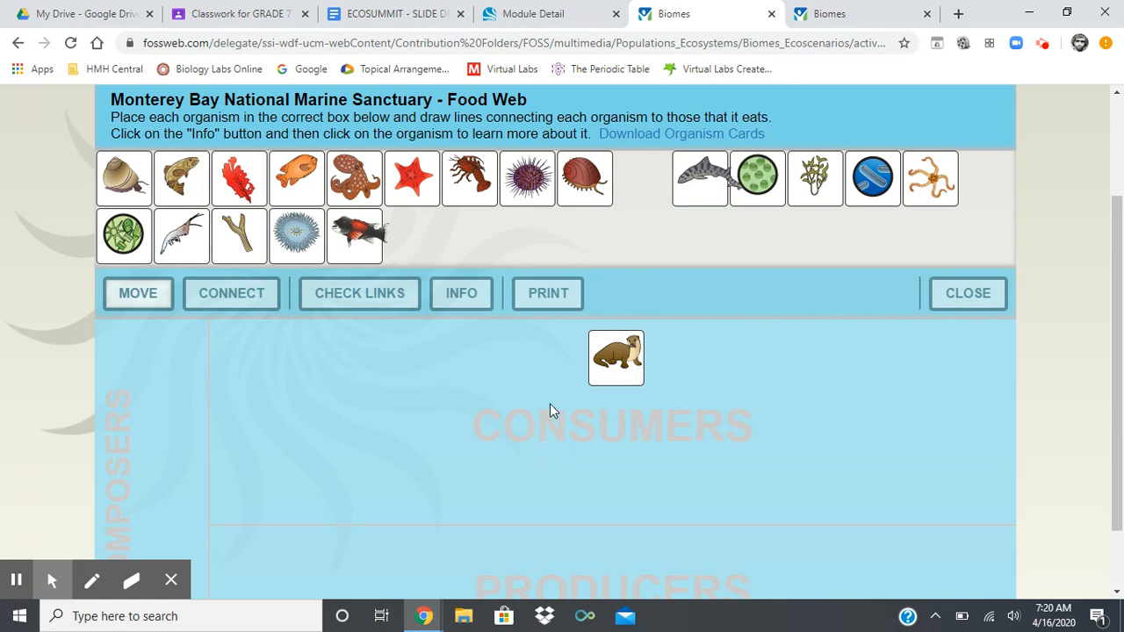
left_click_drag(527, 178, 477, 494)
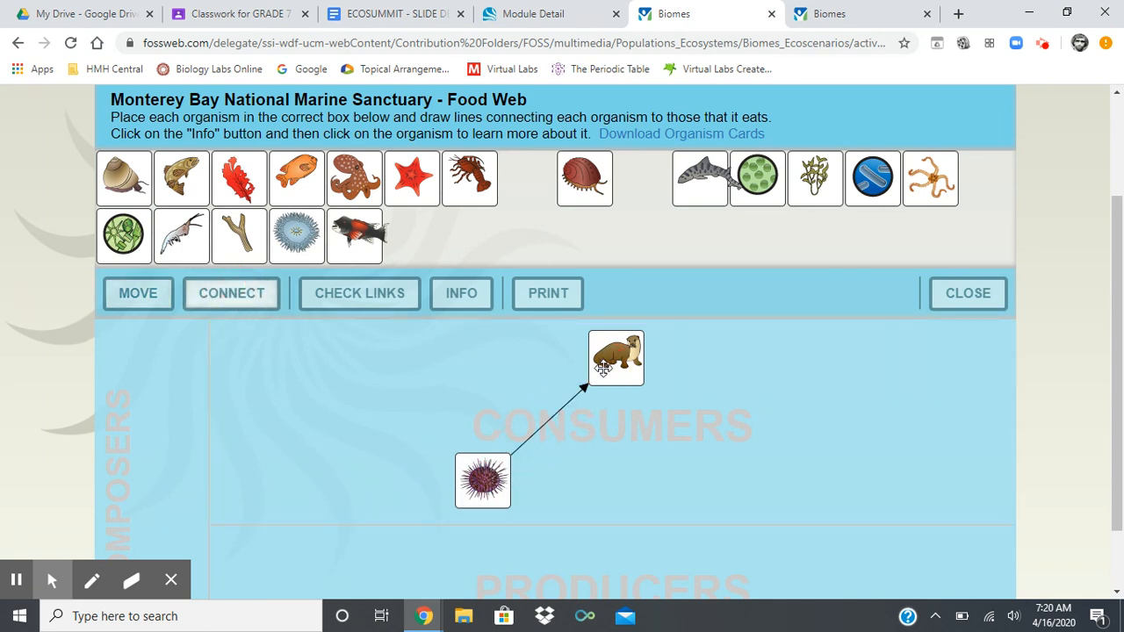
mouse_move(687, 464)
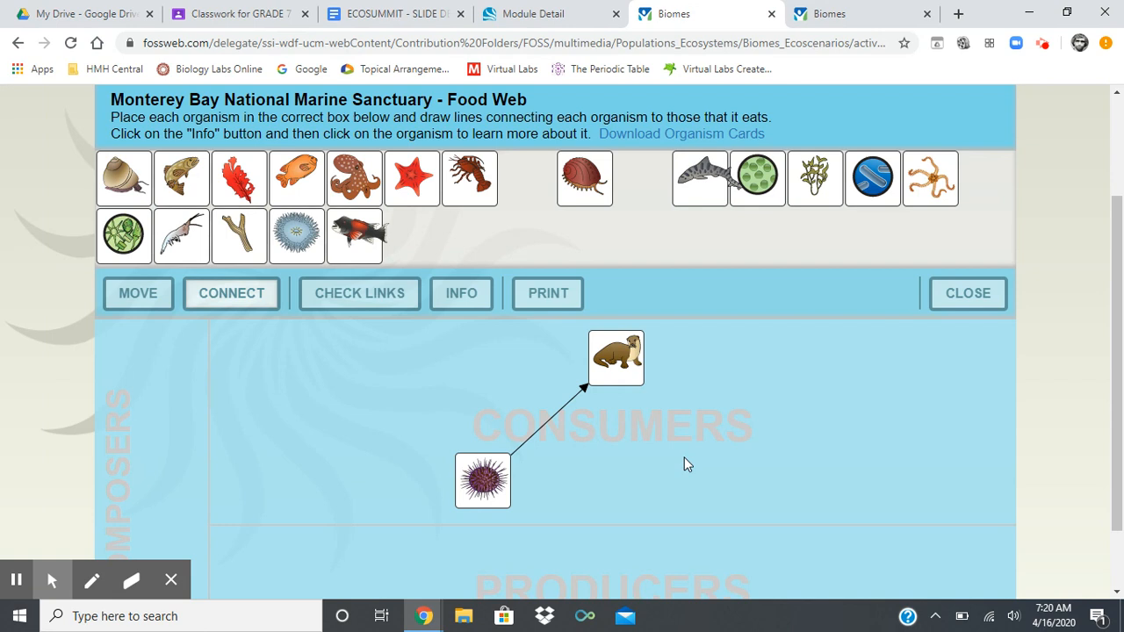
mouse_move(676, 269)
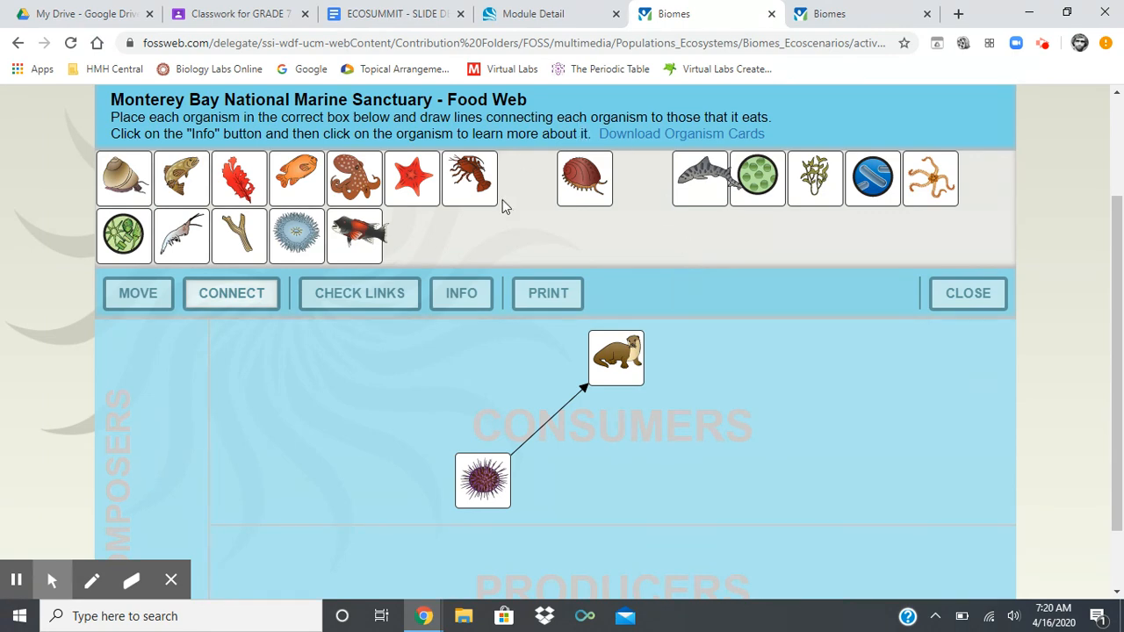
left_click(396, 13)
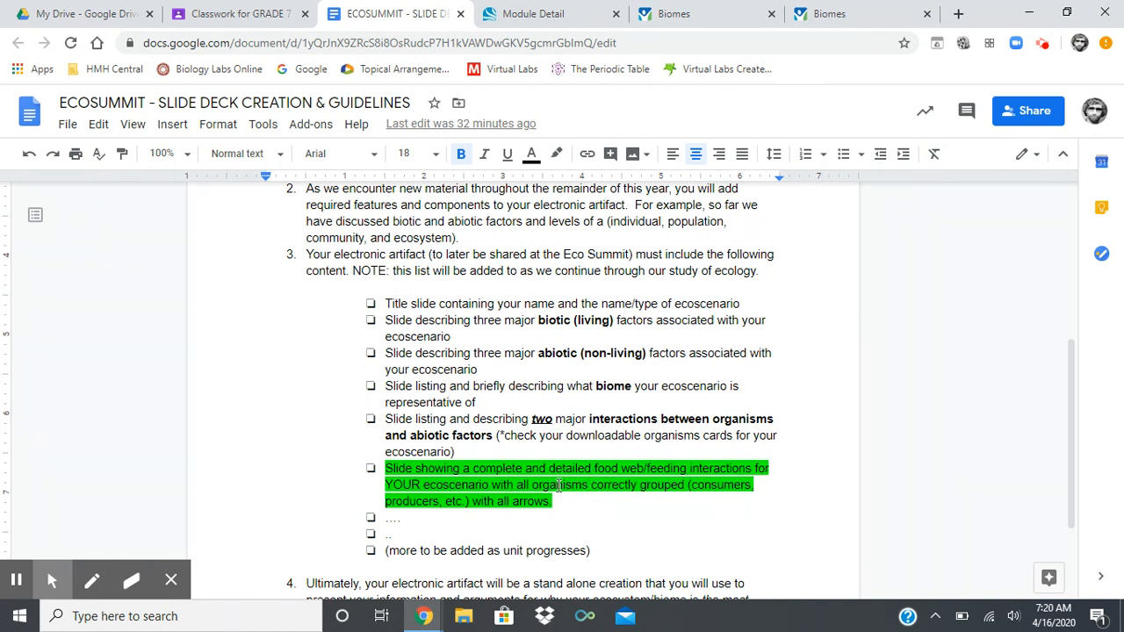
mouse_move(583, 501)
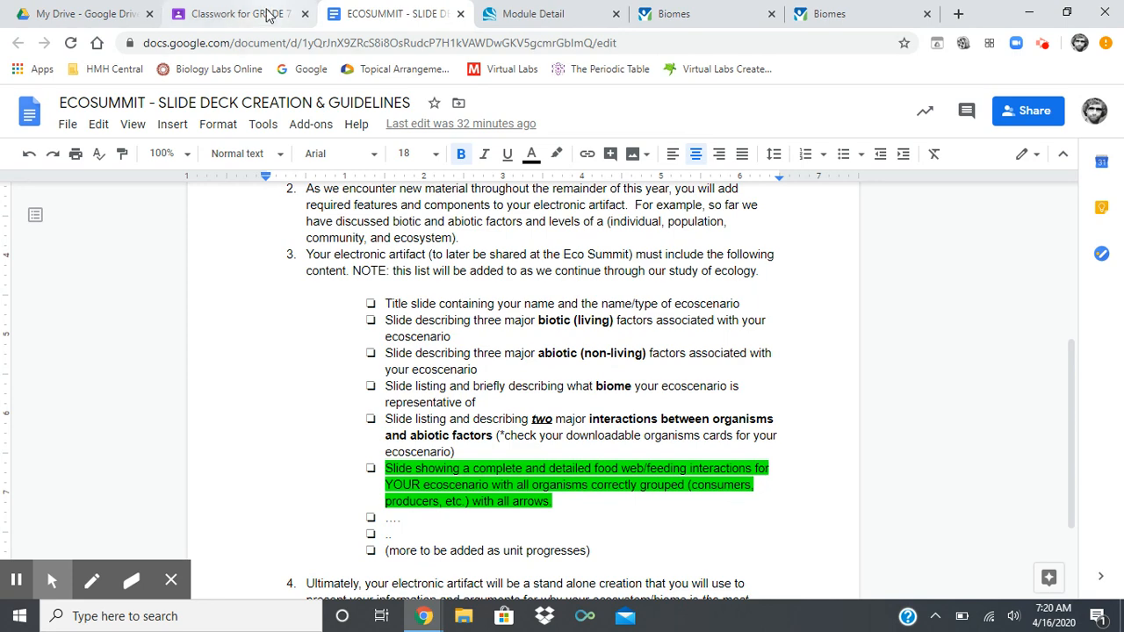
Return to the GRADE 7 Classwork page showing the Revisit Your EcoScenario assignment.
left_click(237, 13)
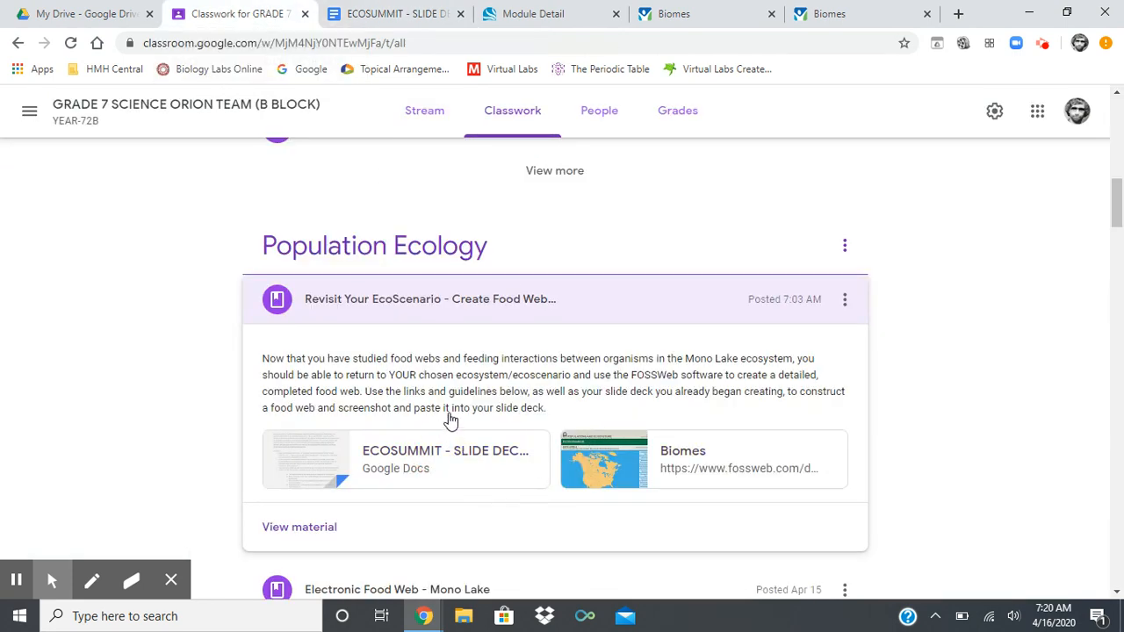
mouse_move(486, 484)
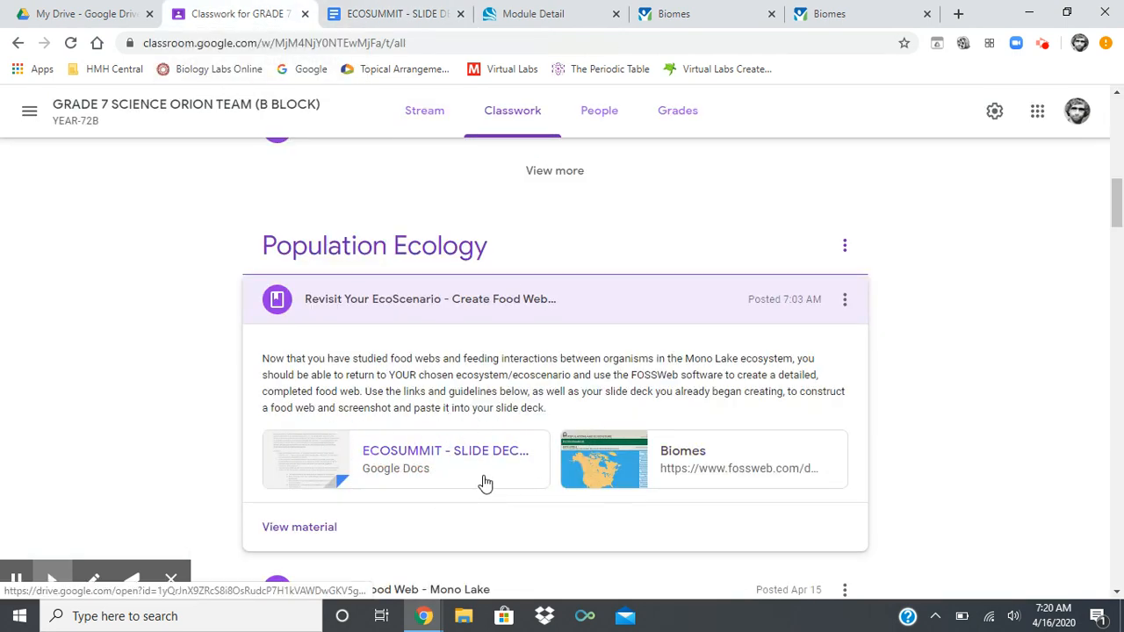
mouse_move(437, 426)
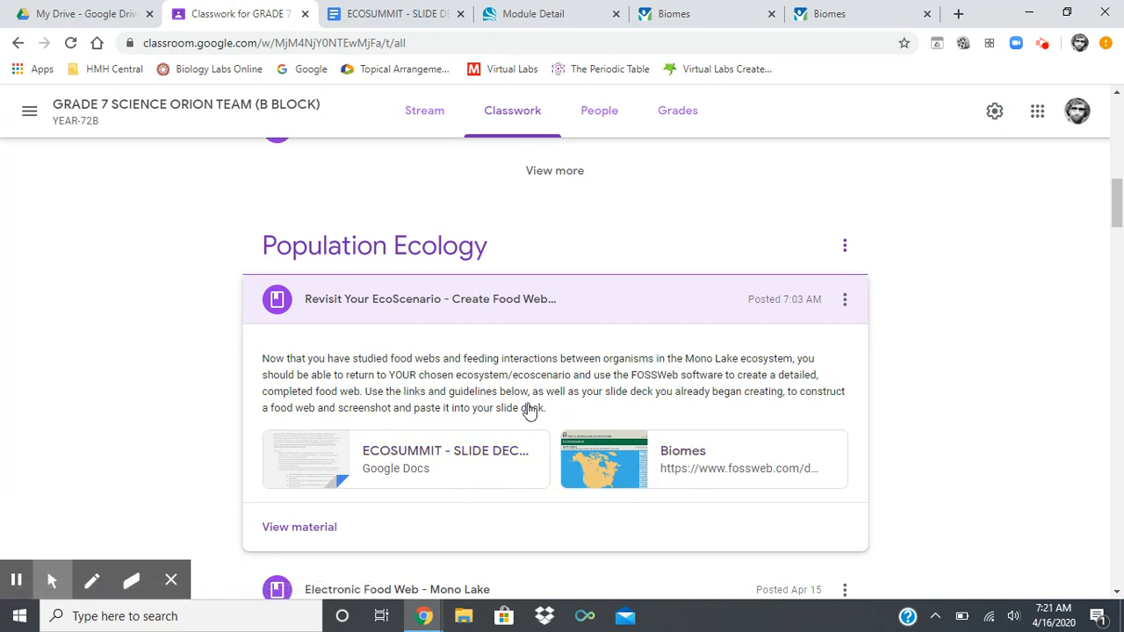
mouse_move(505, 410)
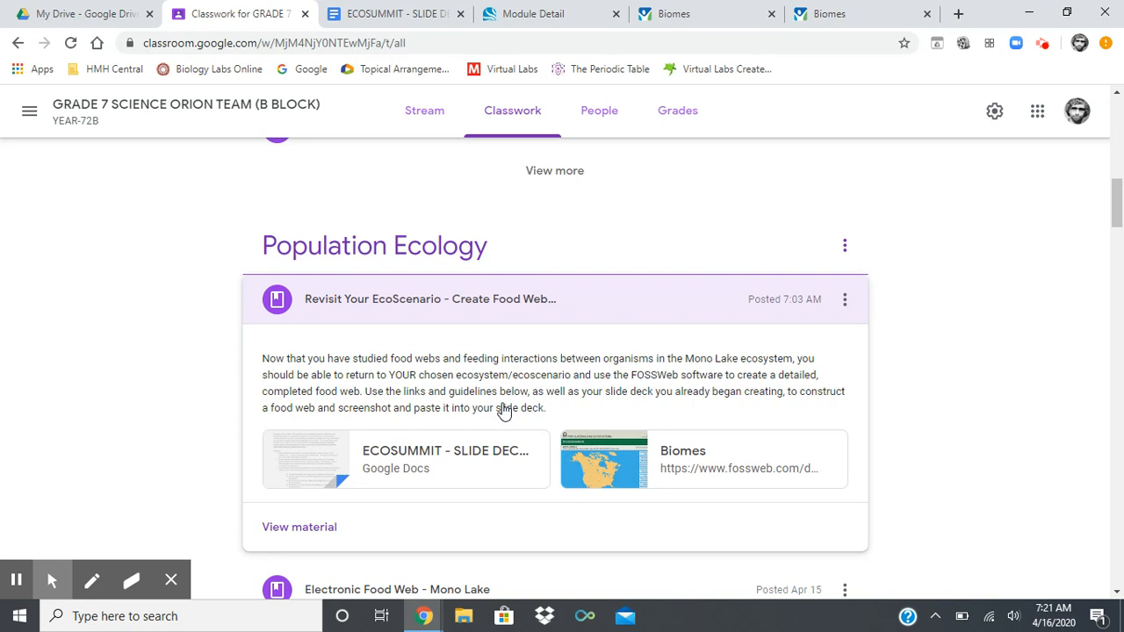
mouse_move(500, 409)
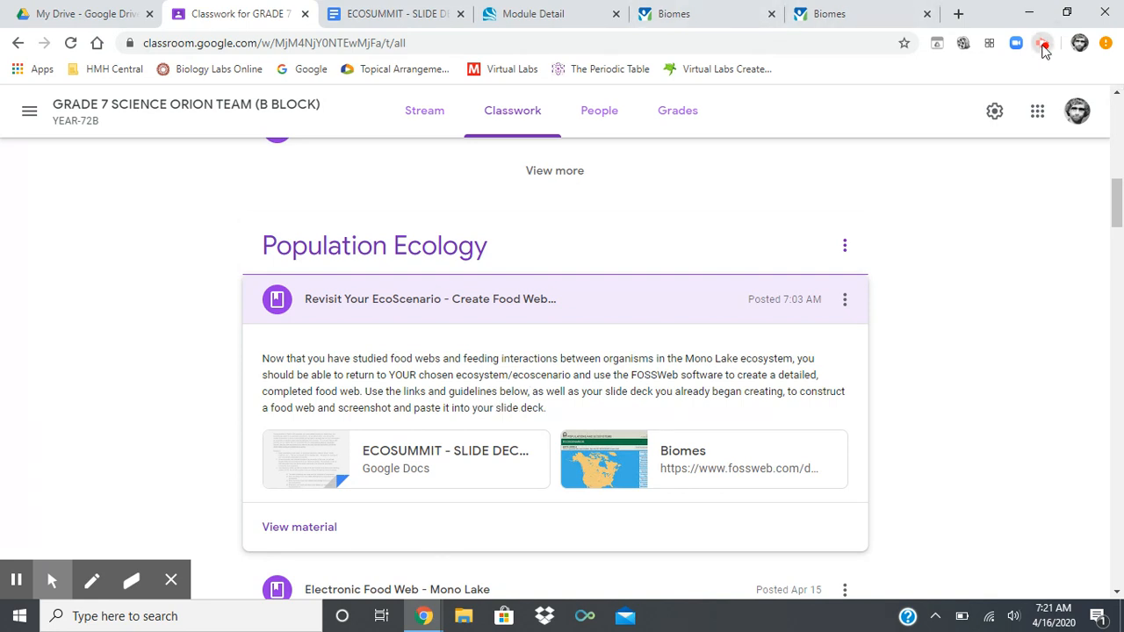
left_click(1043, 42)
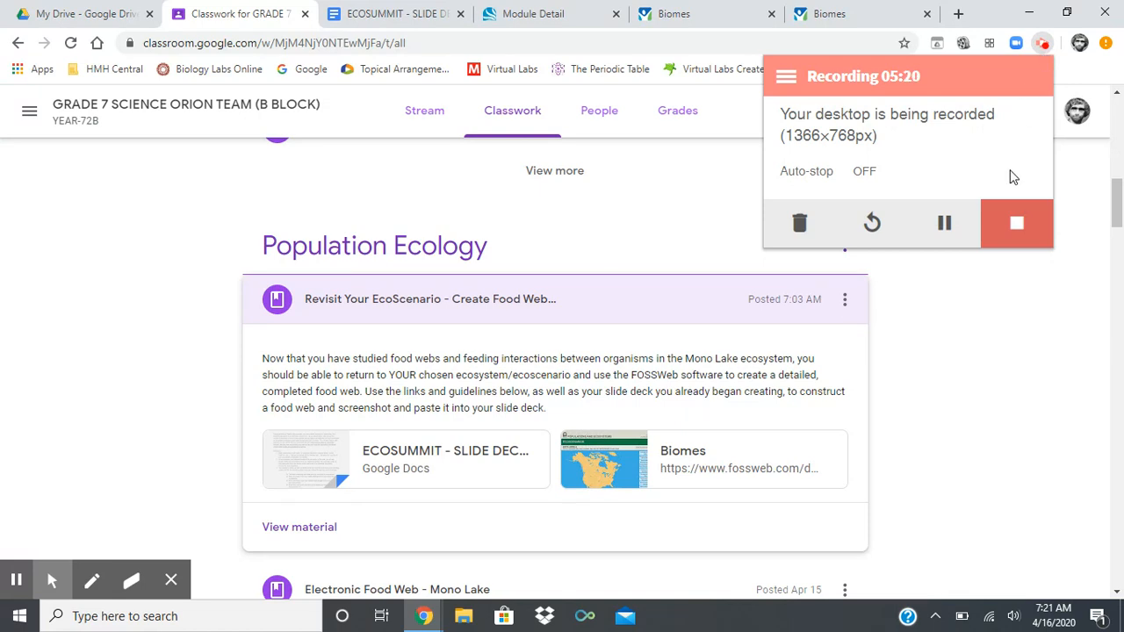